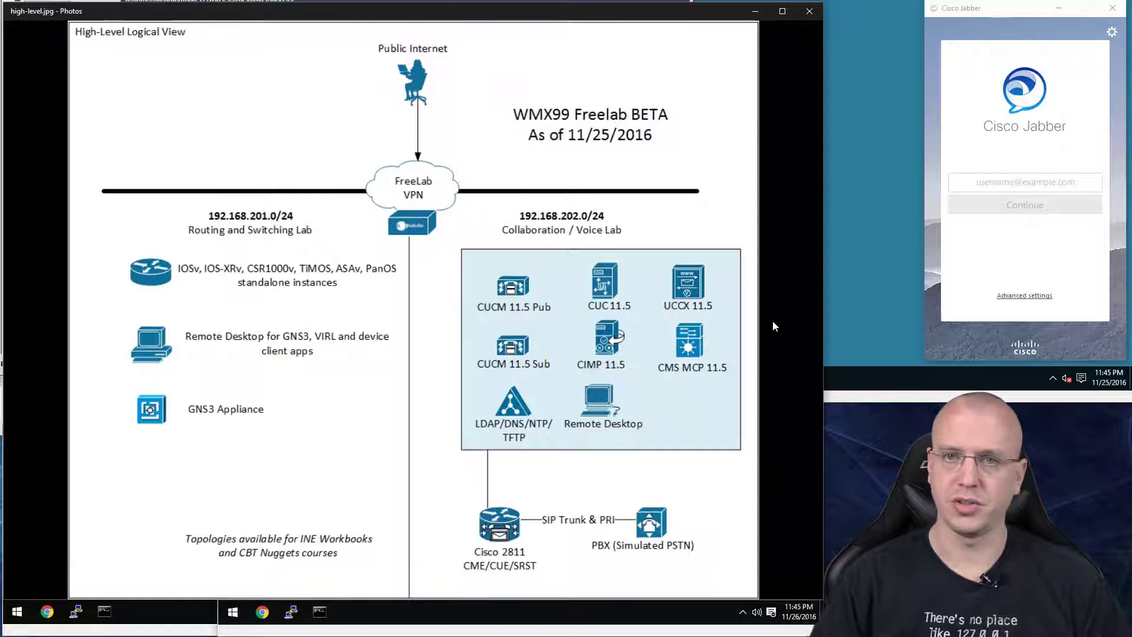
mouse_move(591, 348)
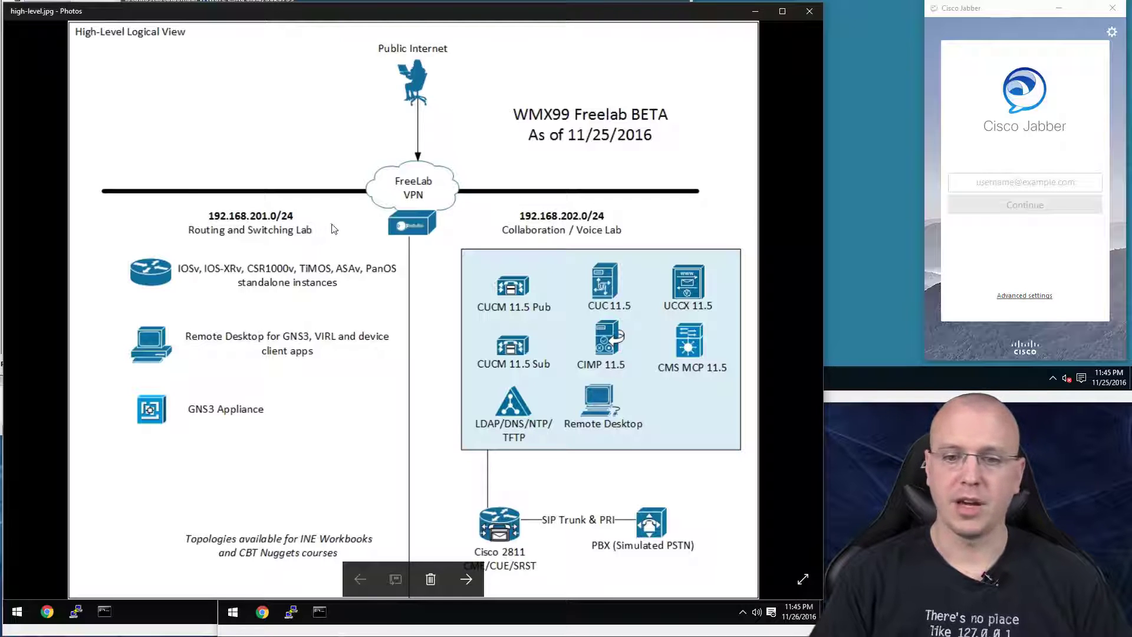
mouse_move(412, 253)
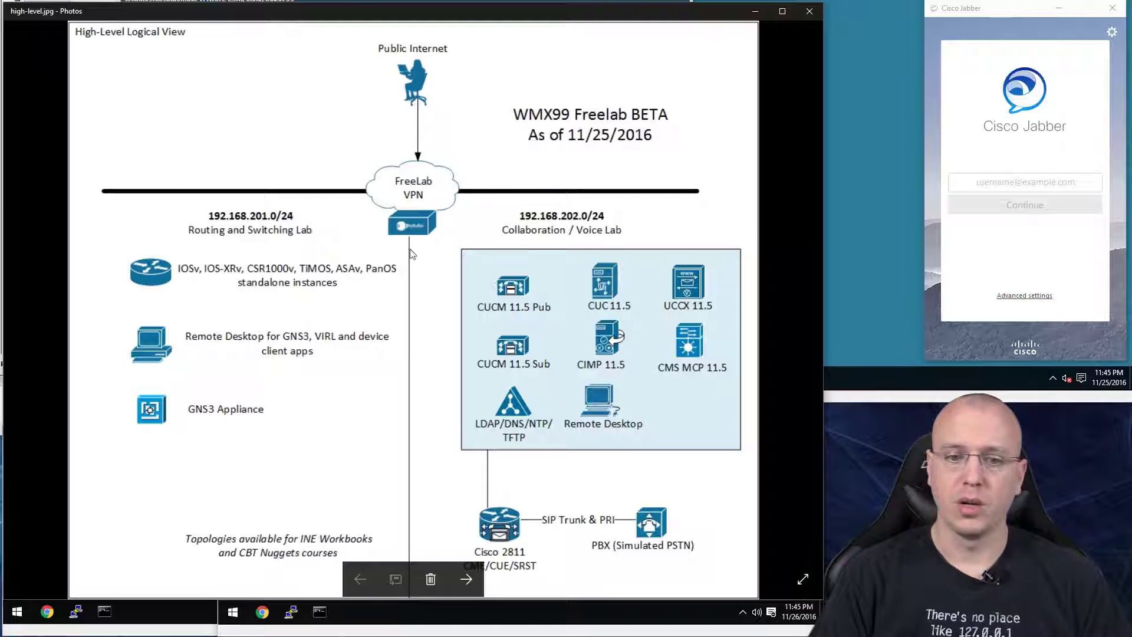
mouse_move(638, 233)
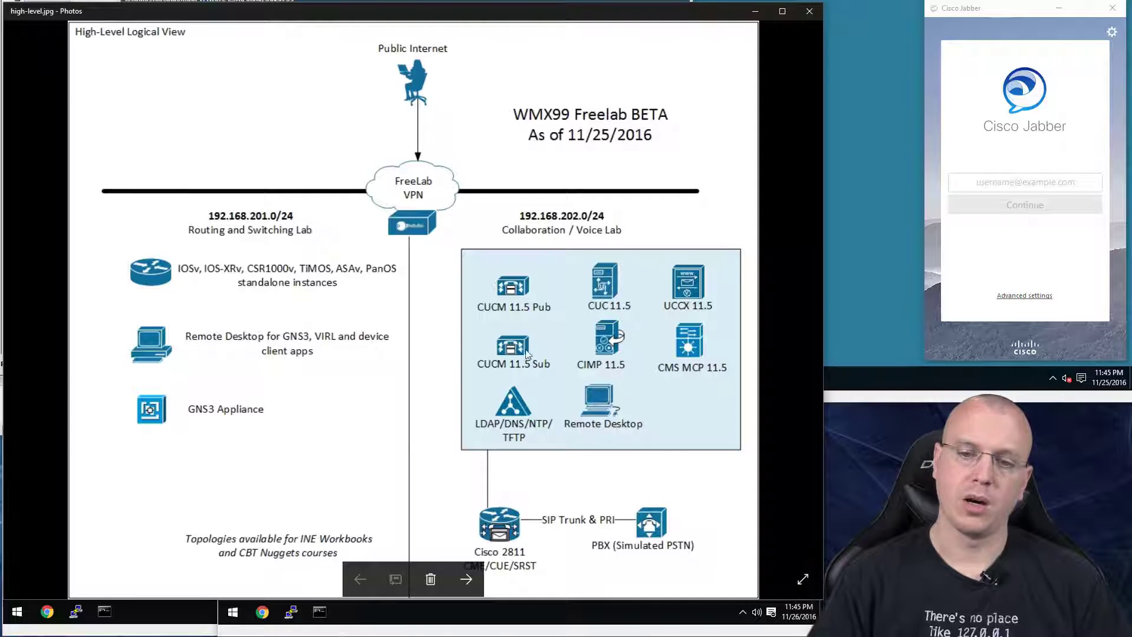
mouse_move(515, 258)
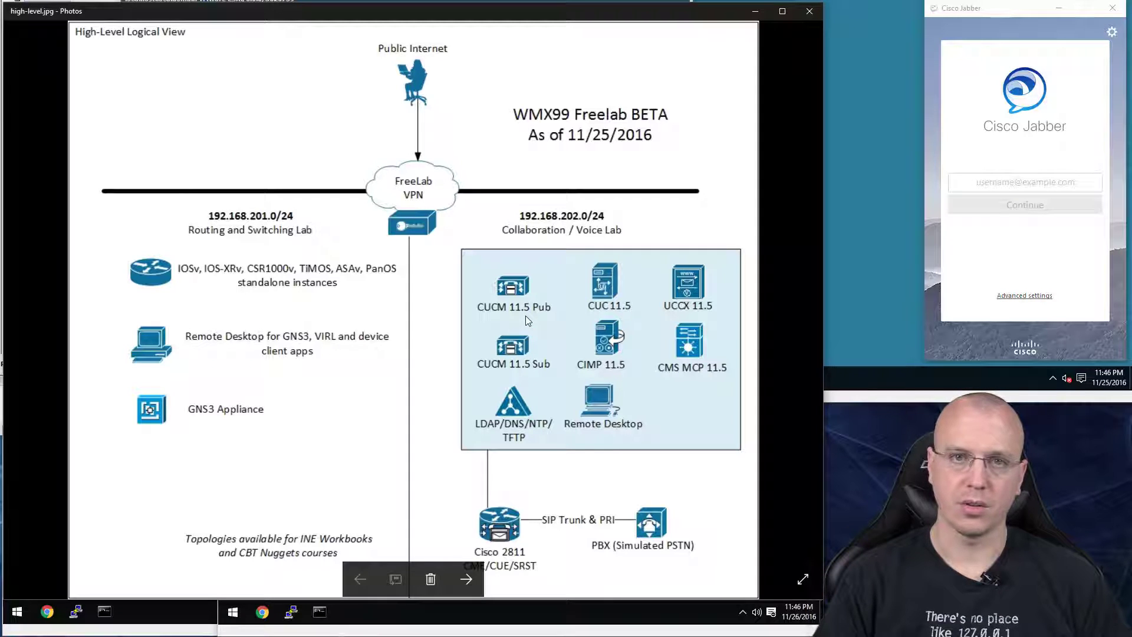
mouse_move(530, 312)
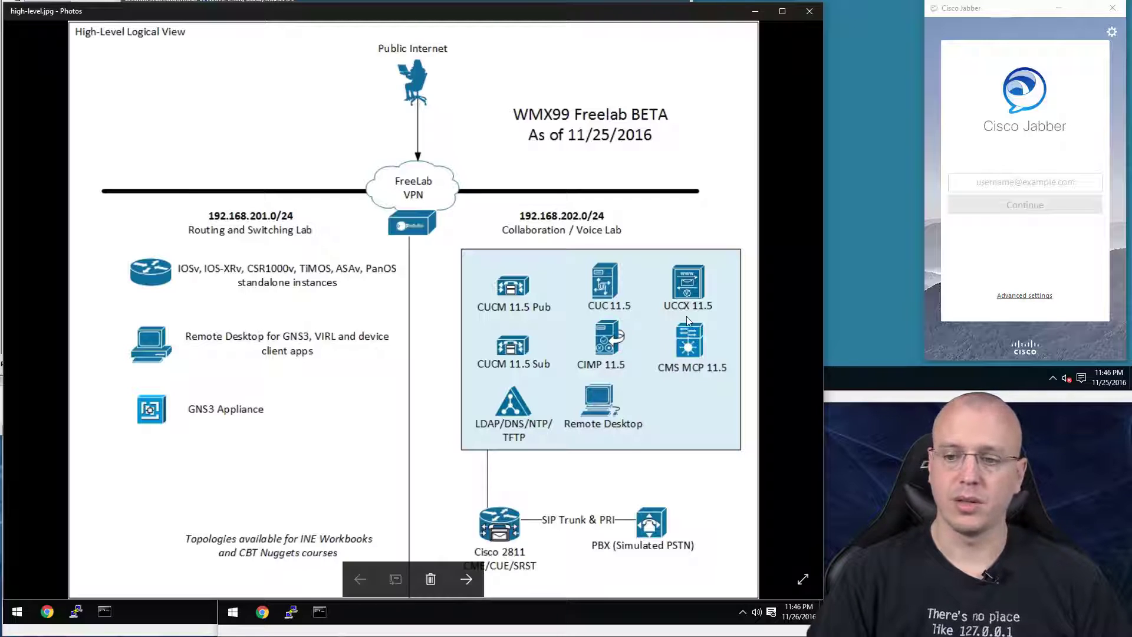
mouse_move(546, 415)
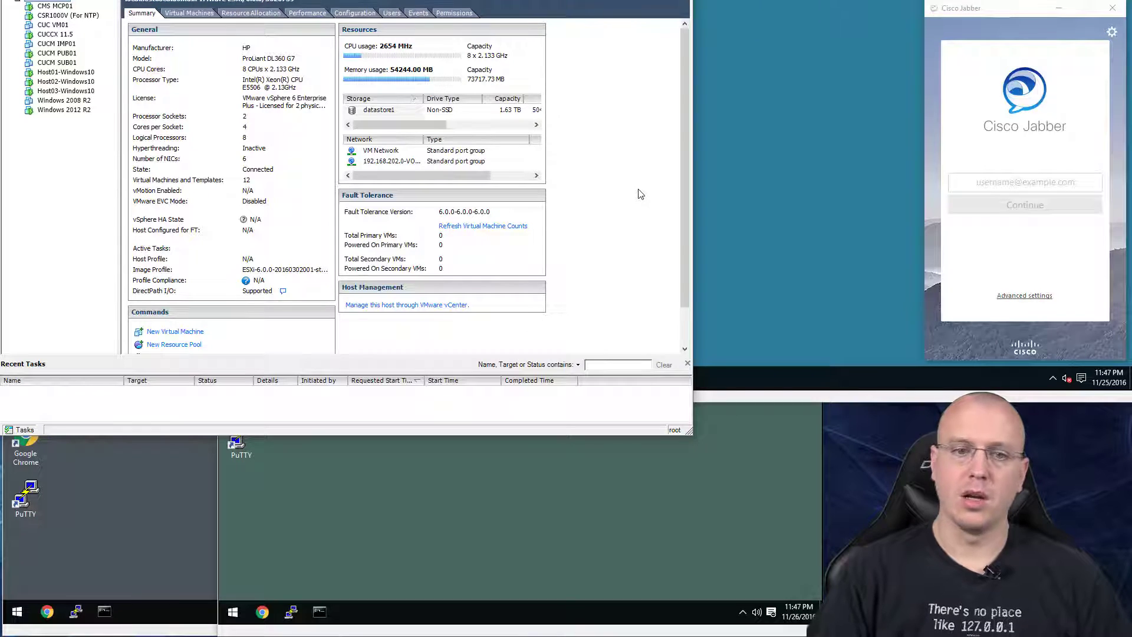
mouse_move(305, 165)
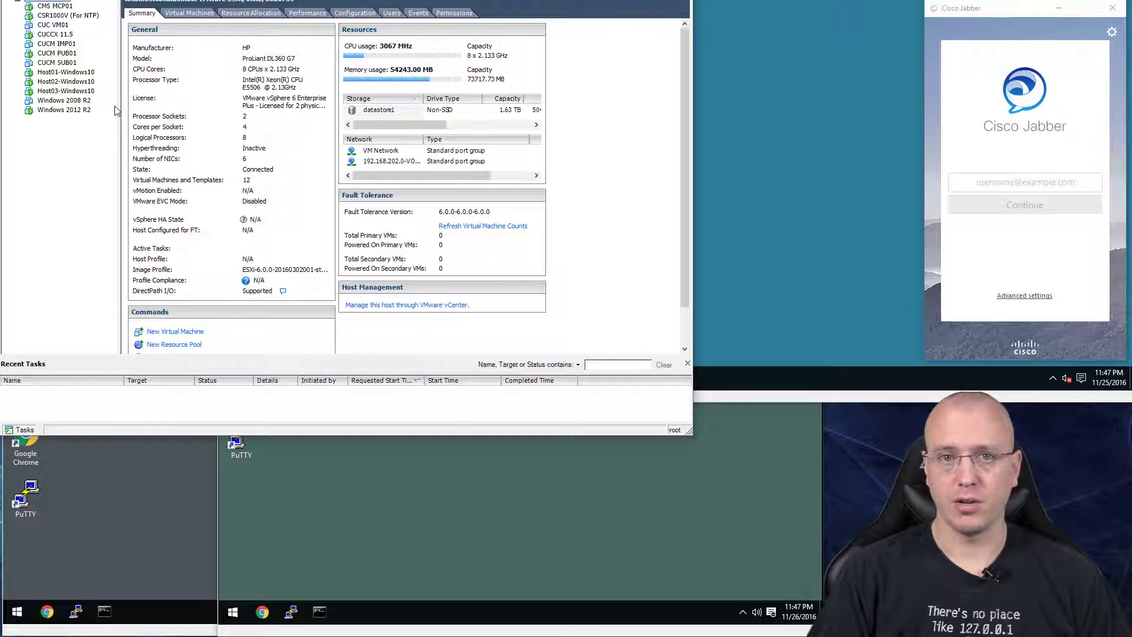
- Open the console of the Windows 2012 R2 virtual machine from the inventory
left_click(63, 109)
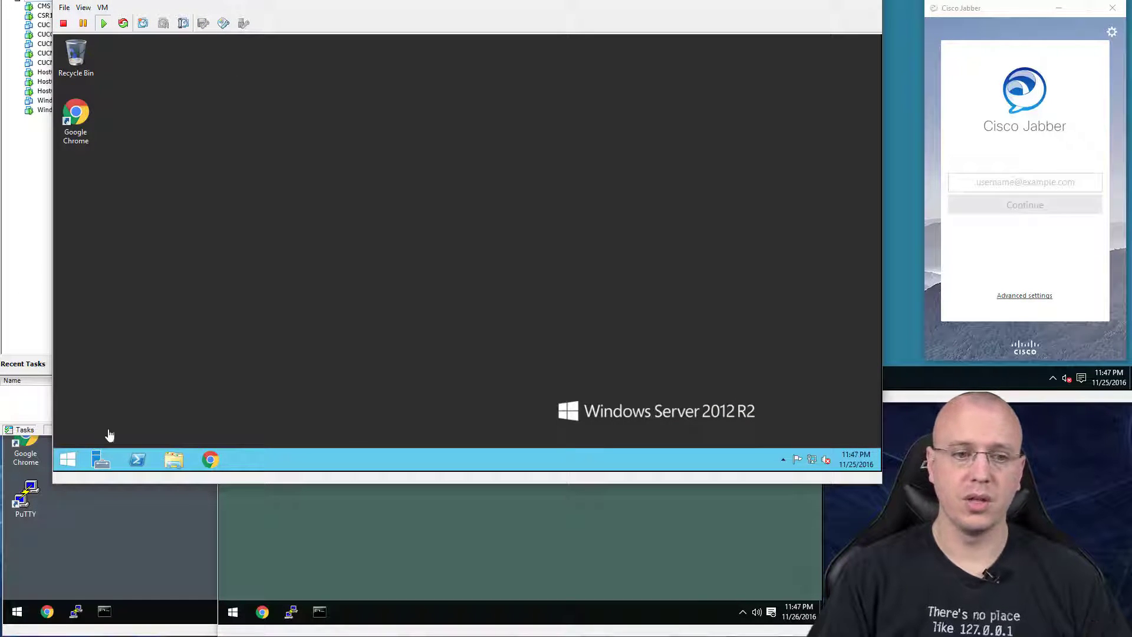
- Launch Server Manager and walk Add Roles and Features to Server Roles without installing
left_click(101, 459)
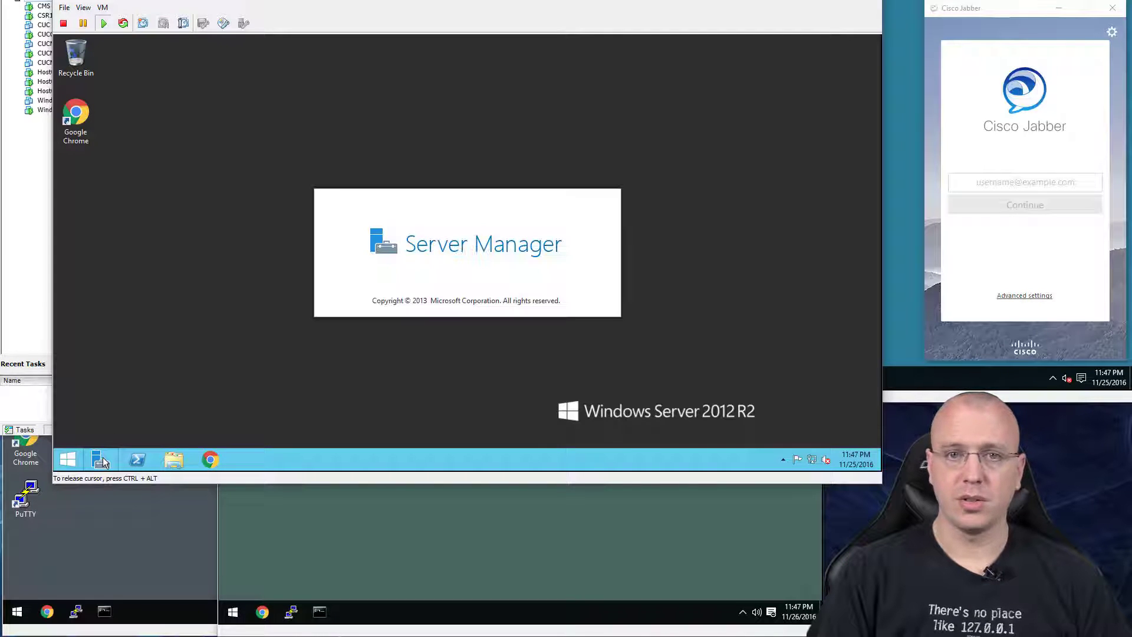
left_click(101, 459)
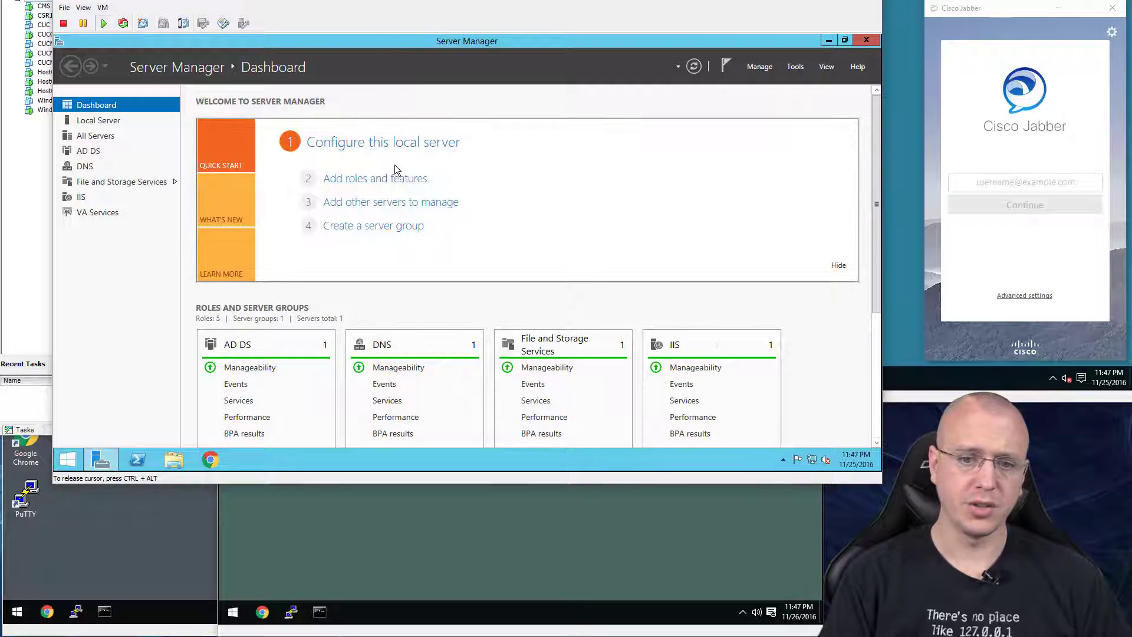
left_click(375, 178)
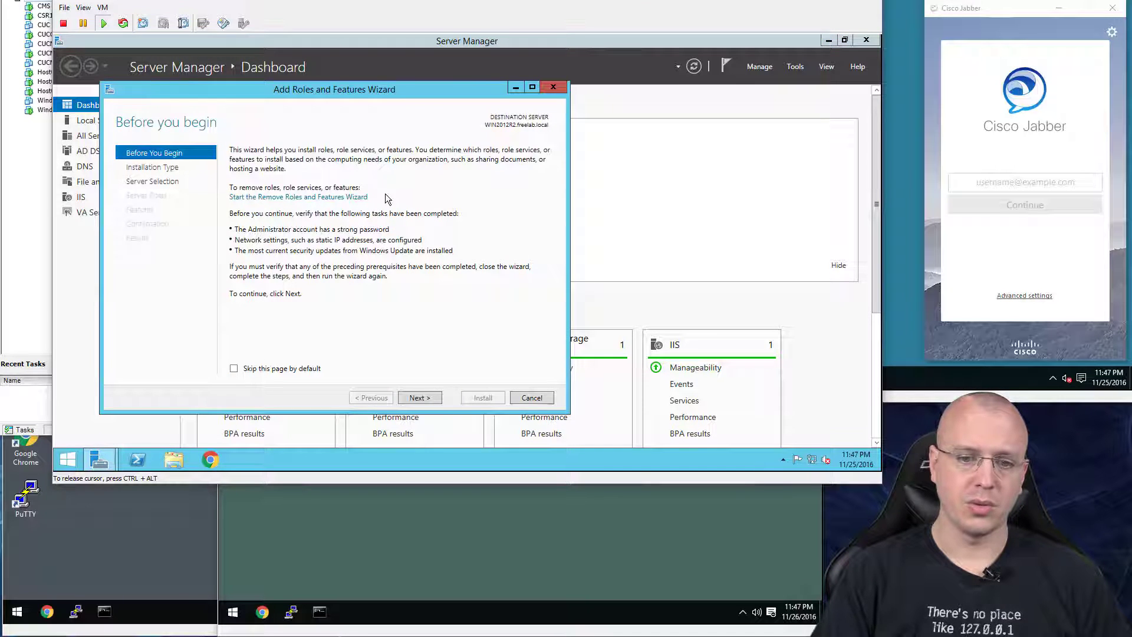
left_click(418, 398)
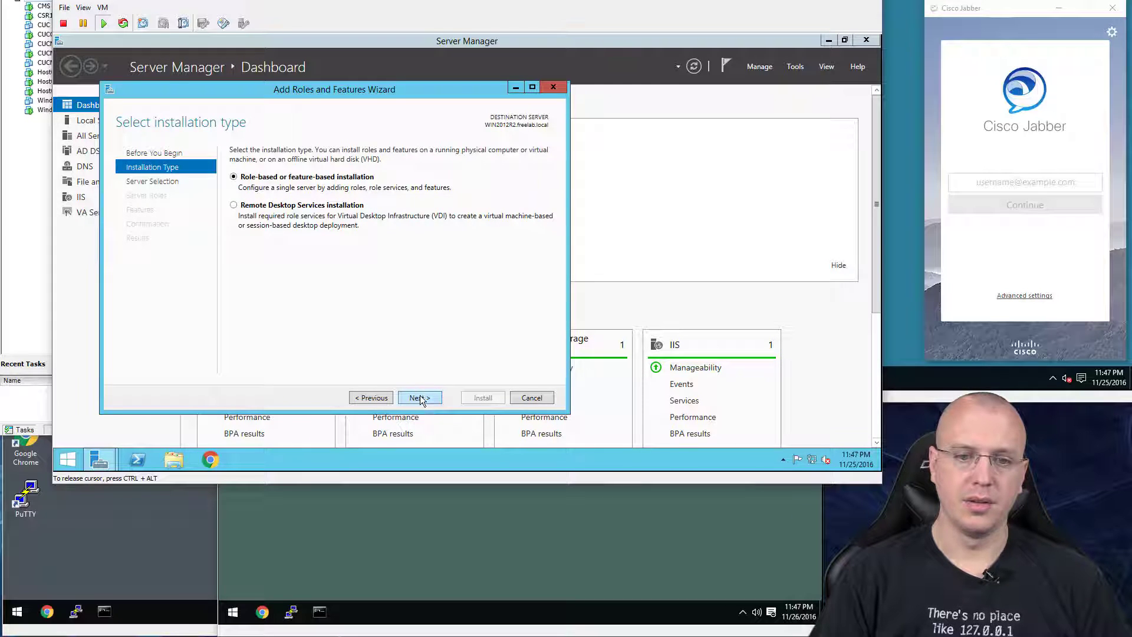
left_click(419, 397)
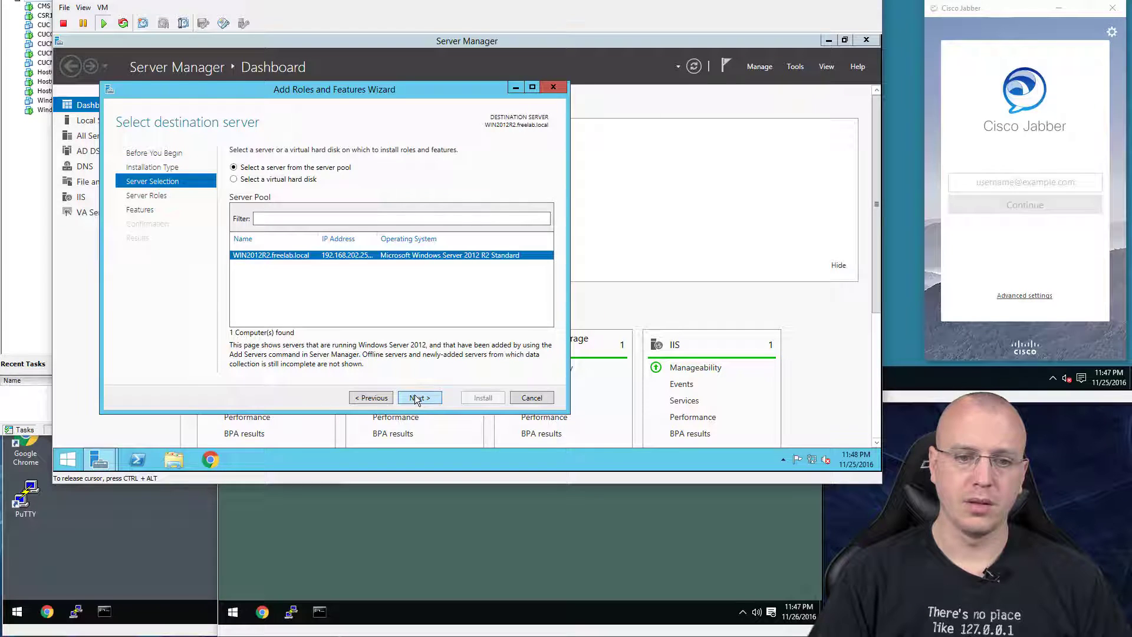
left_click(418, 397)
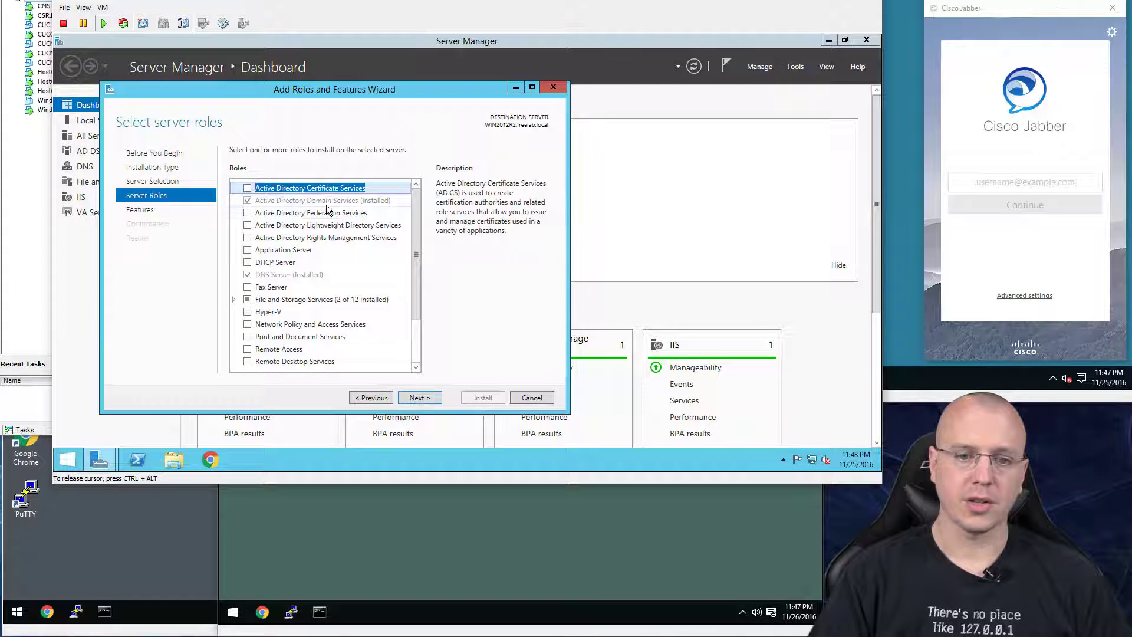
left_click(322, 200)
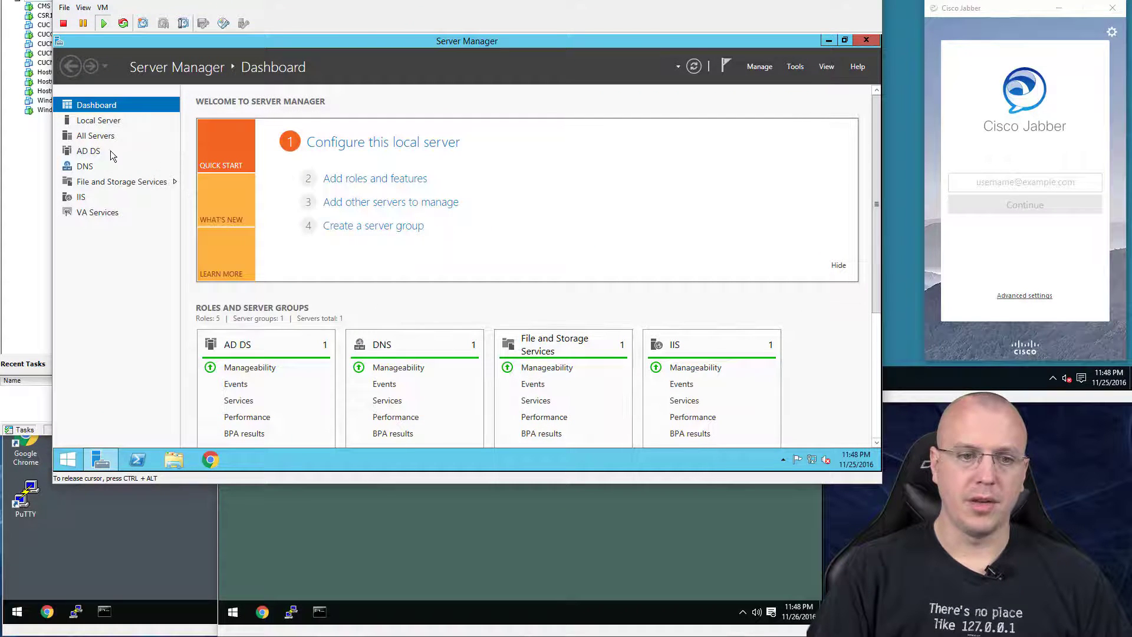
- Open Active Directory Users and Computers from the AD DS page and select freelab.local
left_click(88, 151)
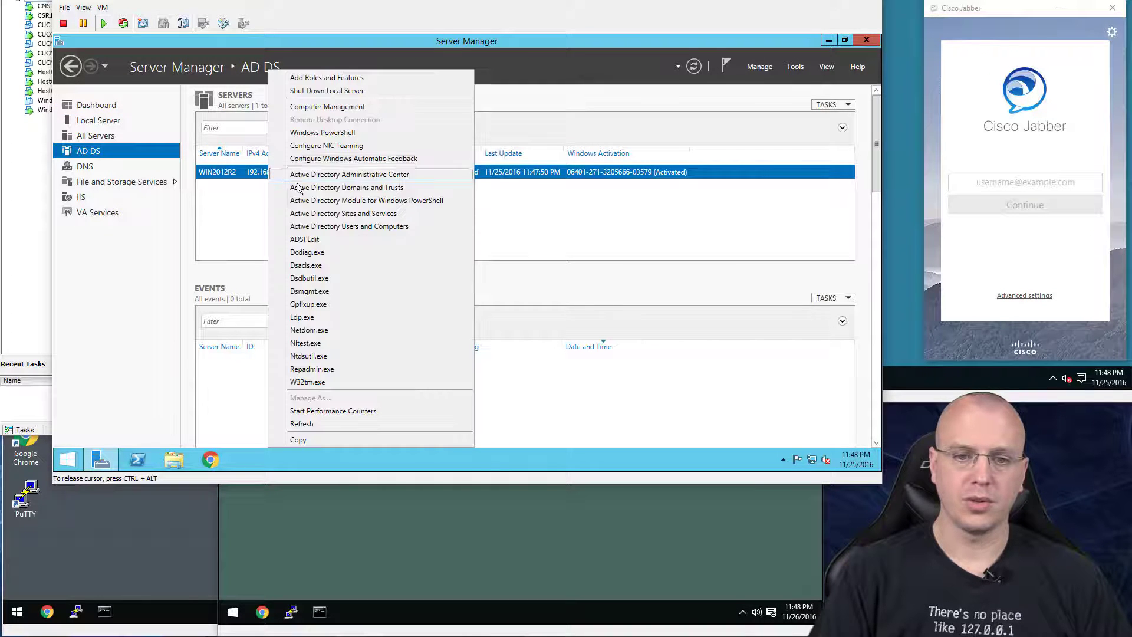
mouse_move(369, 225)
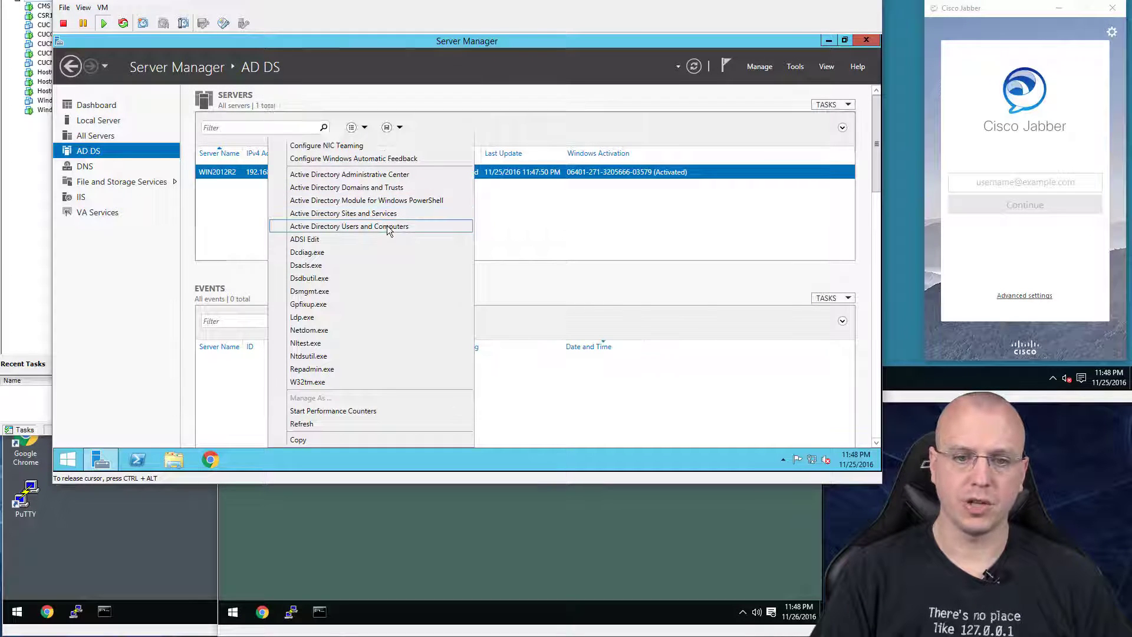
left_click(349, 226)
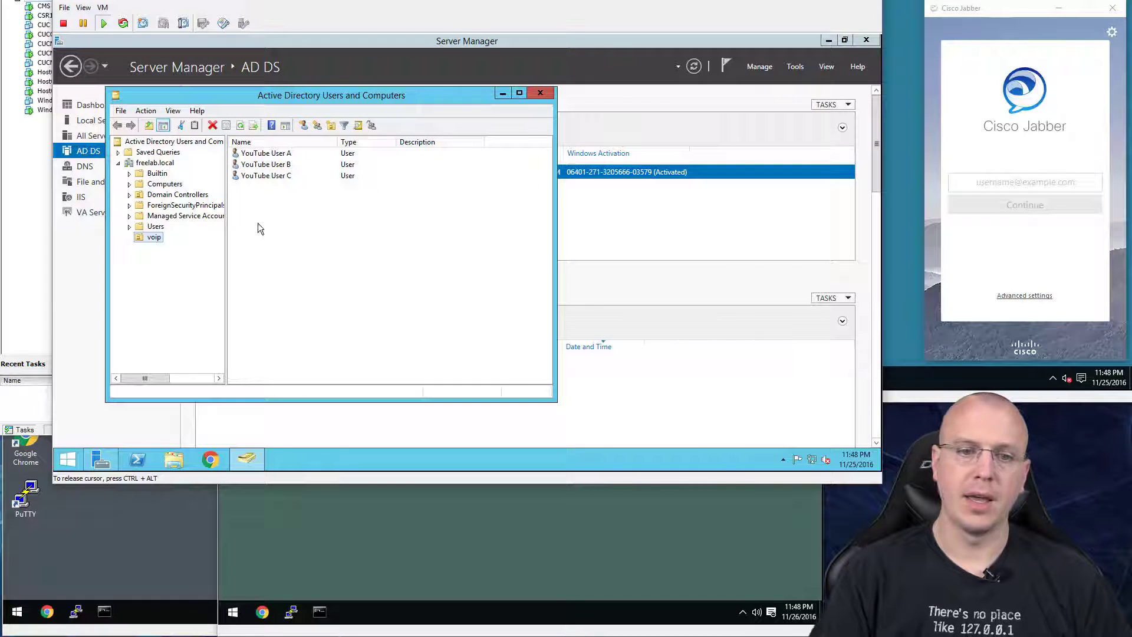
left_click(155, 162)
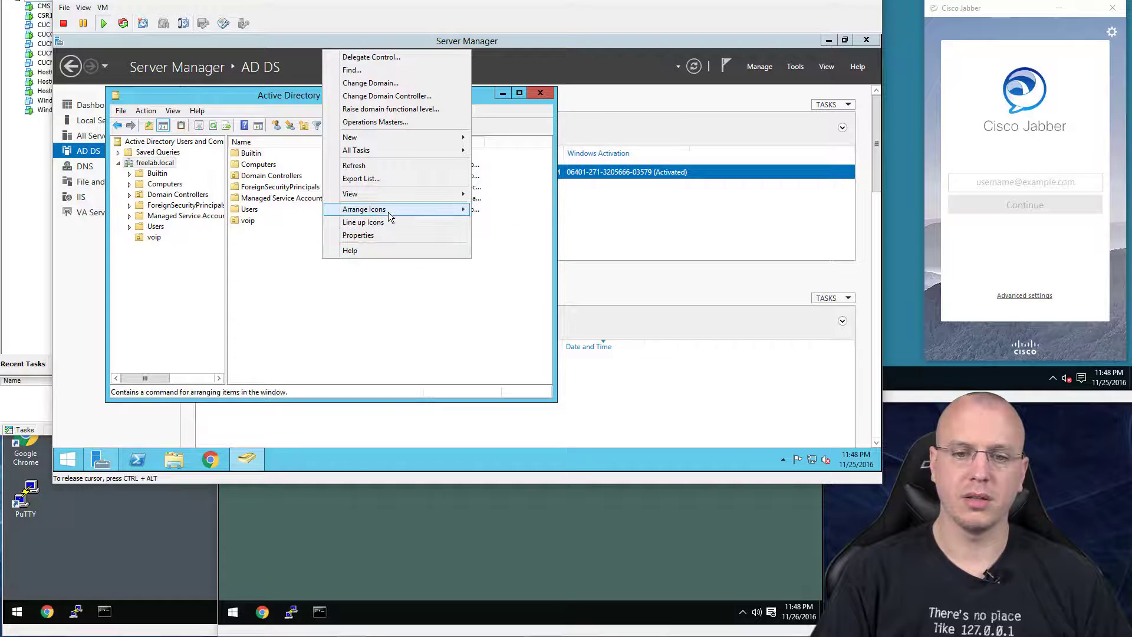
mouse_move(364, 209)
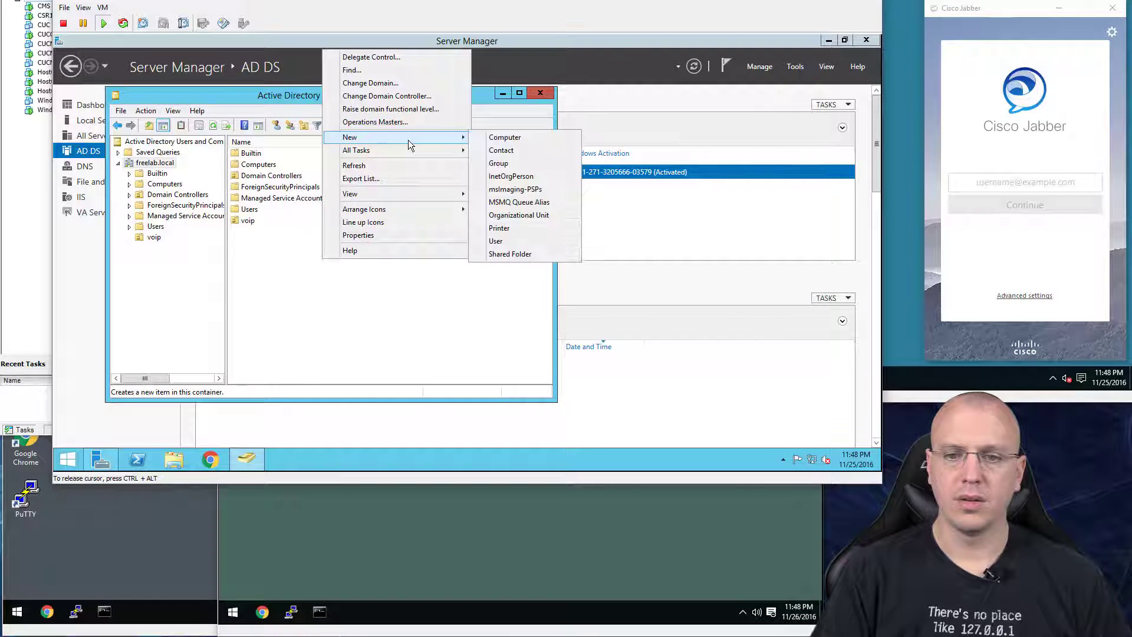
mouse_move(518, 216)
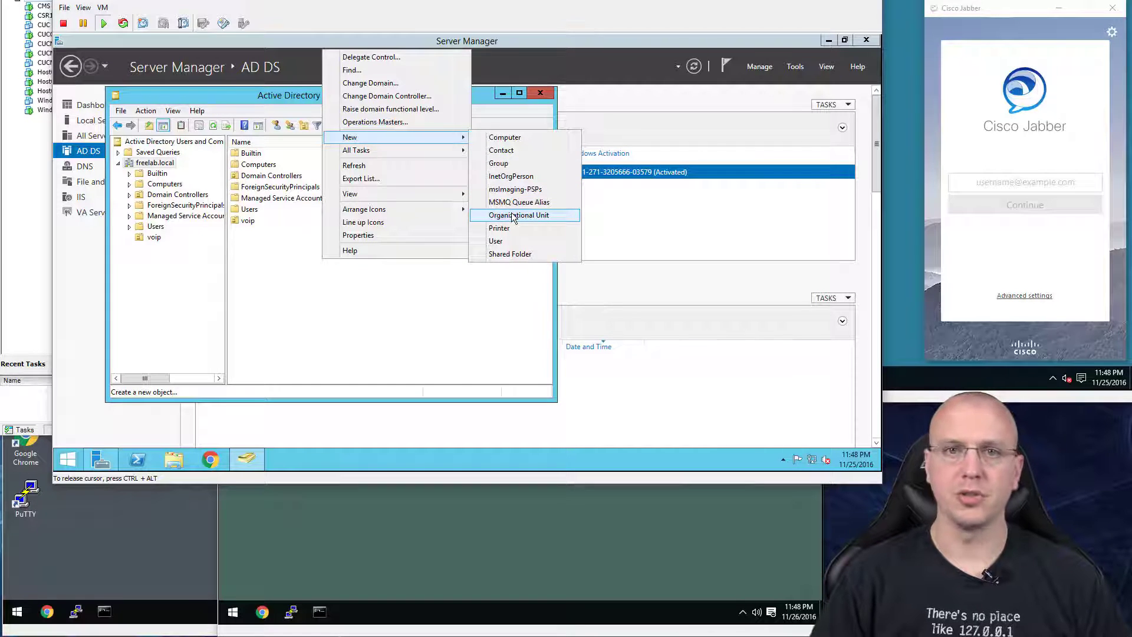
mouse_move(499, 228)
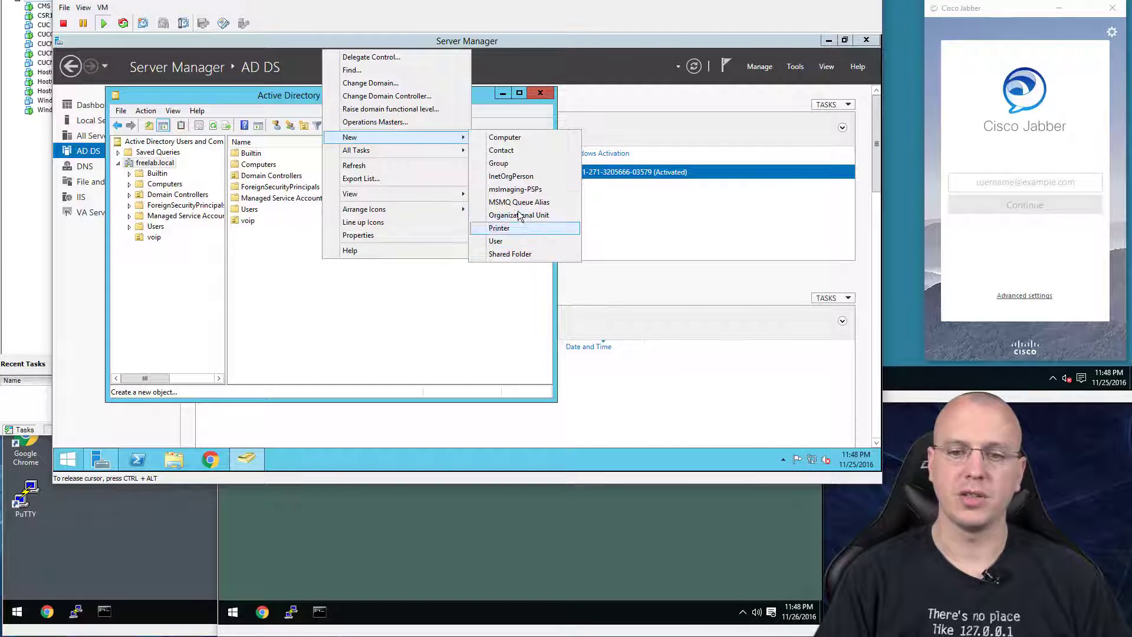
- Begin a new user named YouTube User D with a logon name starting 'yo'
left_click(518, 215)
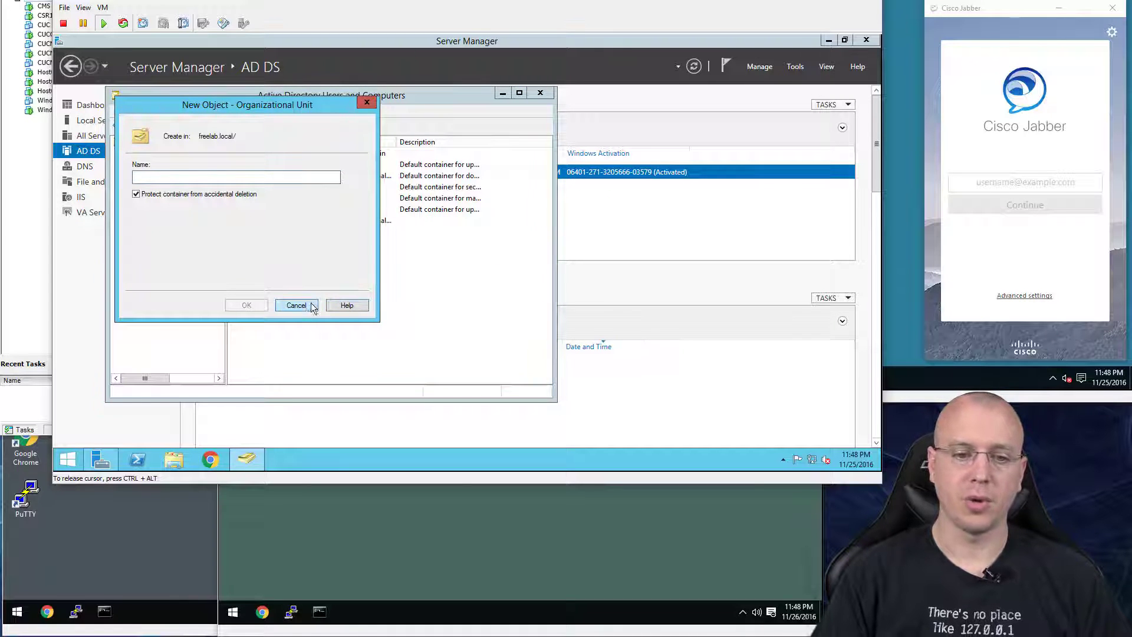
left_click(296, 305)
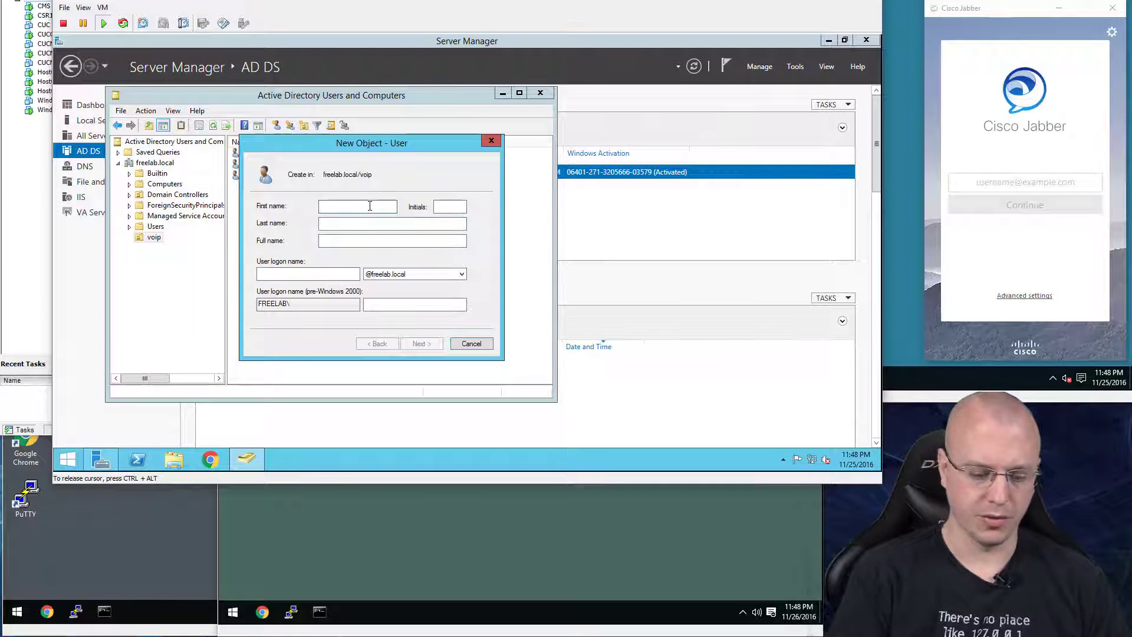
type("YouTube")
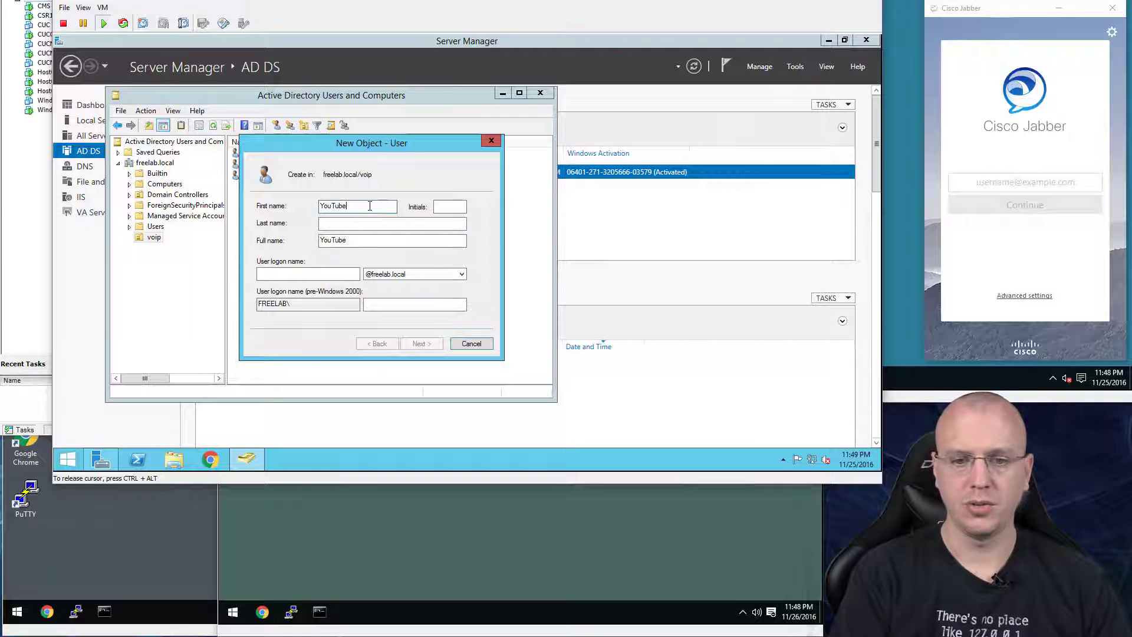
type("User")
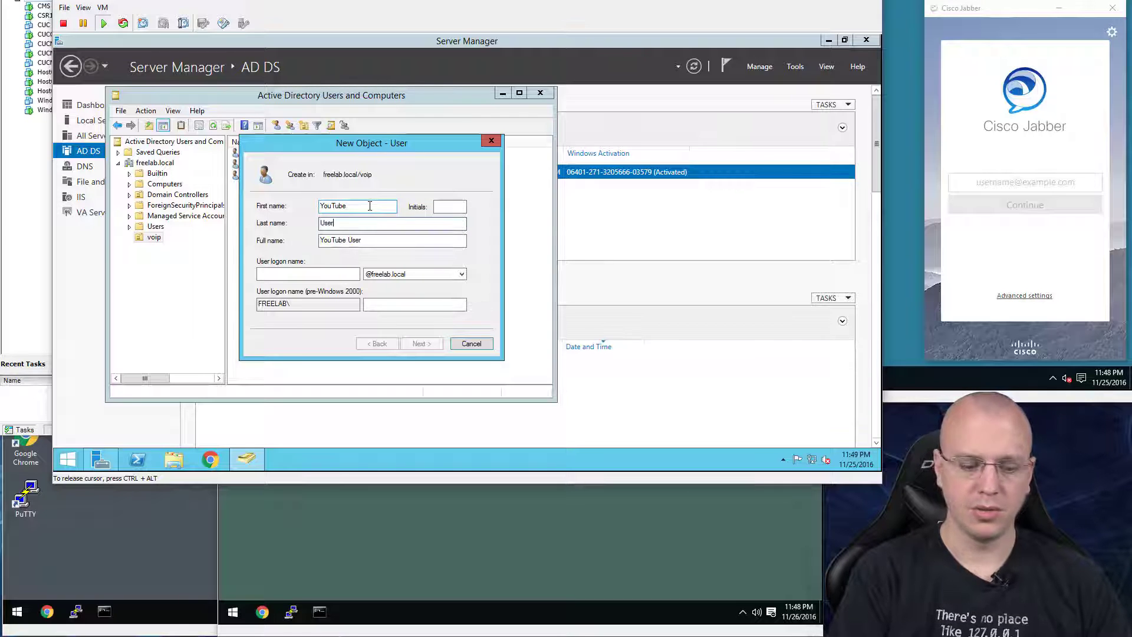
type("D")
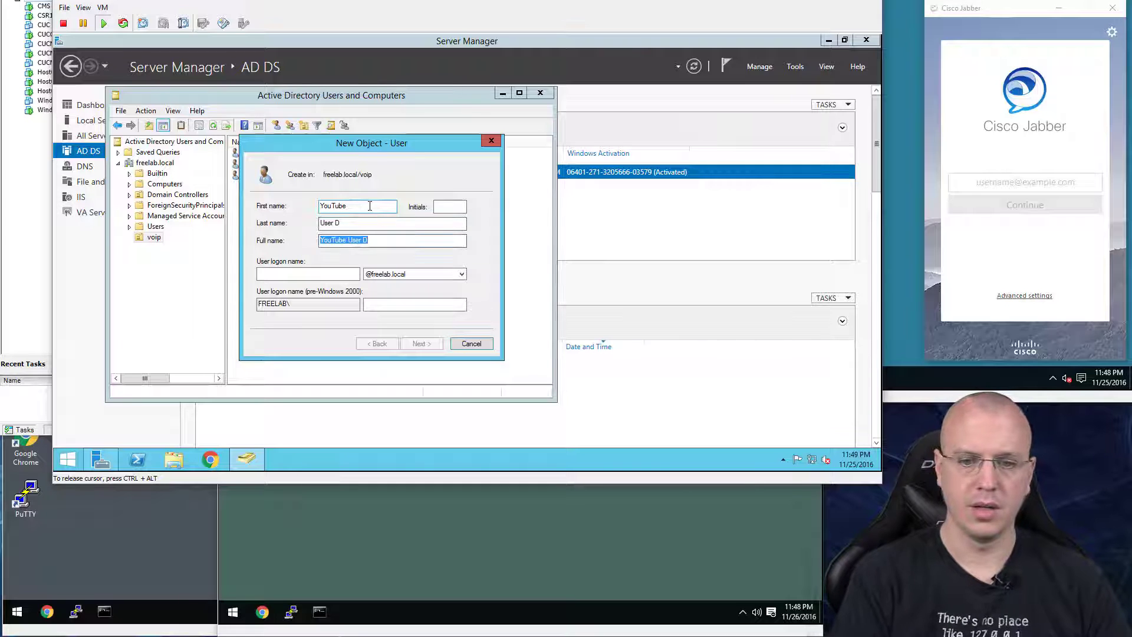
type("youtubed")
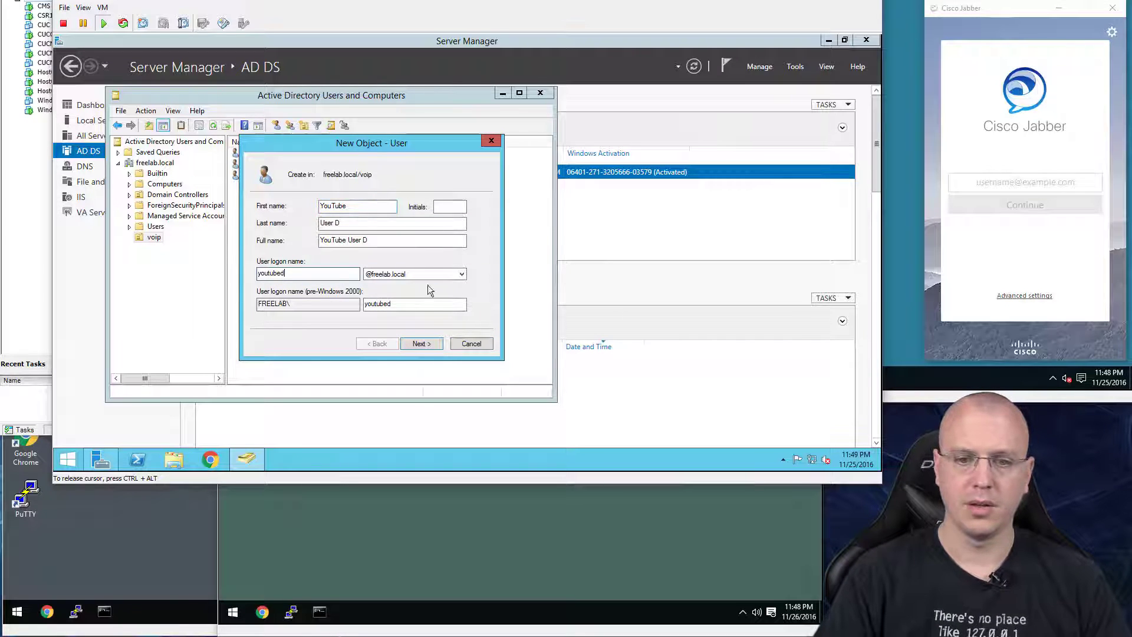
- Set YouTube User D's password to never expire and reach the summary page
left_click(421, 343)
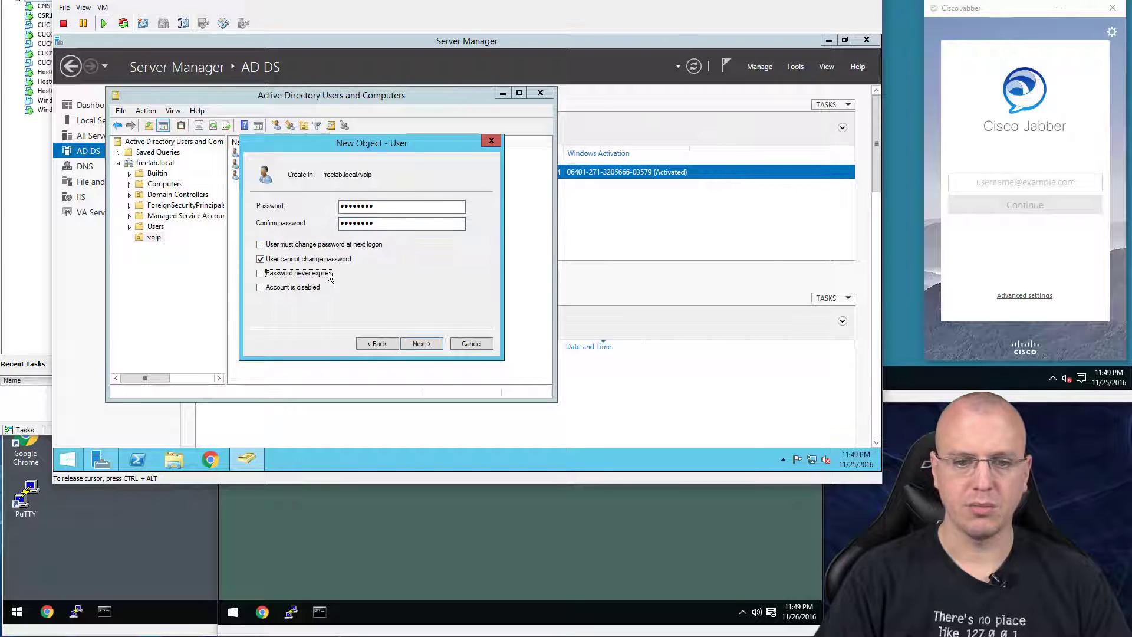
left_click(260, 273)
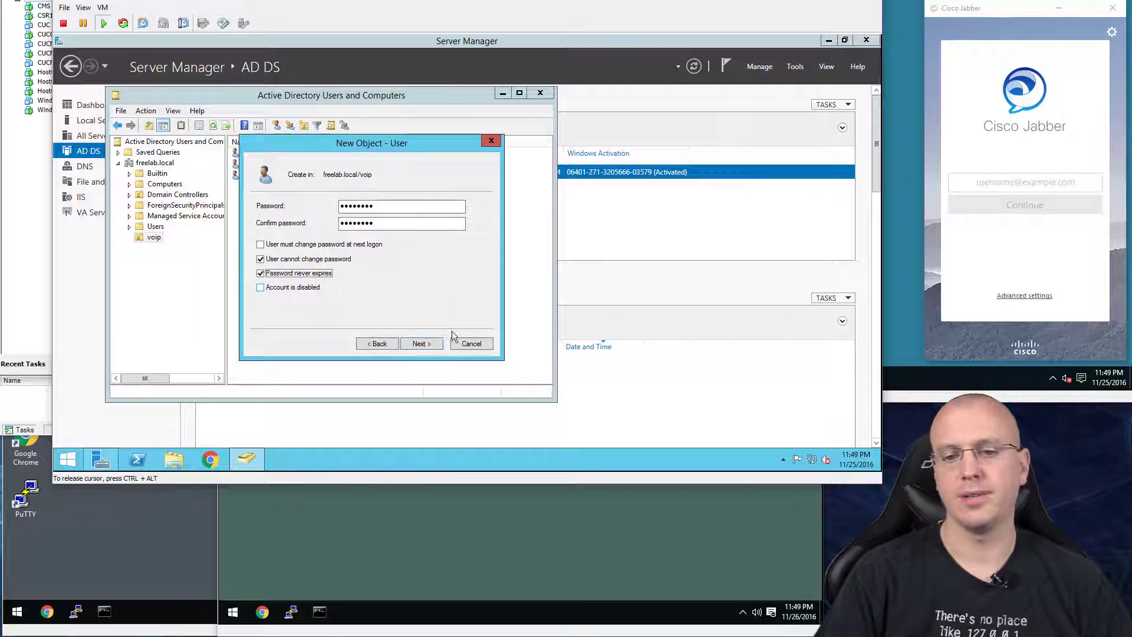
left_click(421, 343)
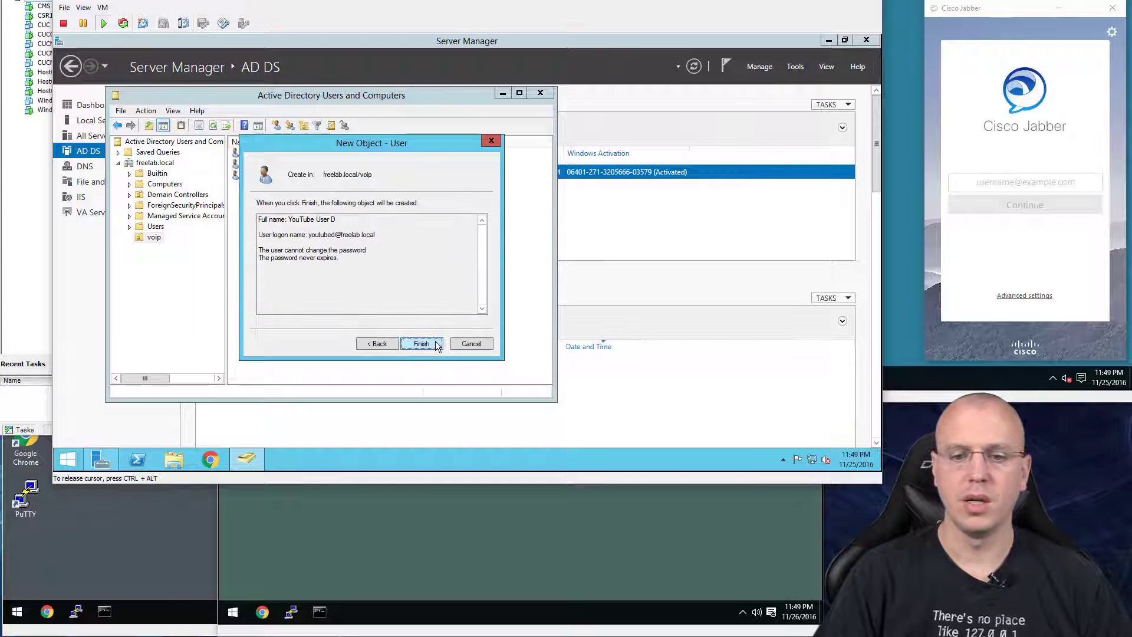
- Finish creating YouTube User D, then check its group membership in Properties
left_click(421, 343)
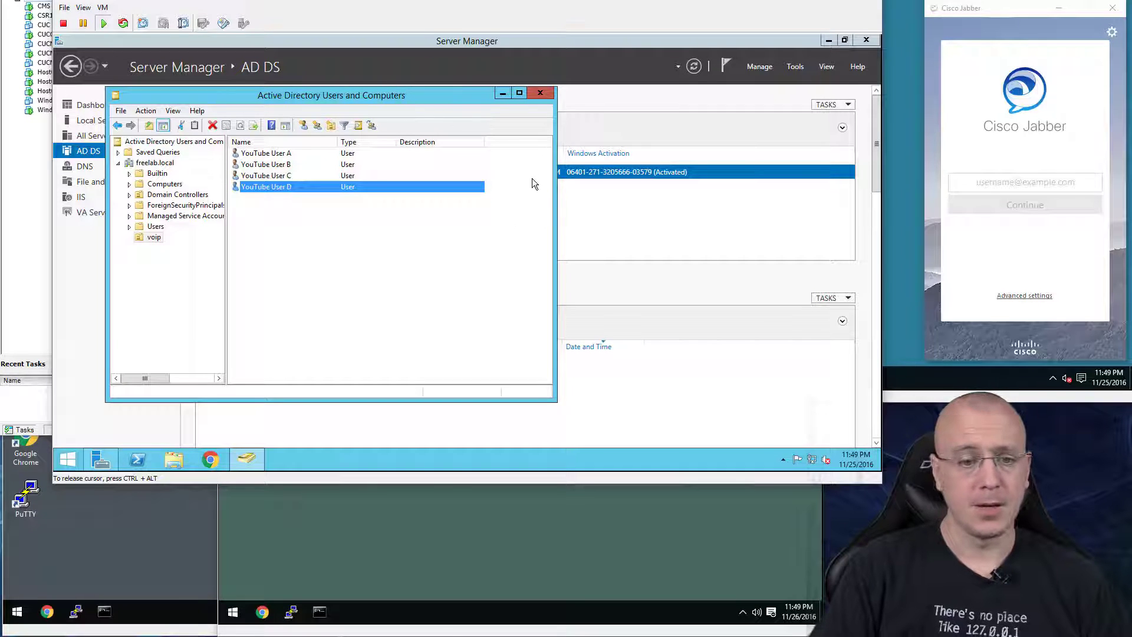
right_click(266, 186)
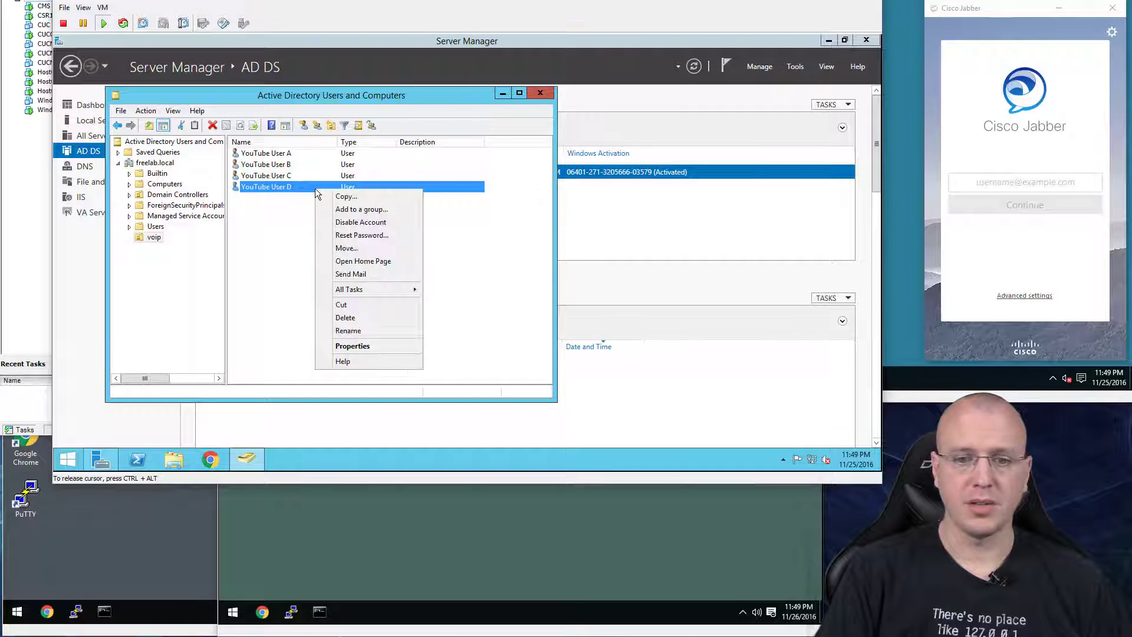
mouse_move(353, 346)
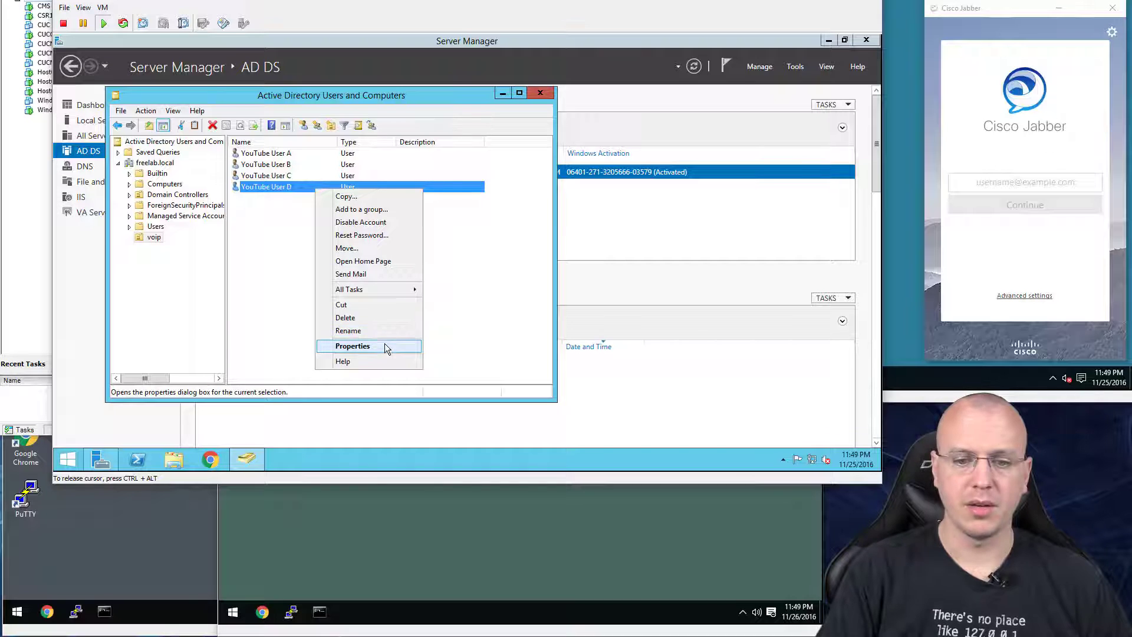
left_click(353, 346)
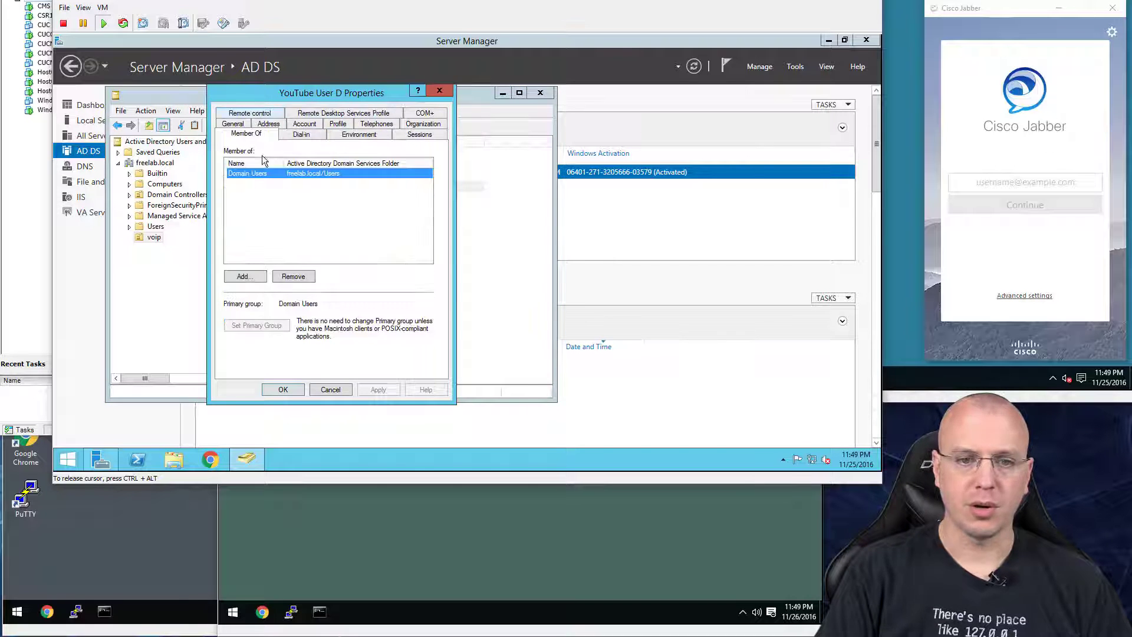
left_click(330, 389)
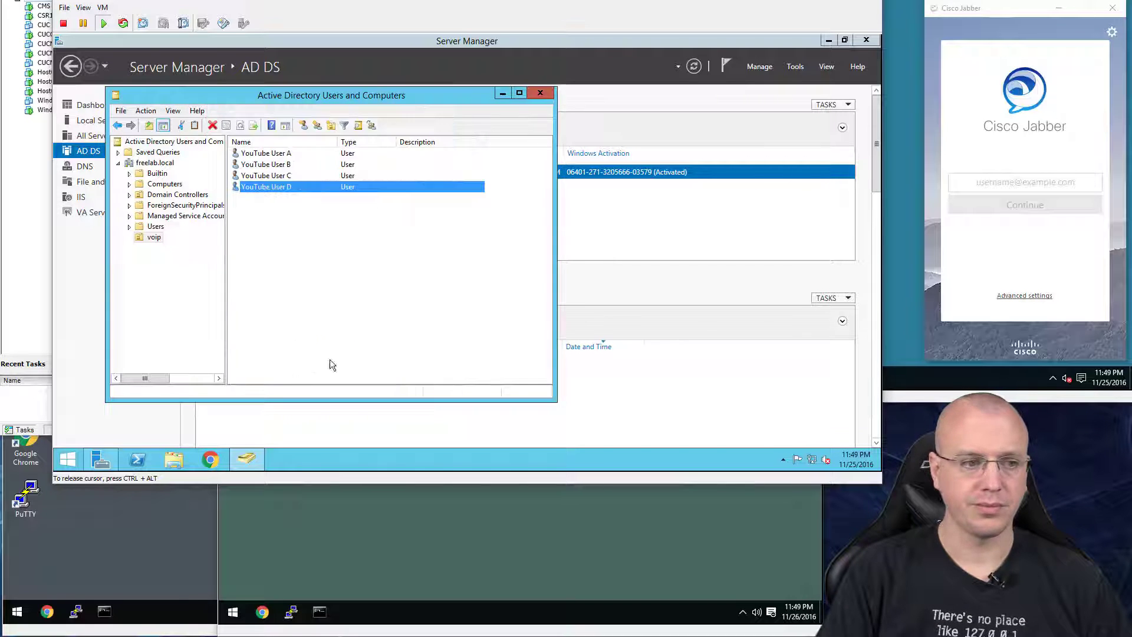
mouse_move(113, 229)
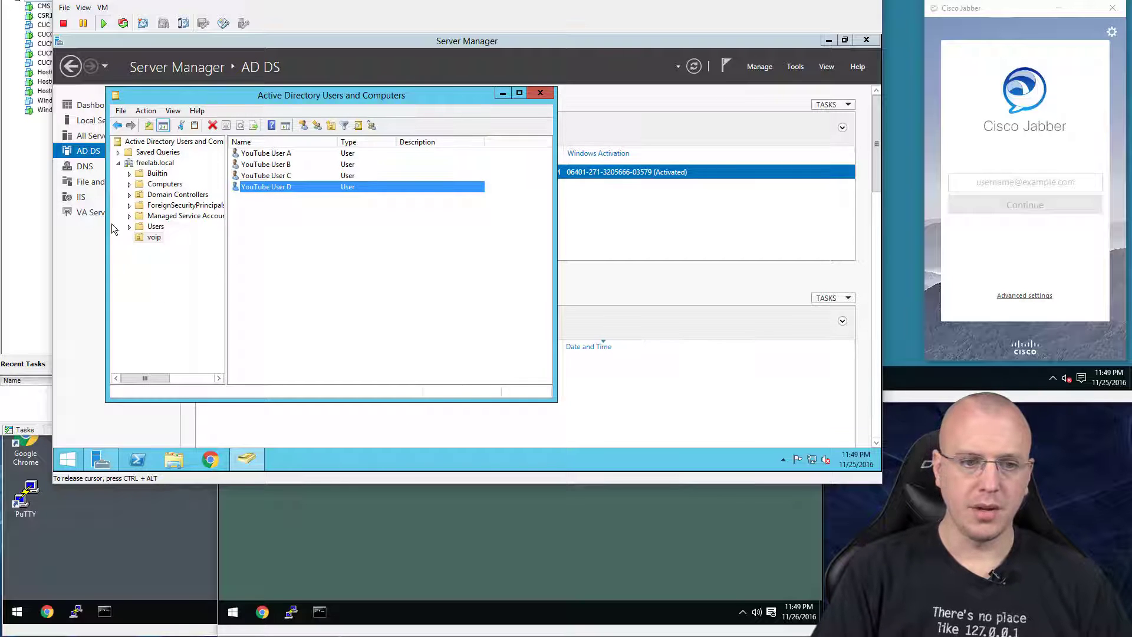
- Open DNS Manager to view freelab.local's host records, then return to the vSphere inventory
left_click(84, 166)
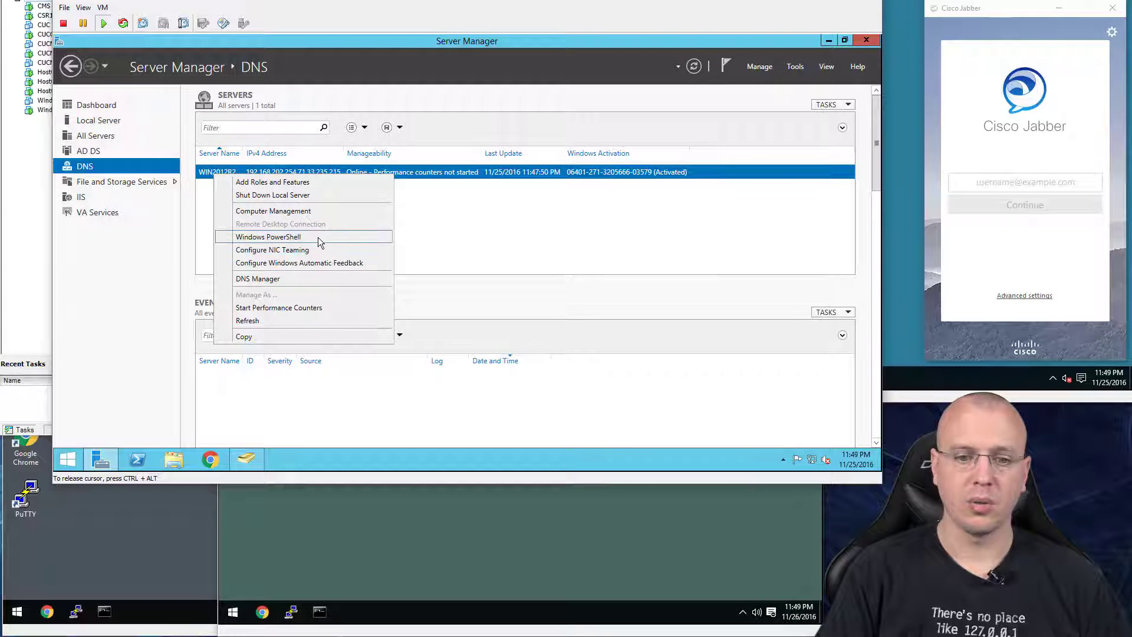
left_click(258, 279)
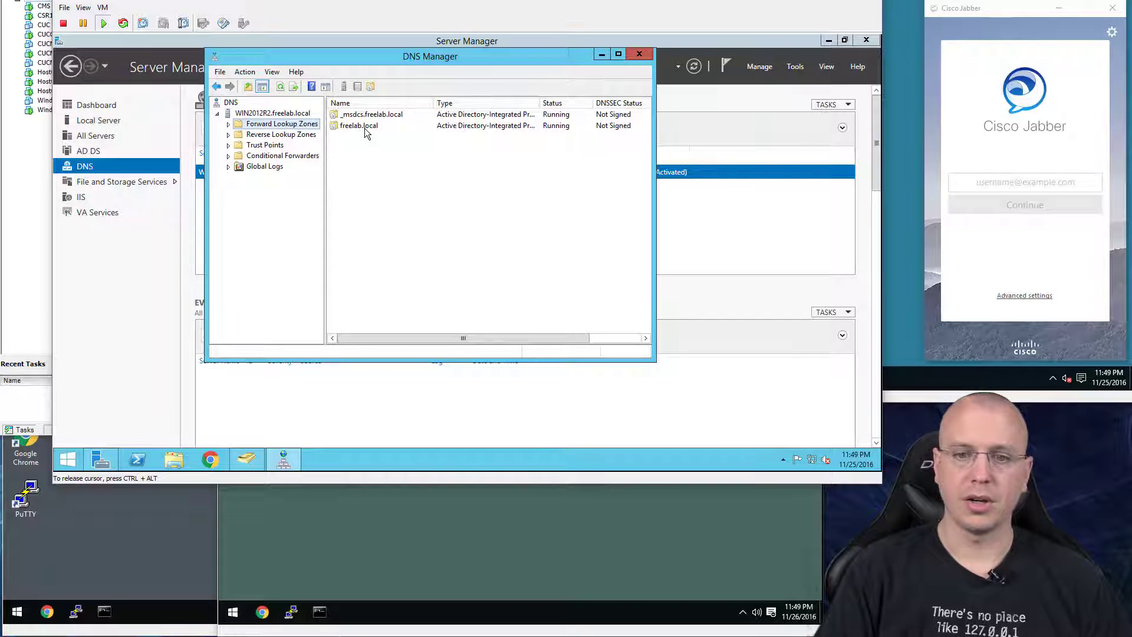
left_click(349, 145)
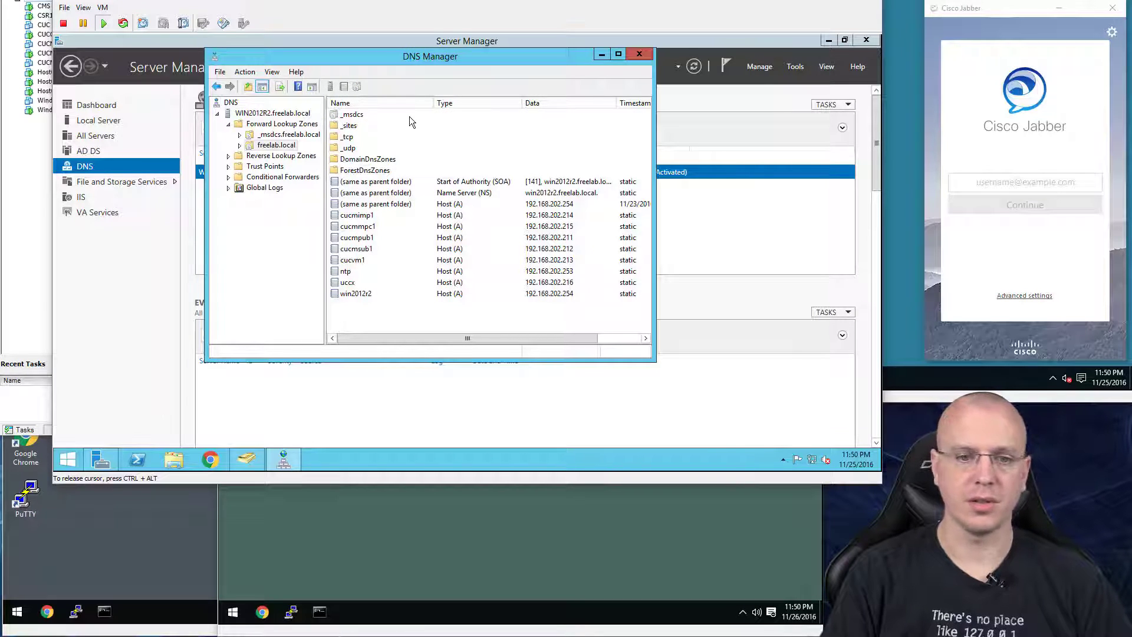
mouse_move(466, 117)
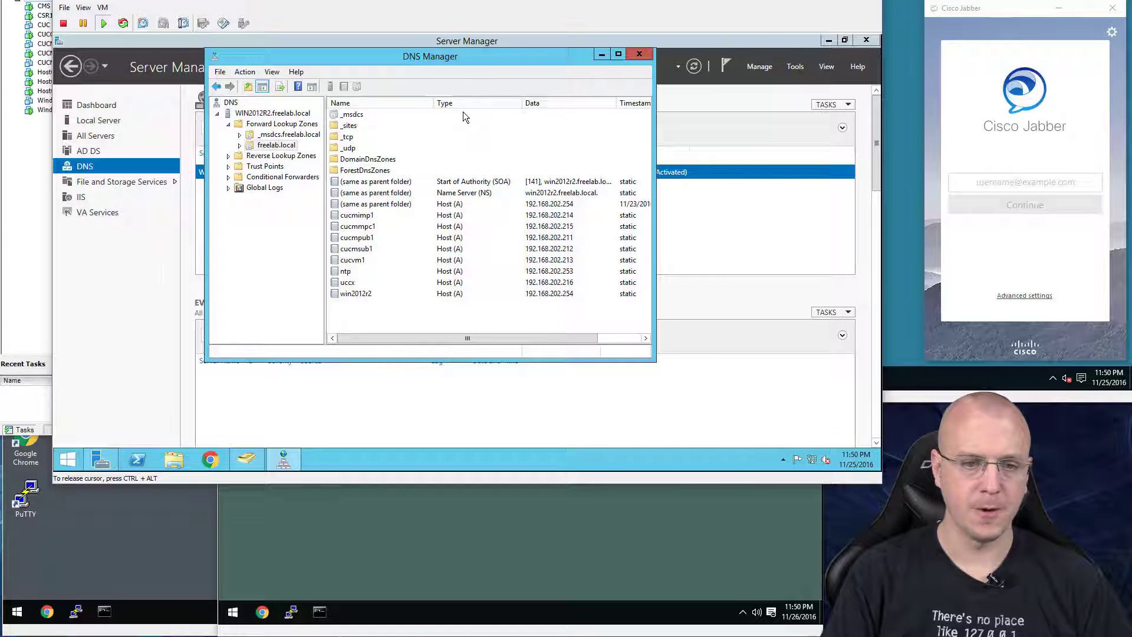
mouse_move(430, 126)
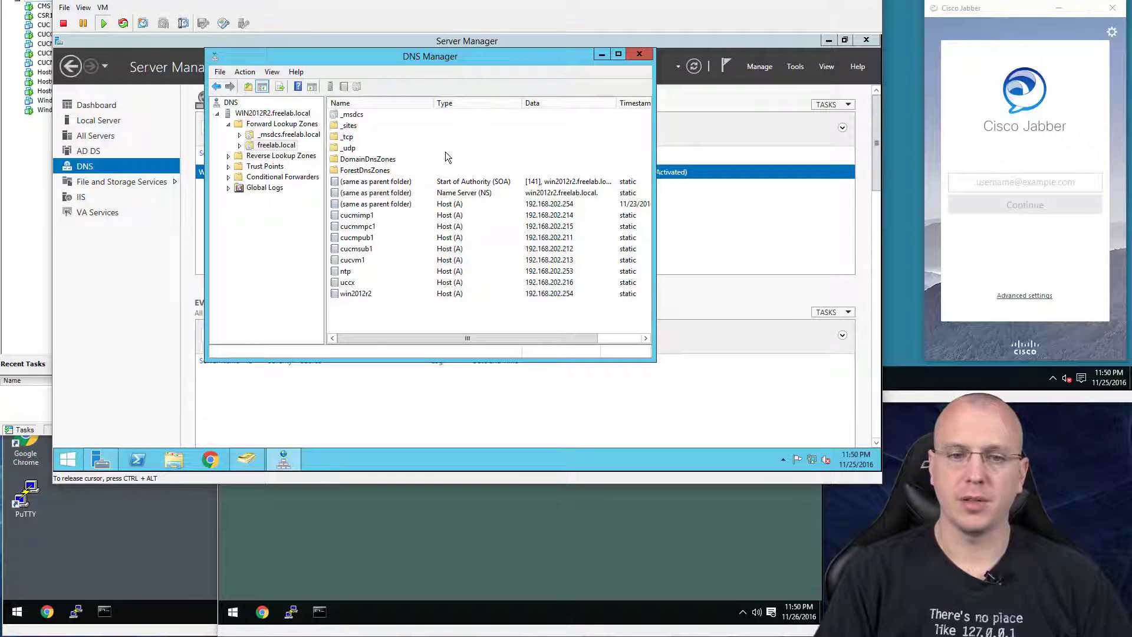
left_click(639, 54)
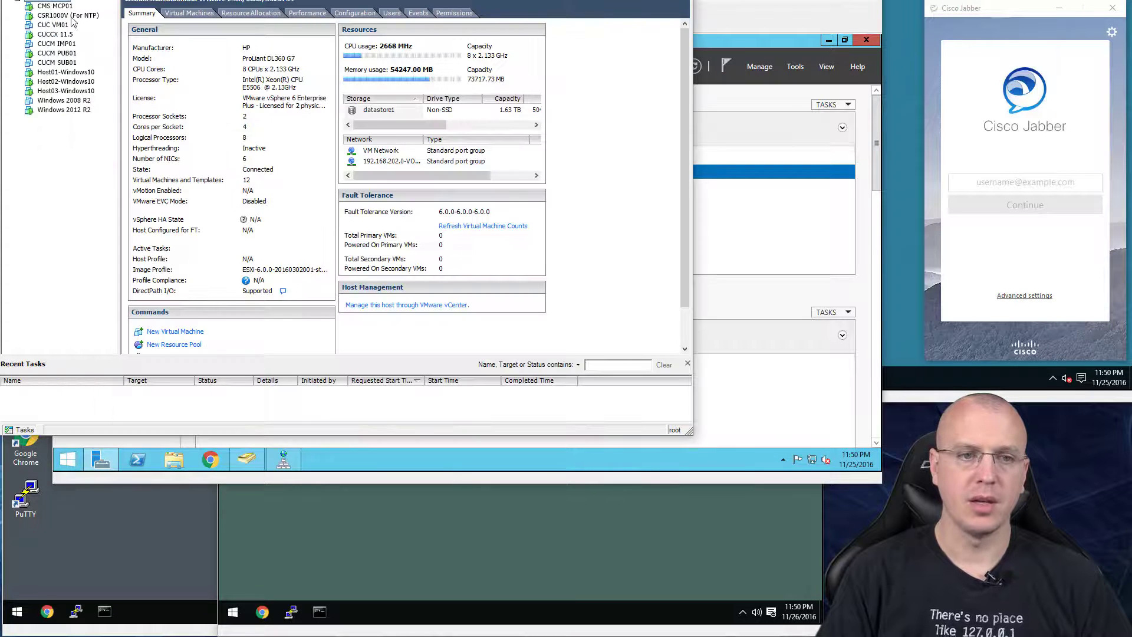
- Select the CSR1000V (For NTP) VM to view its summary with 4096 MB memory
left_click(67, 15)
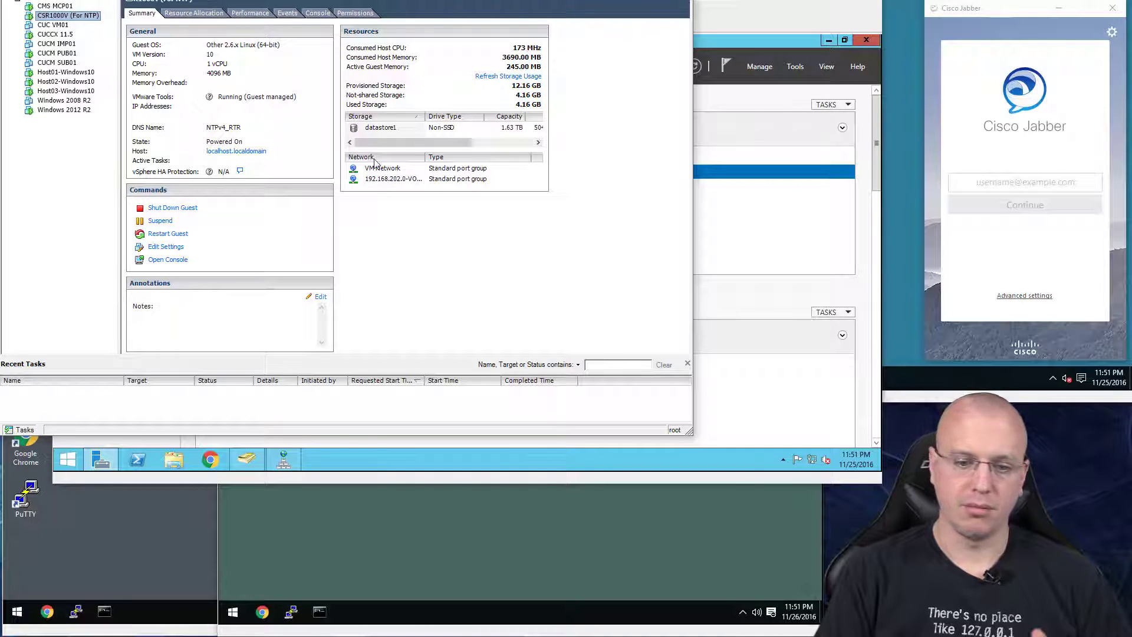
mouse_move(460, 206)
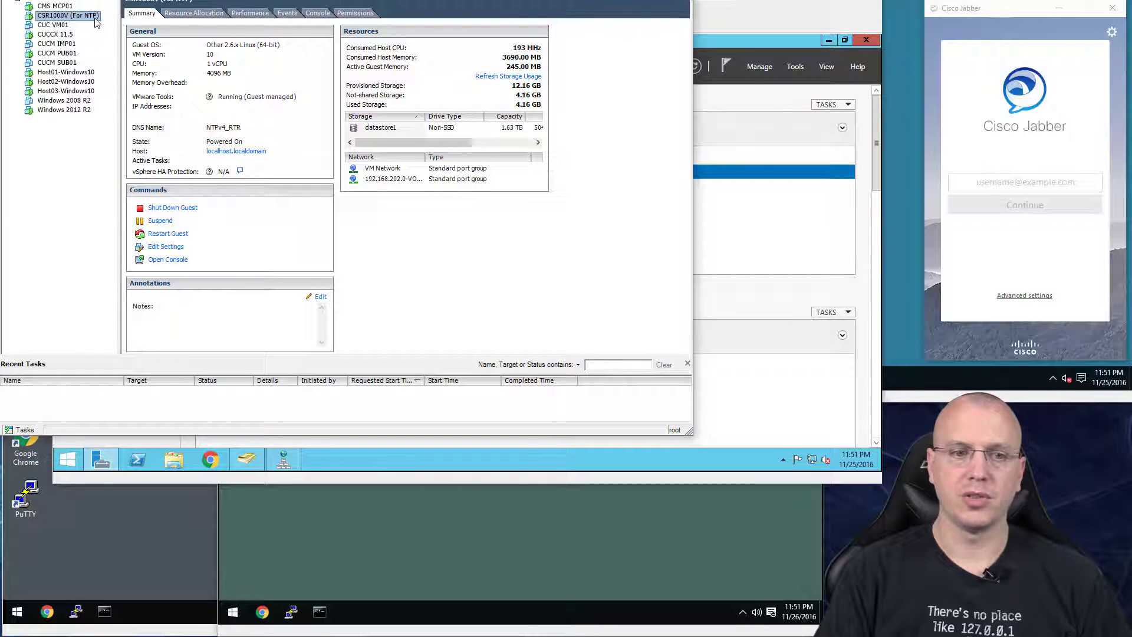
- Open the CSR1000V console and run en, show ip int br, show run | sec ntp, show ntp status
right_click(68, 15)
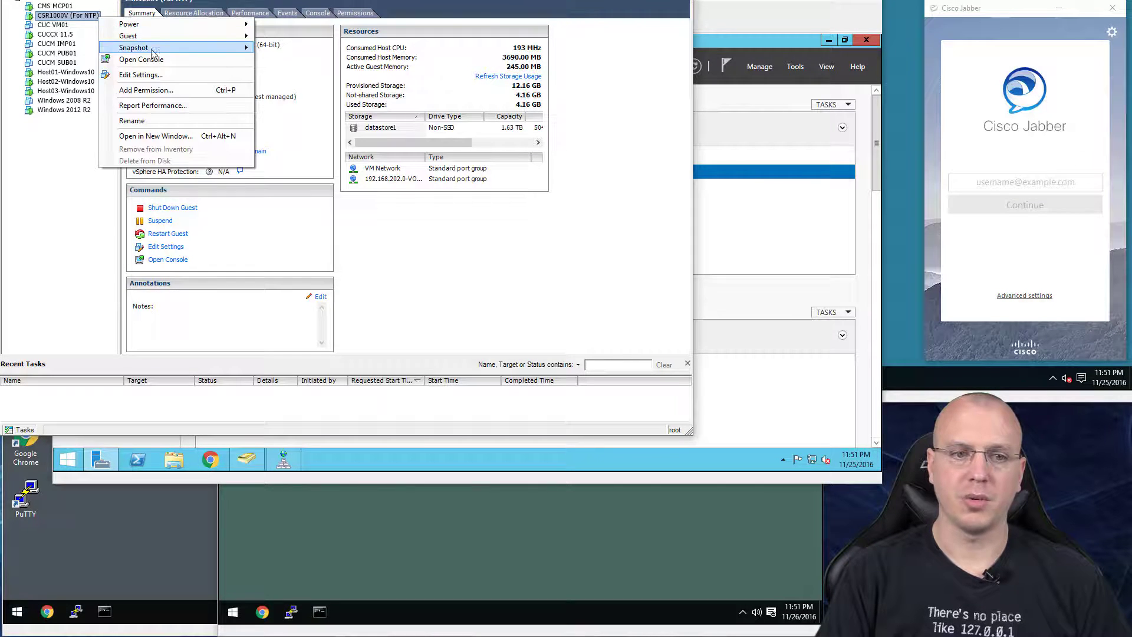
left_click(141, 59)
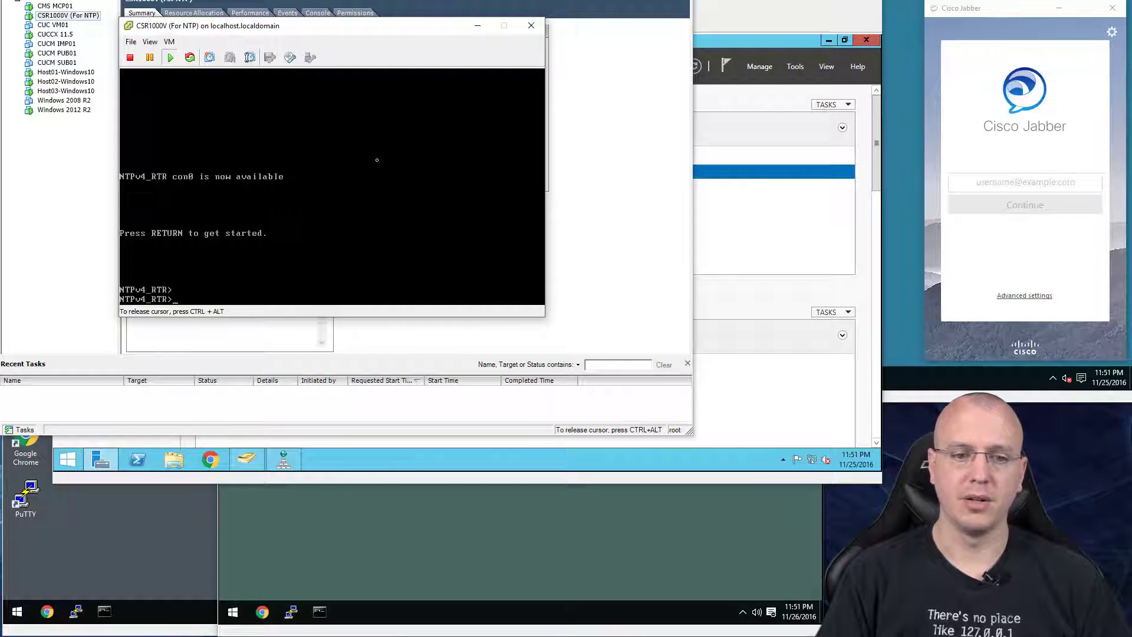
type("en")
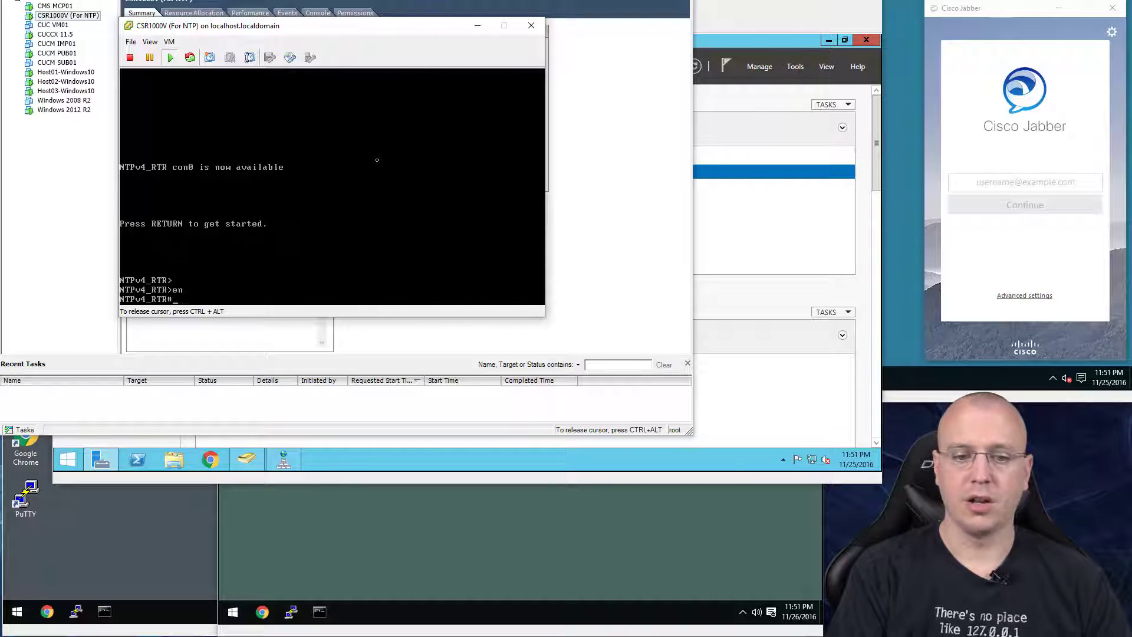
type("show ip int br")
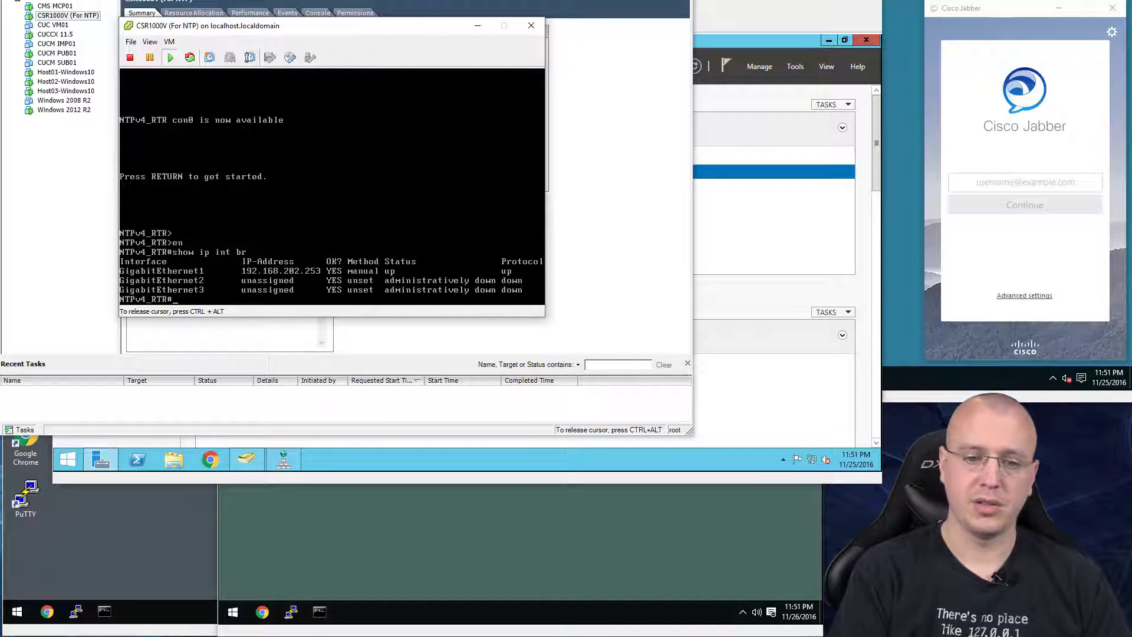
type("show run | sec ntp")
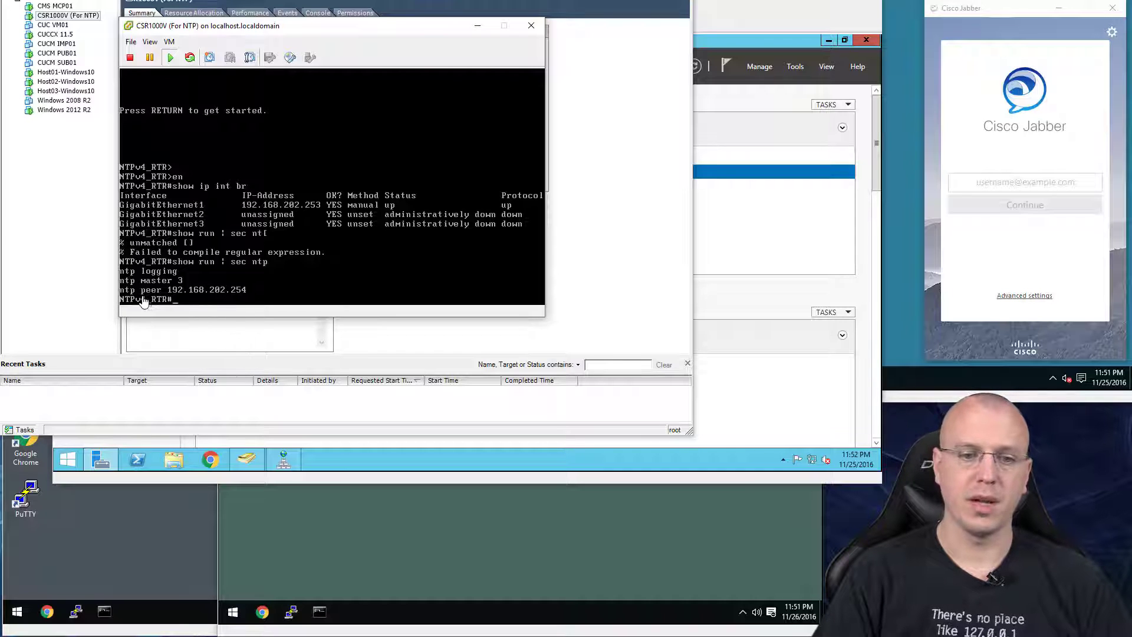
mouse_move(199, 296)
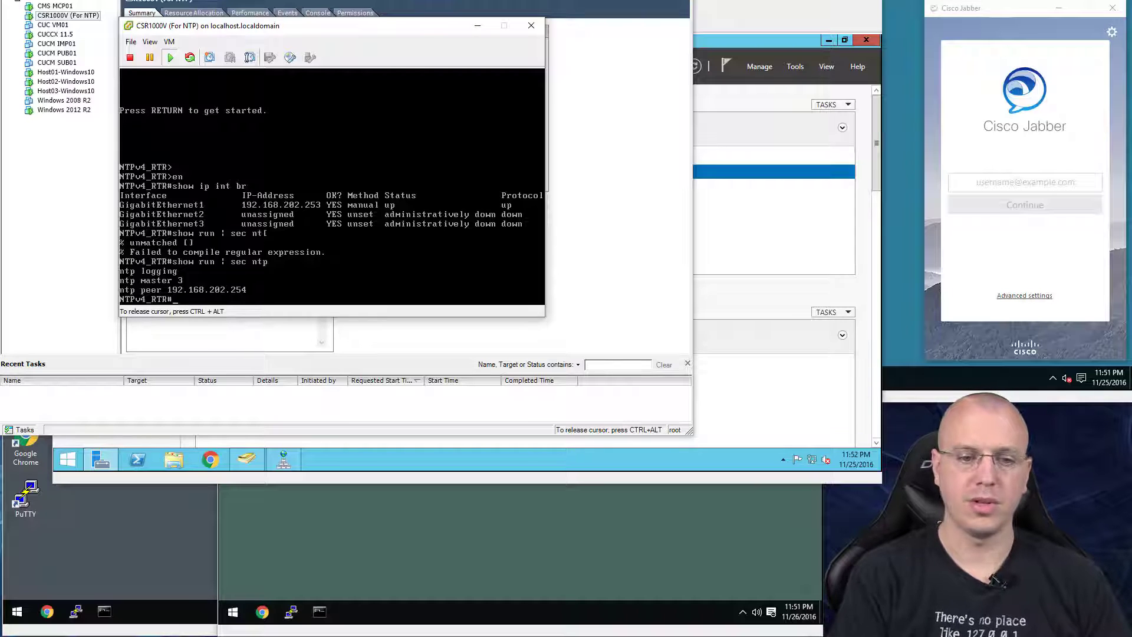
type("show status")
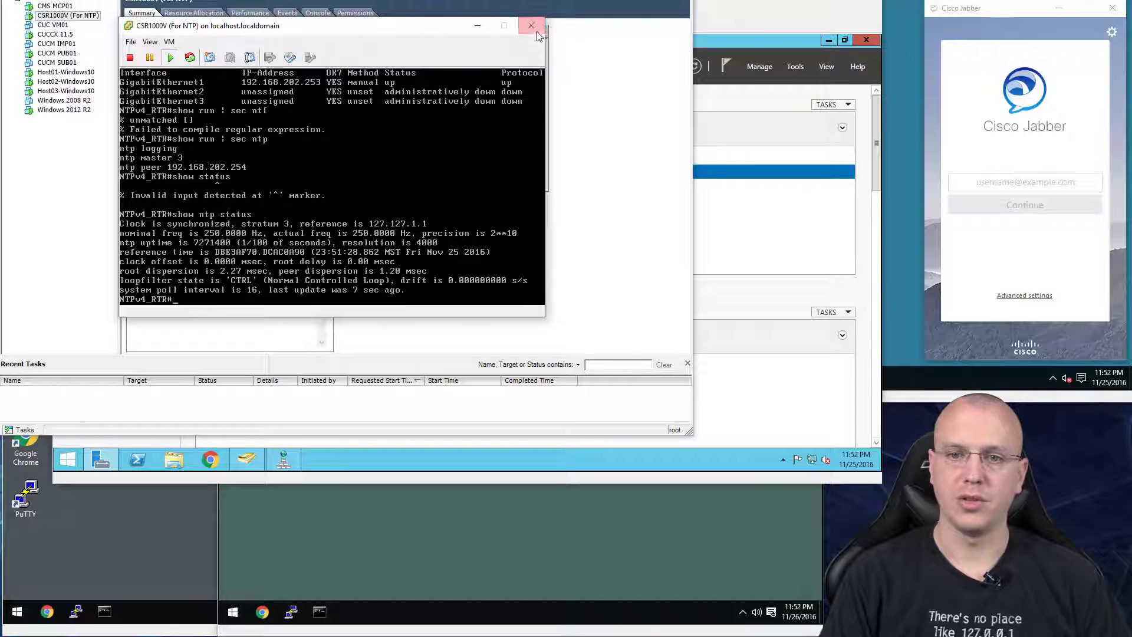
- Close the CSR1000V router console window
left_click(531, 25)
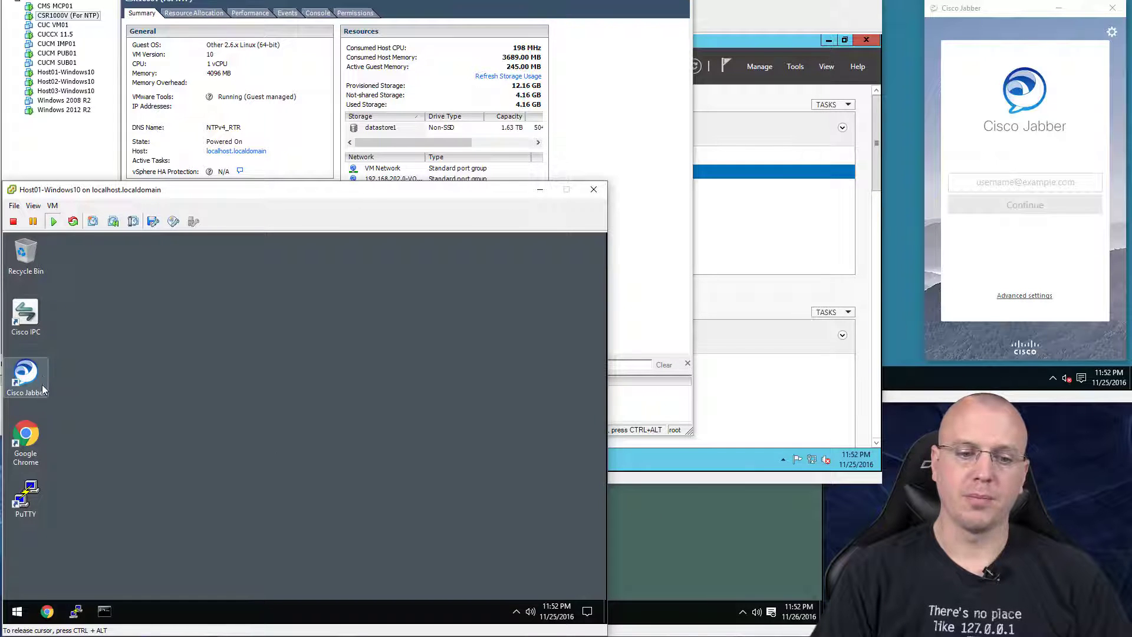
mouse_move(26, 318)
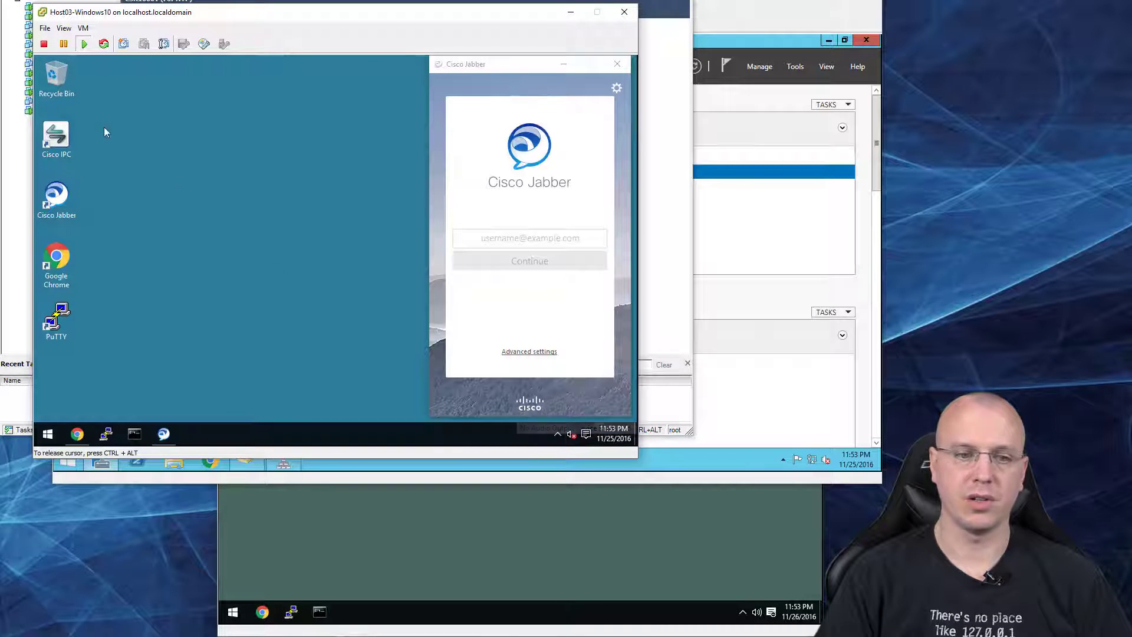
- Launch IP Communicator and dismiss its no-compatible-sound-device warnings
left_click(55, 137)
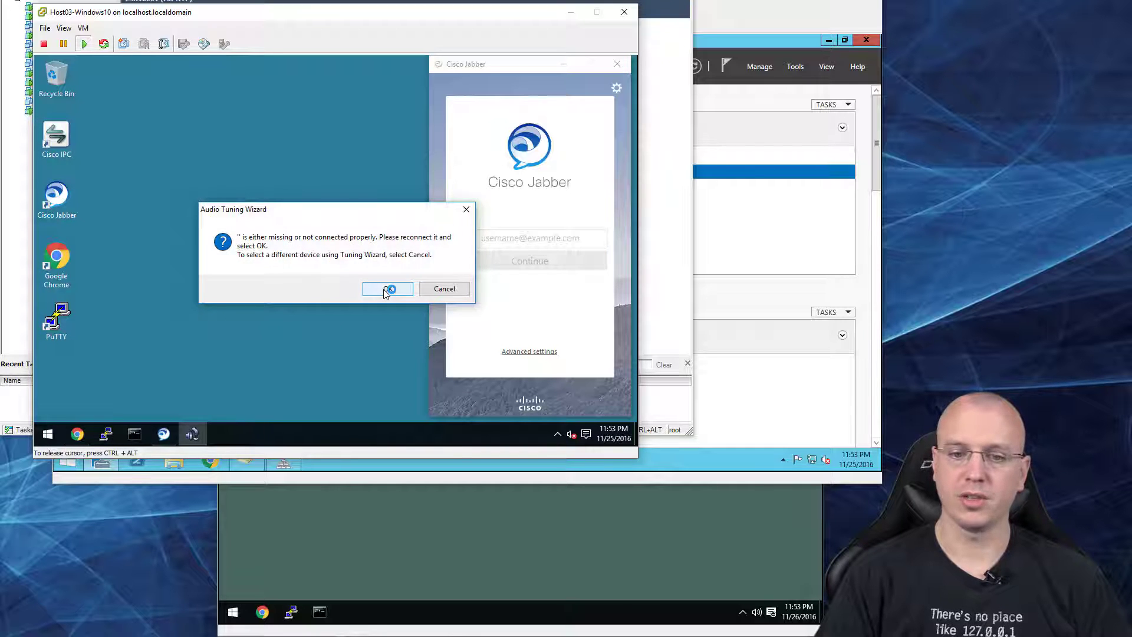
left_click(388, 289)
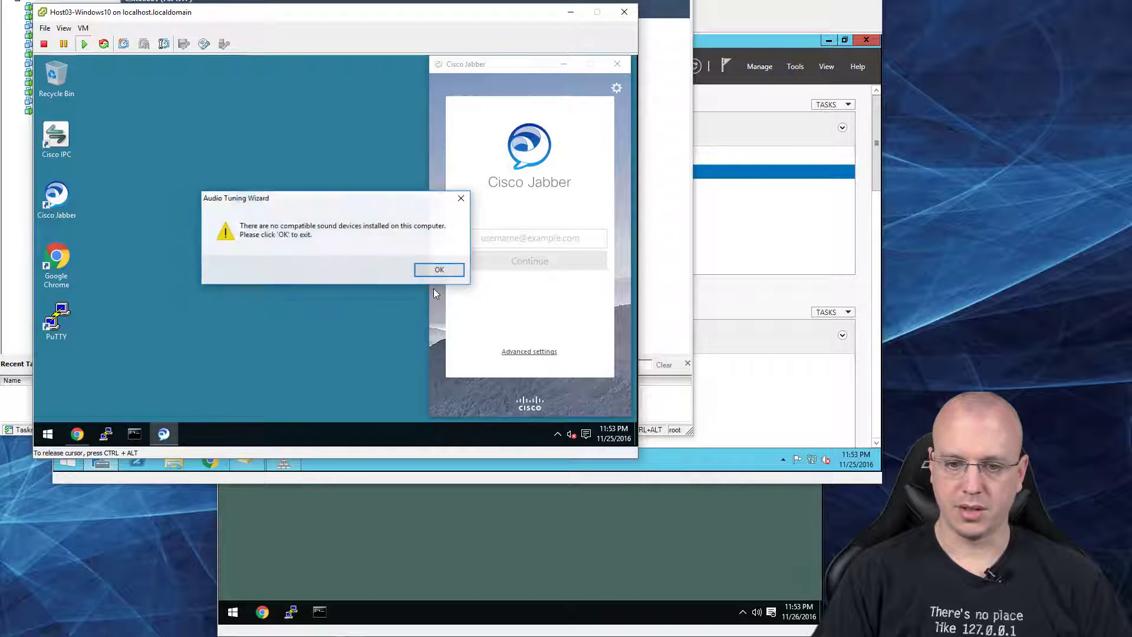
left_click(438, 270)
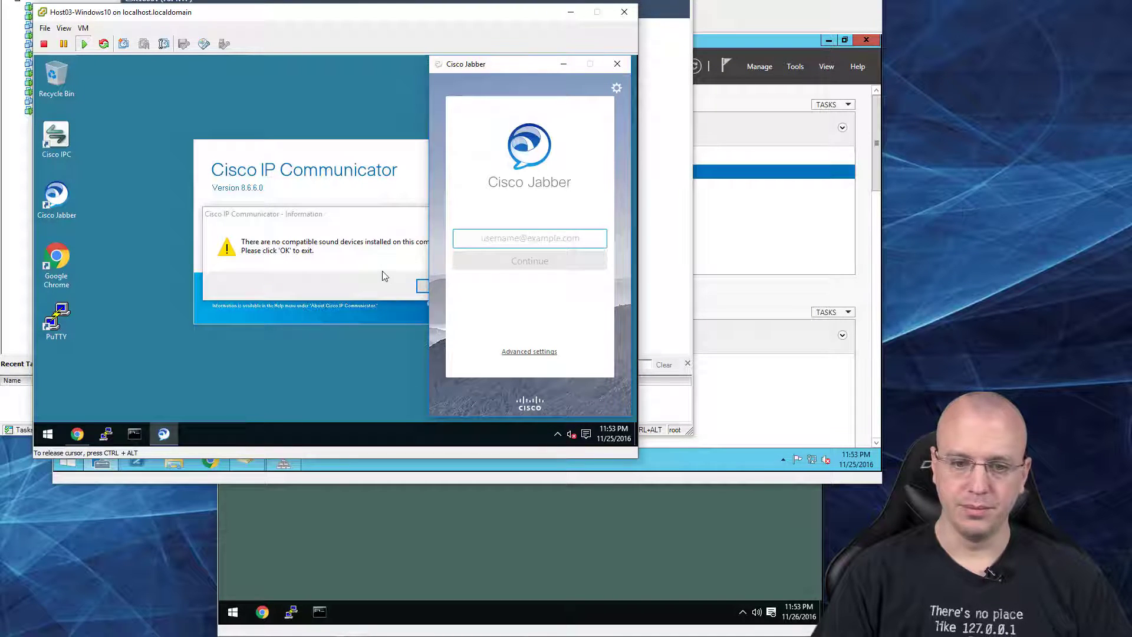
left_click(422, 286)
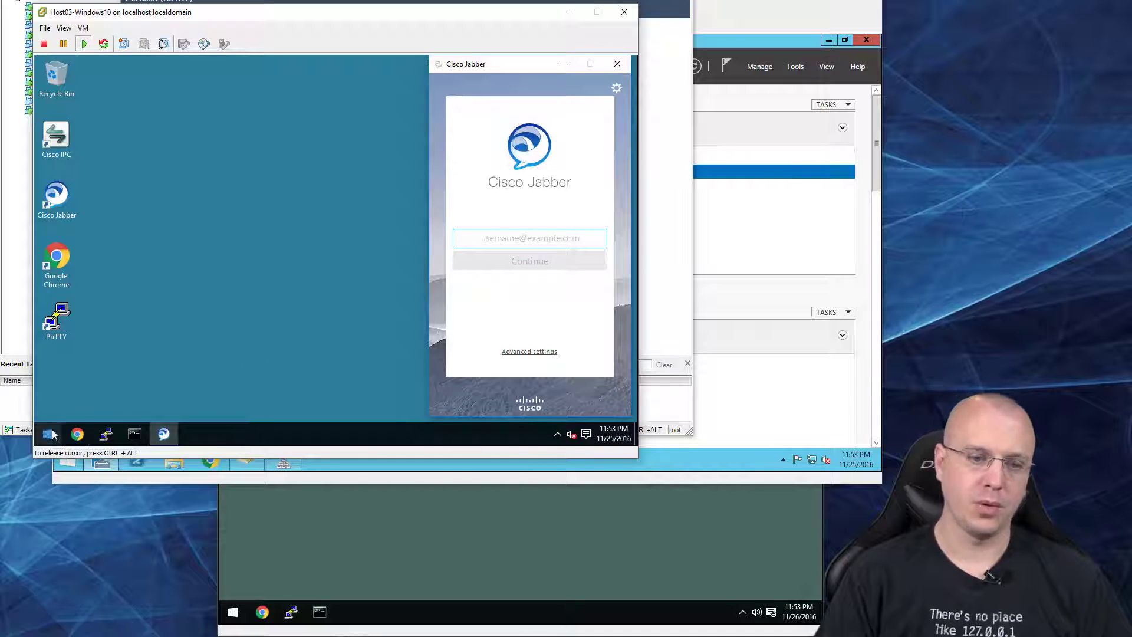
mouse_move(199, 383)
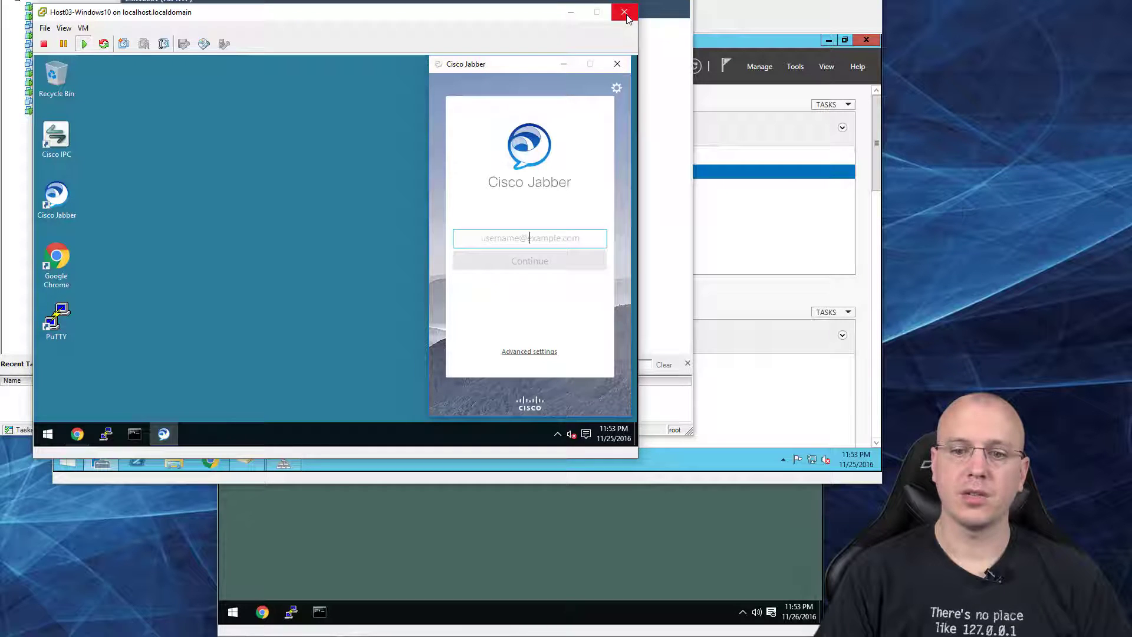
- Close the Host03 console and open SSH options under Security Profile > Services Properties
left_click(624, 13)
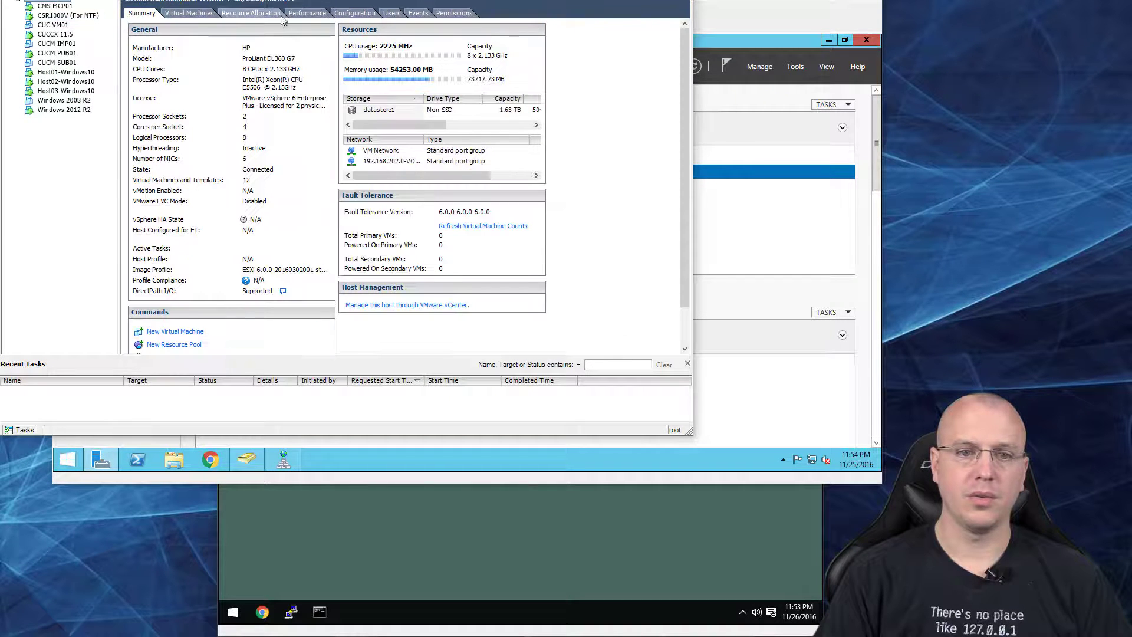
left_click(354, 12)
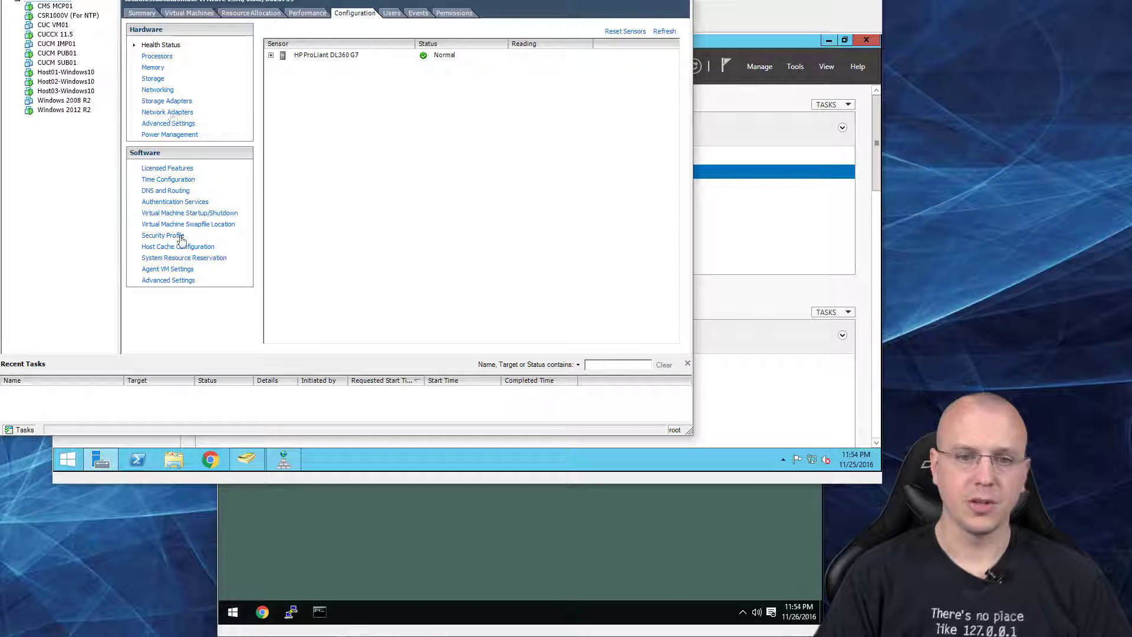
left_click(162, 235)
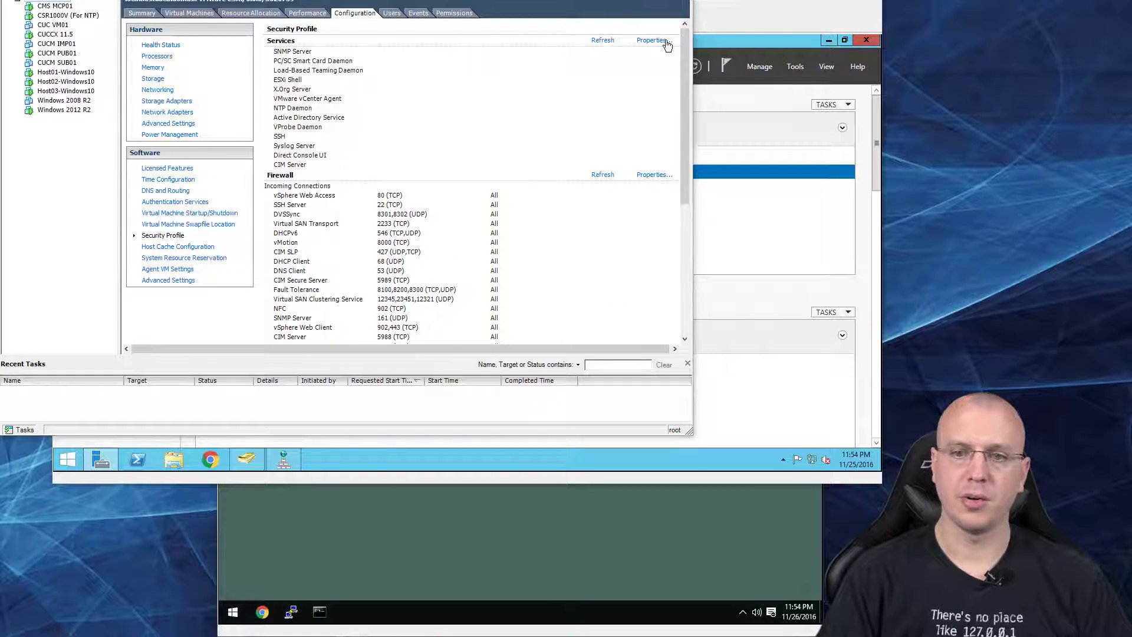
left_click(652, 39)
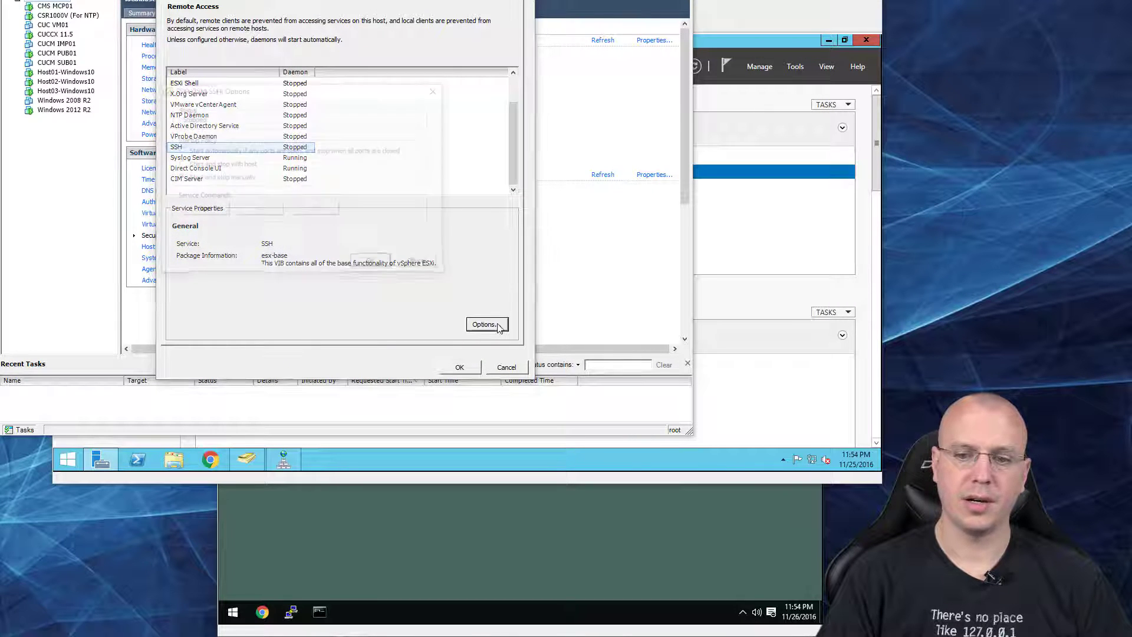
left_click(483, 324)
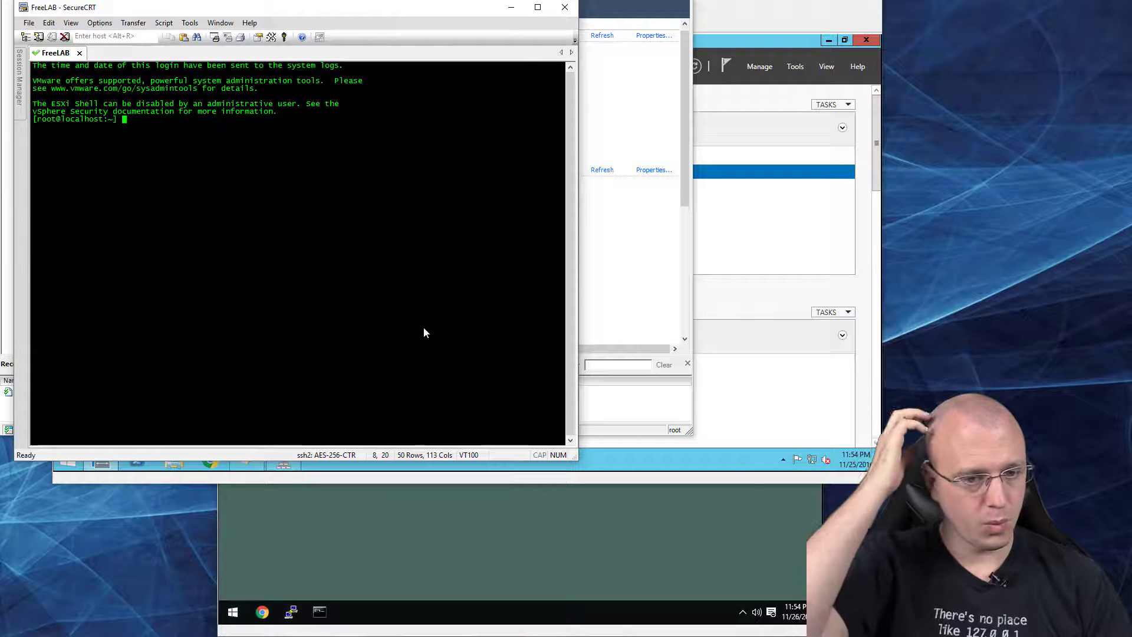
- Change into /vmfs/volumes/datastore1 and list its VM folders and ISO files
type("cd /")
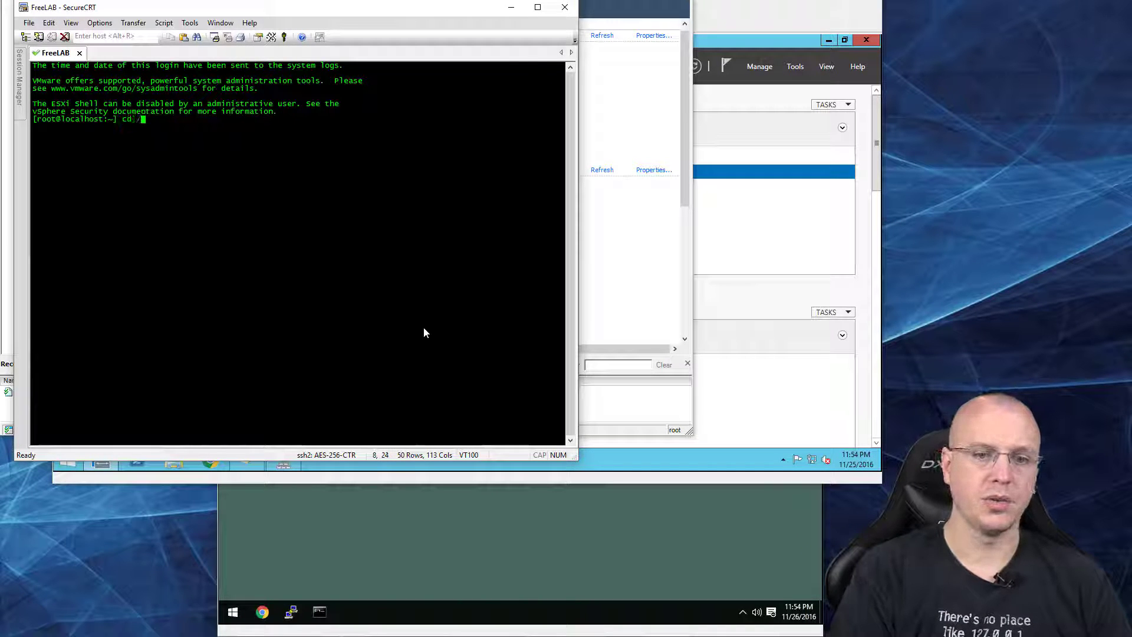
type("vmfs/volumes/datastore1/")
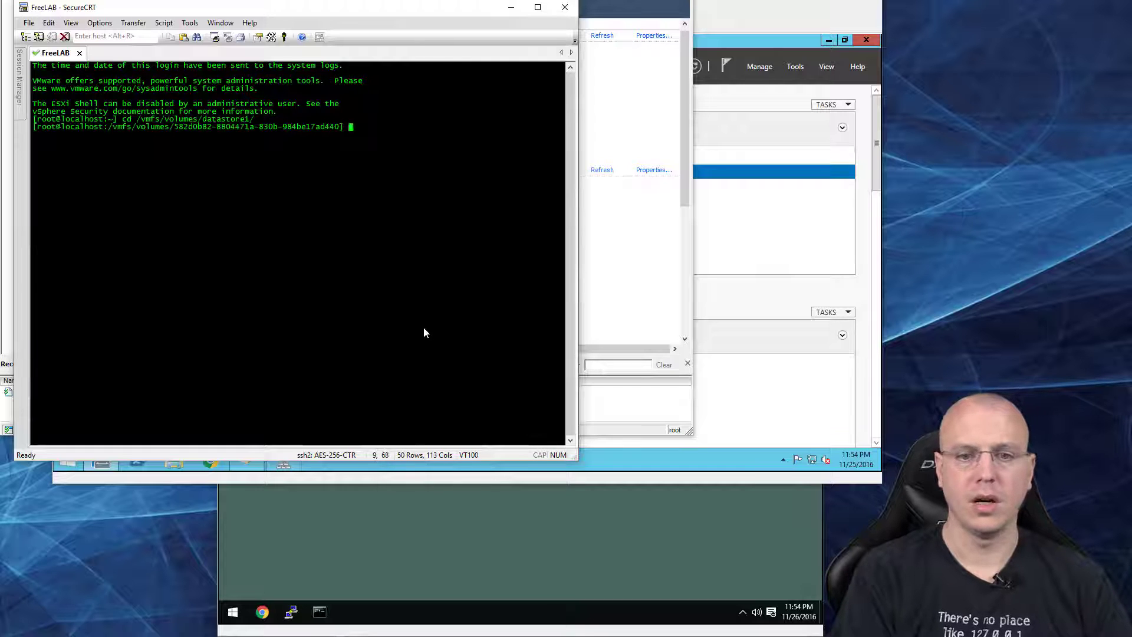
type("ls")
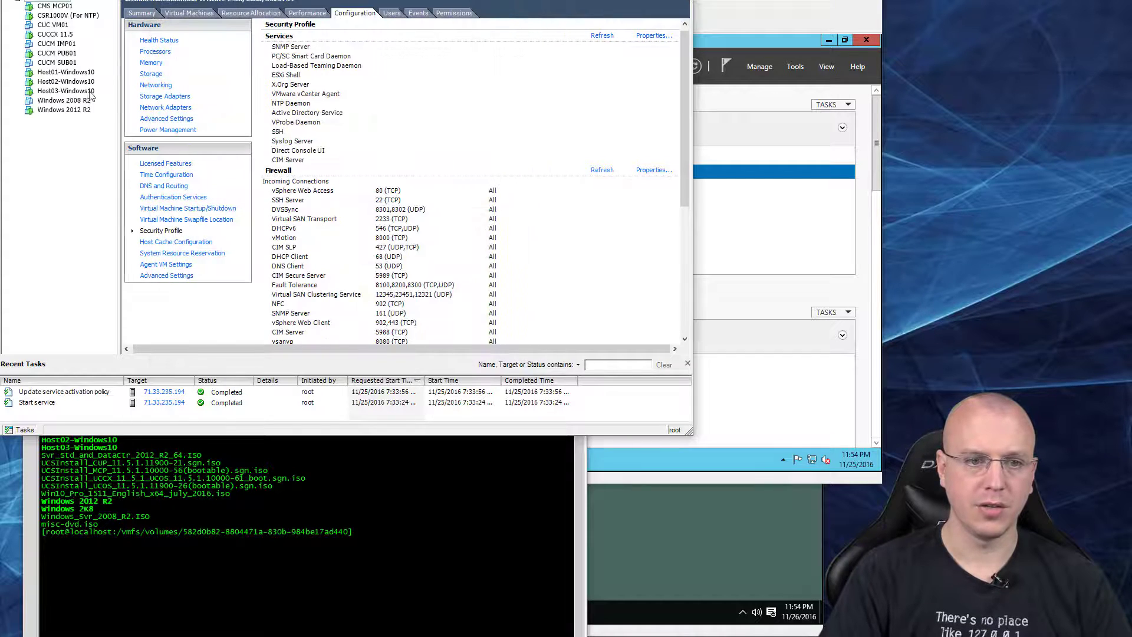
- Open the Host03-Windows10 console from the VM's right-click menu
left_click(66, 90)
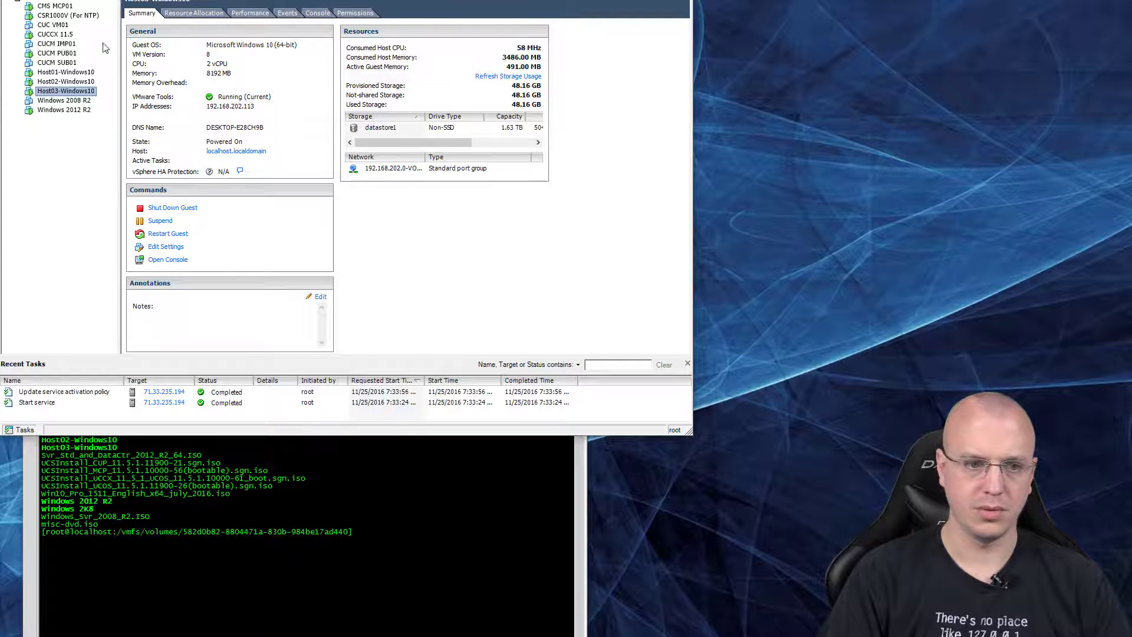
right_click(67, 90)
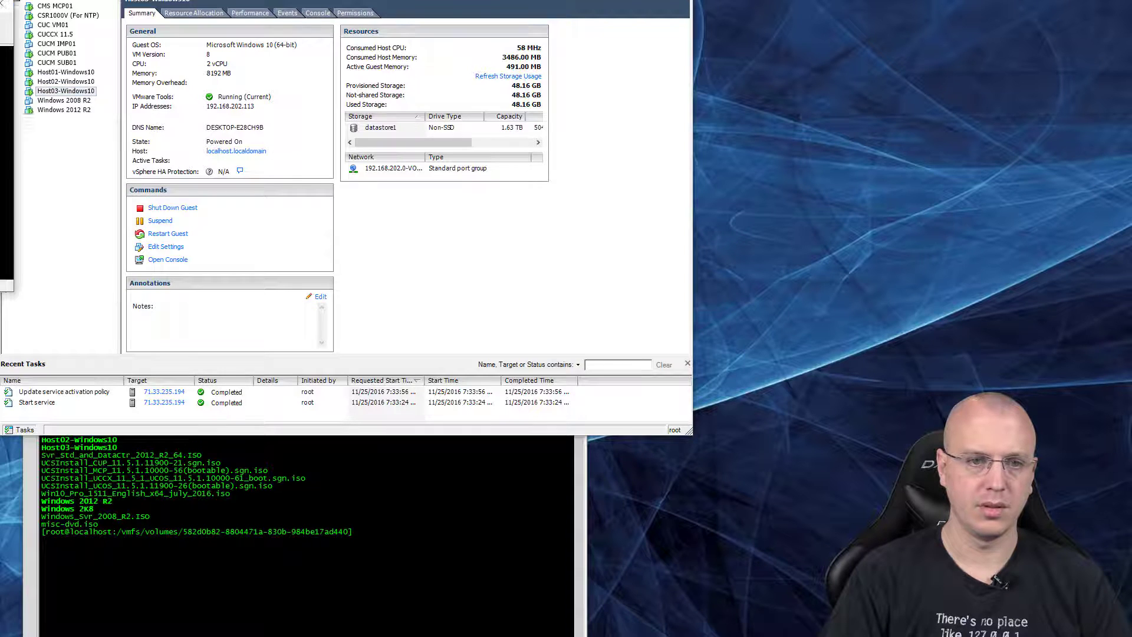
left_click(167, 259)
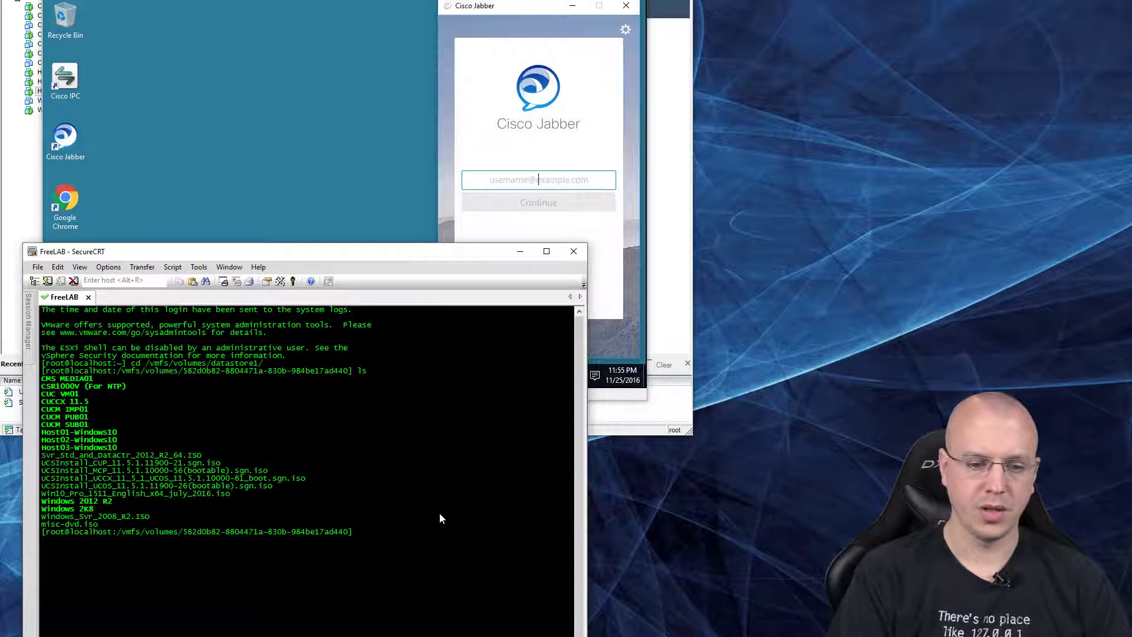
- Change into the Host03-Windows10 folder and list its vmx, vmdk and log files
type("cd Host03-Windows10/")
type("ls")
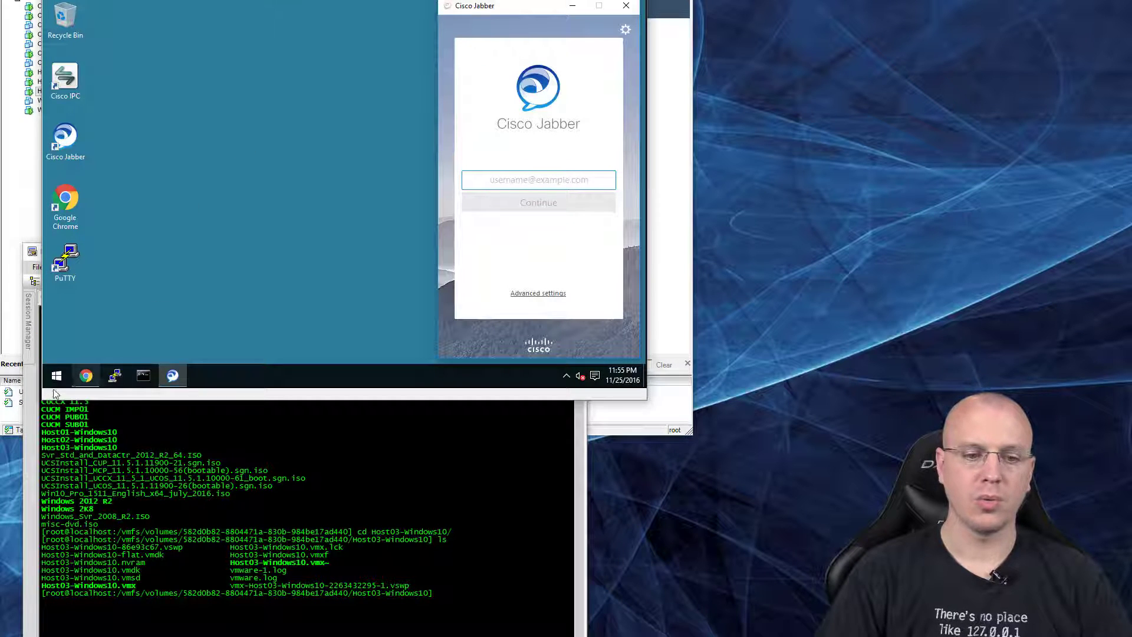
- Shut down the Host03 Windows 10 guest from its Start menu
left_click(57, 375)
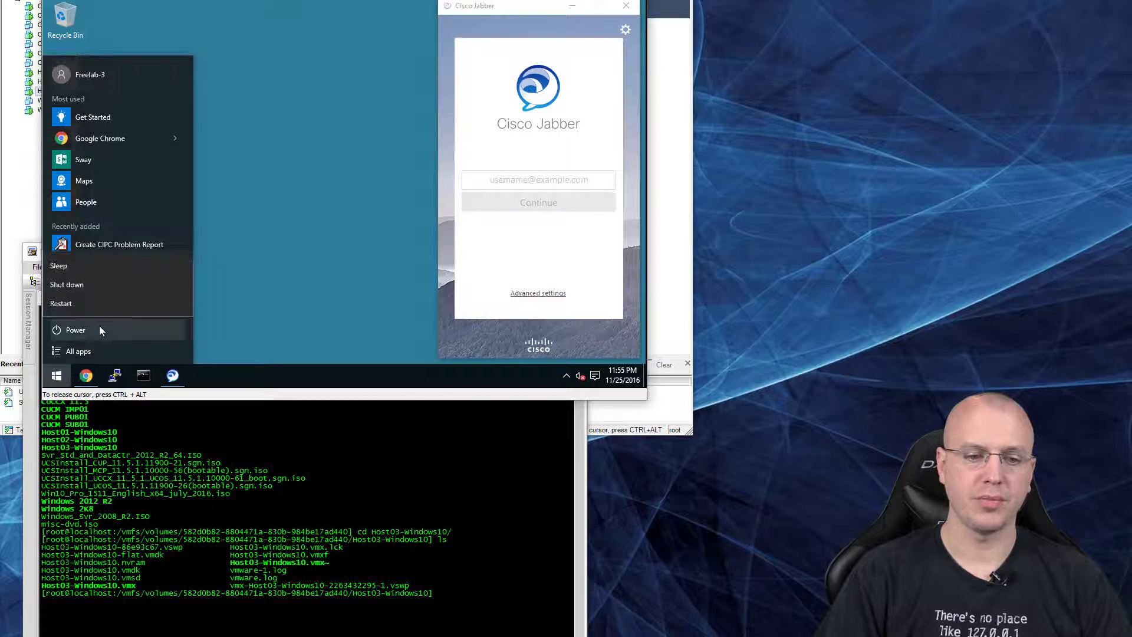
left_click(67, 285)
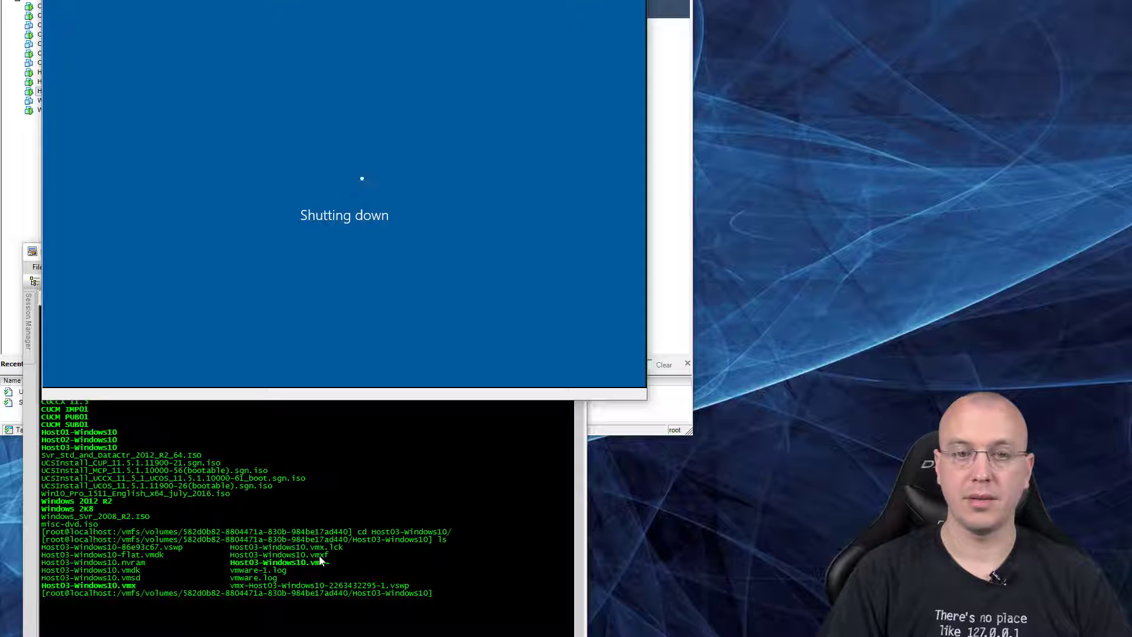
mouse_move(62, 626)
type("ls")
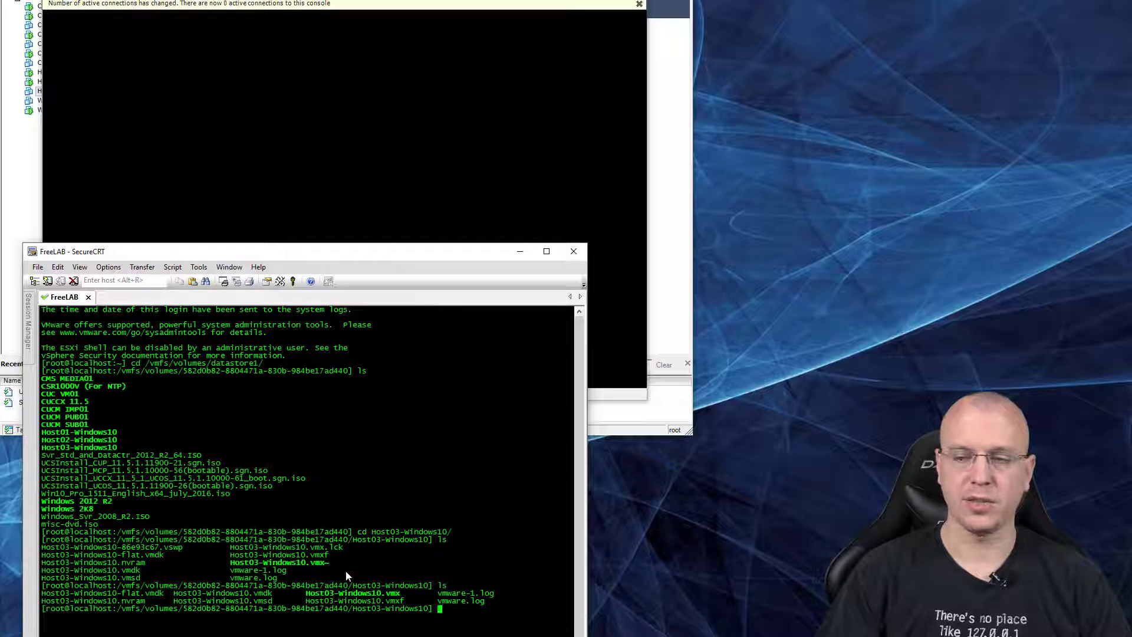
- Open Host03-Windows10.vmx in the vi editor
type("vi")
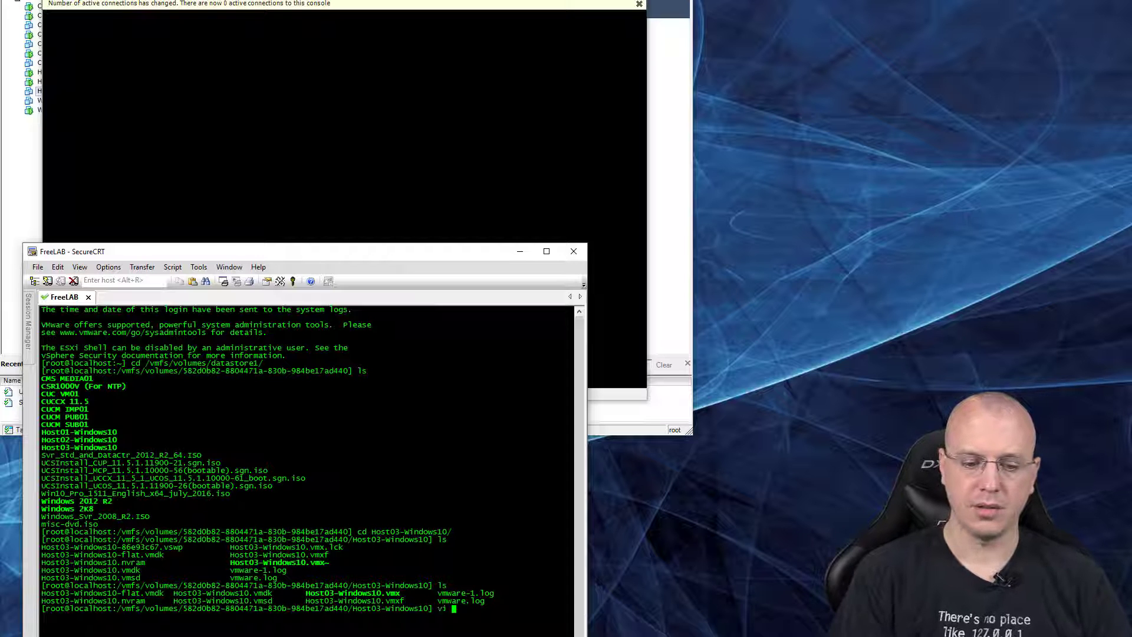
type("Host03-windows10.vmx")
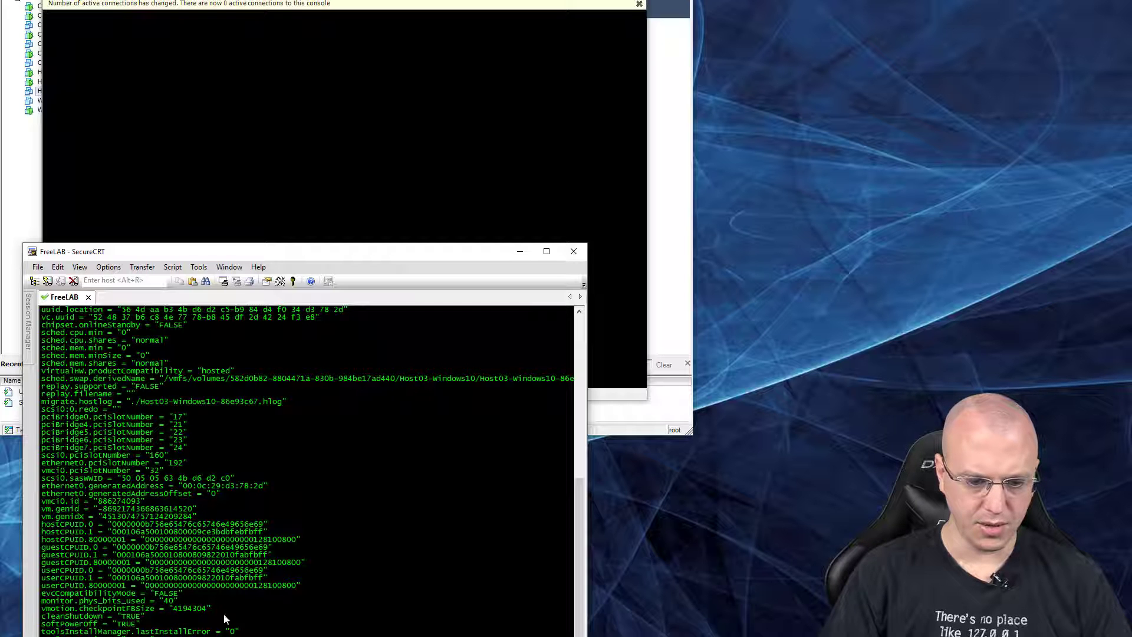
mouse_move(412, 601)
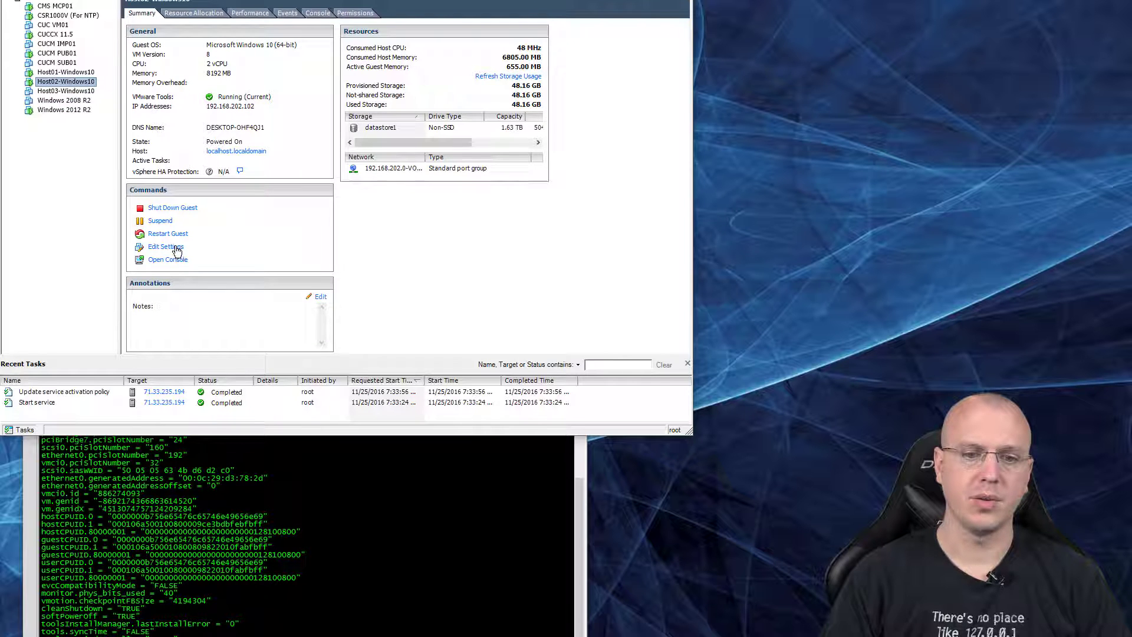
- Compare Host02-Windows10's HD Audio adapter against Host03-Windows10's hardware list, which lacks one
left_click(167, 246)
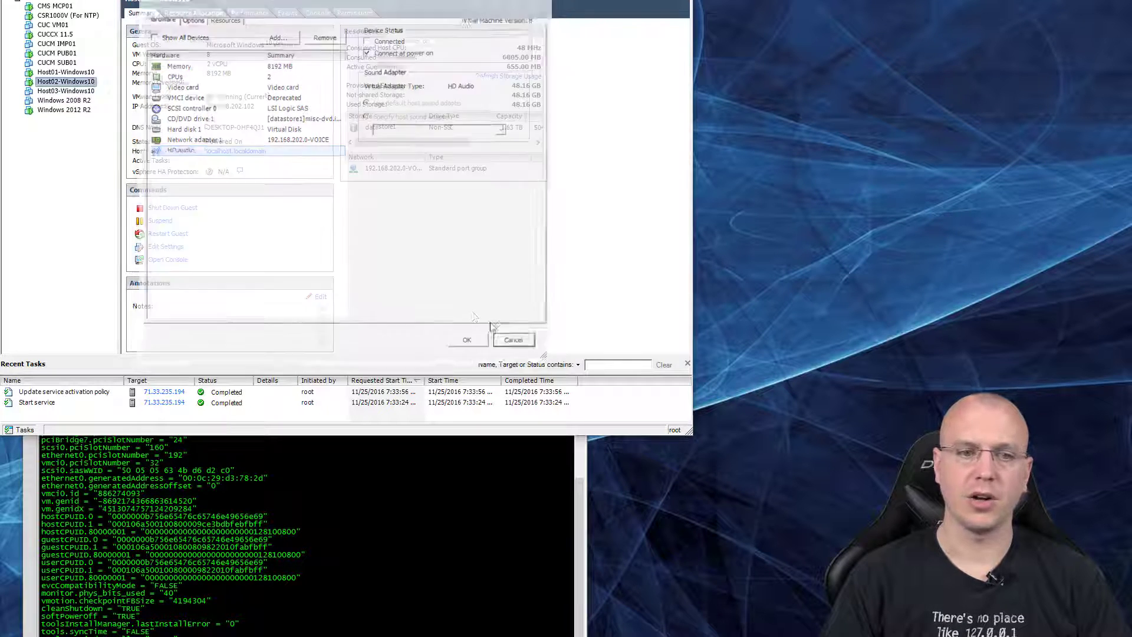
left_click(514, 339)
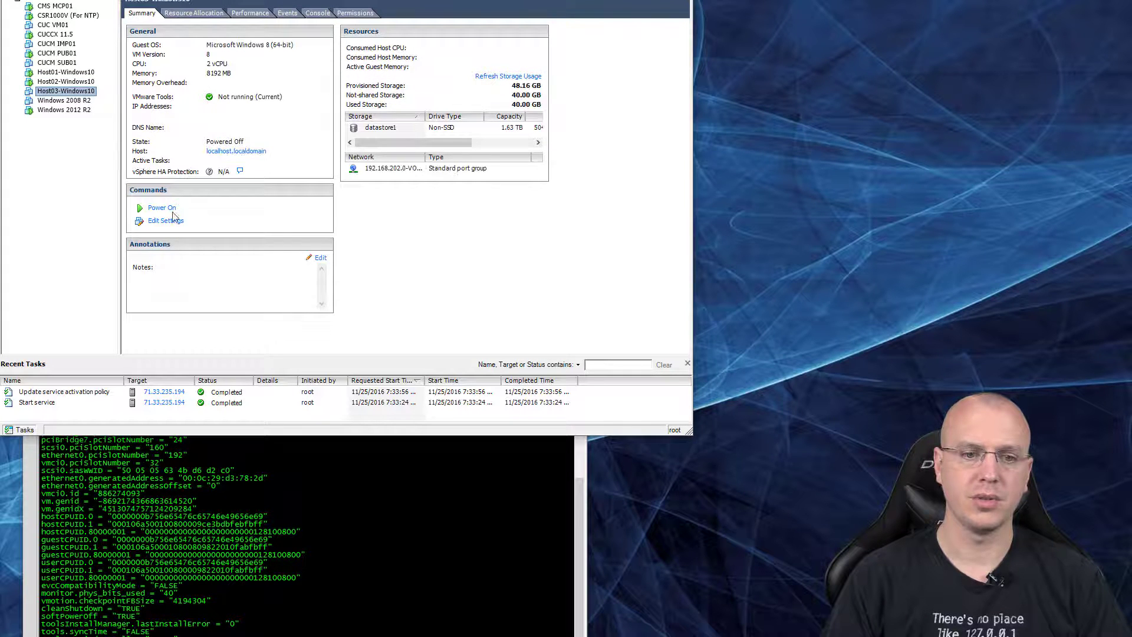
left_click(165, 220)
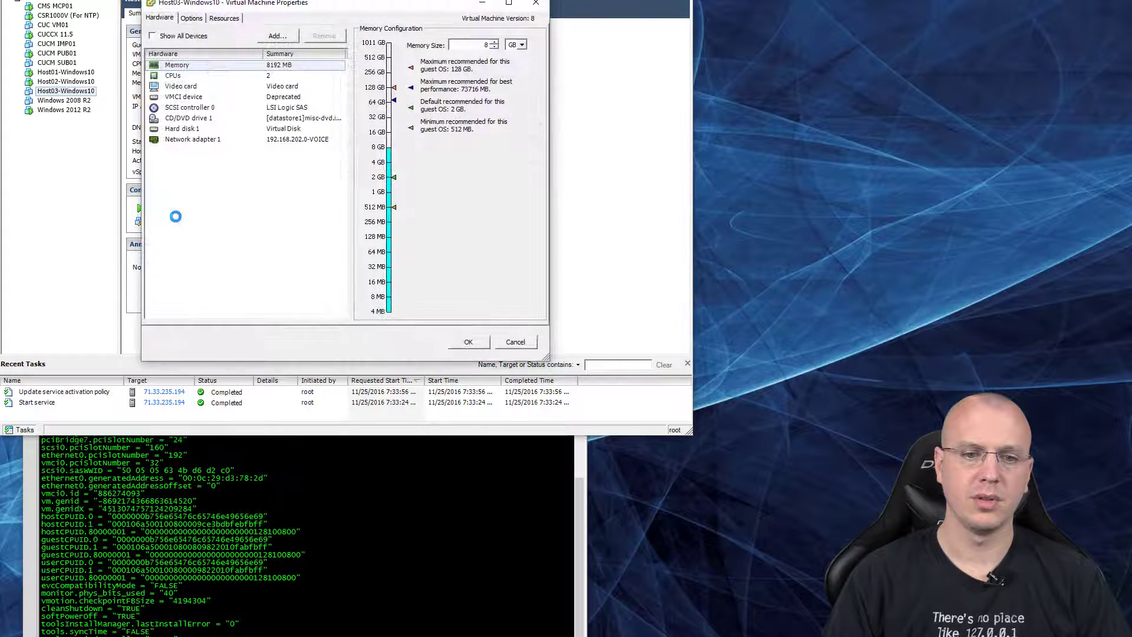
left_click(515, 341)
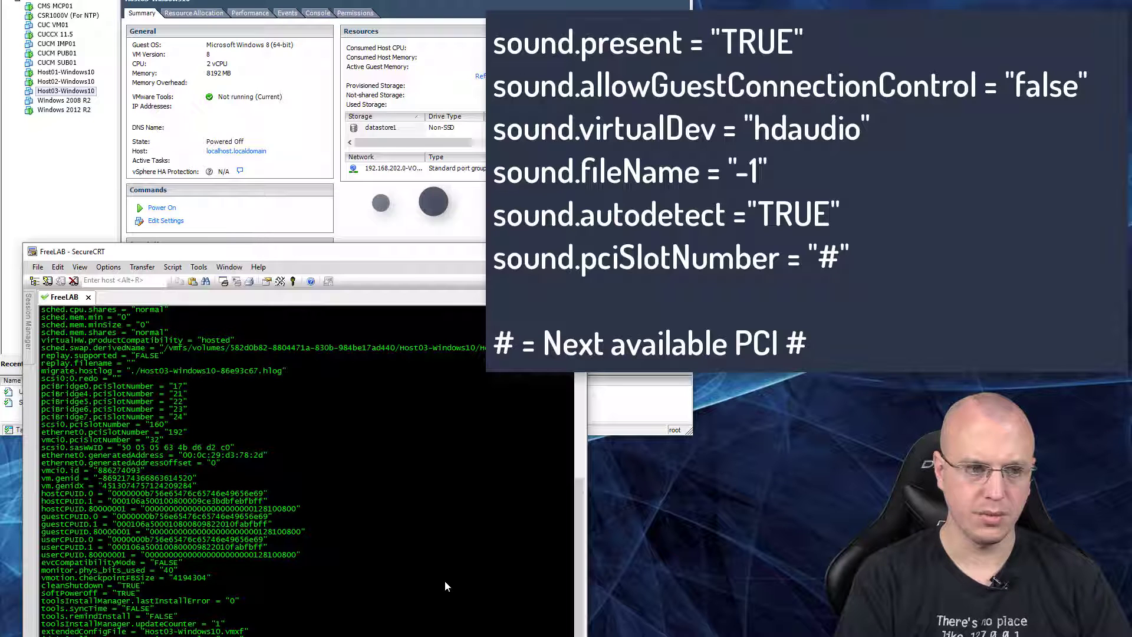
- Append the six sound.* entries with pciSlotNumber 33 to the vmx and save with :wq
scroll("down", 3)
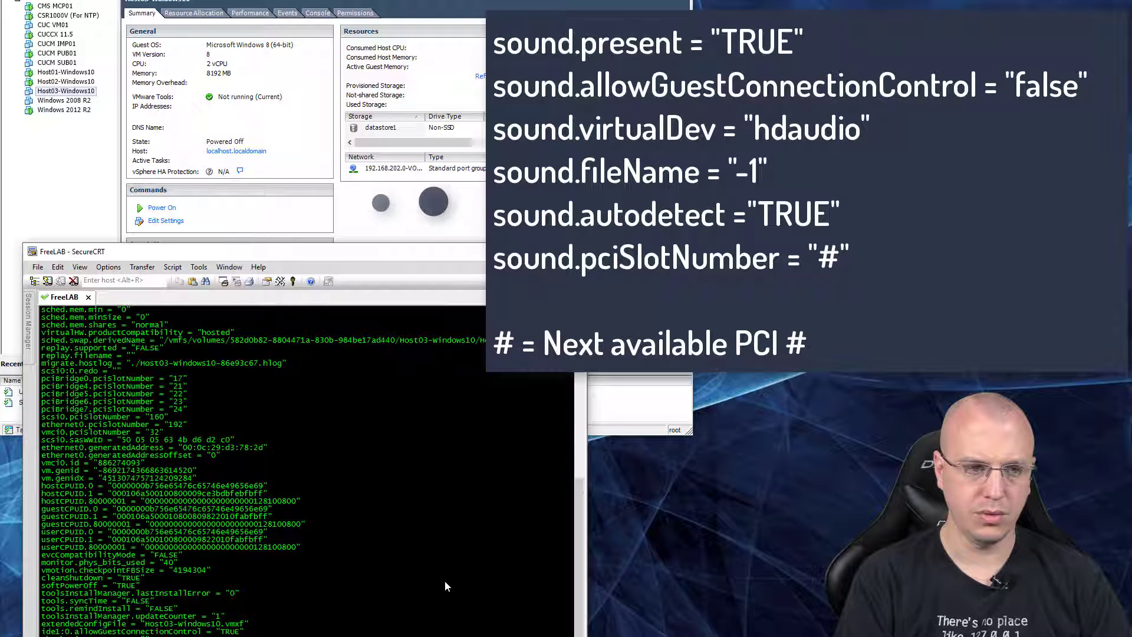
scroll("down", 3)
type("sound.pciSlotNumber = \"33")
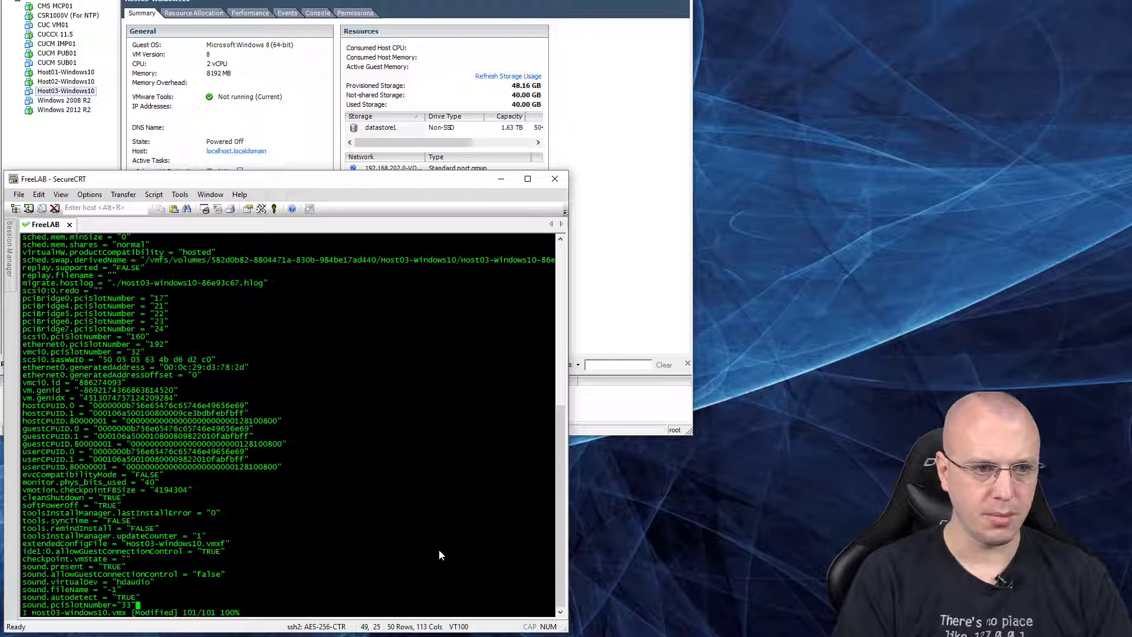
type(":wq")
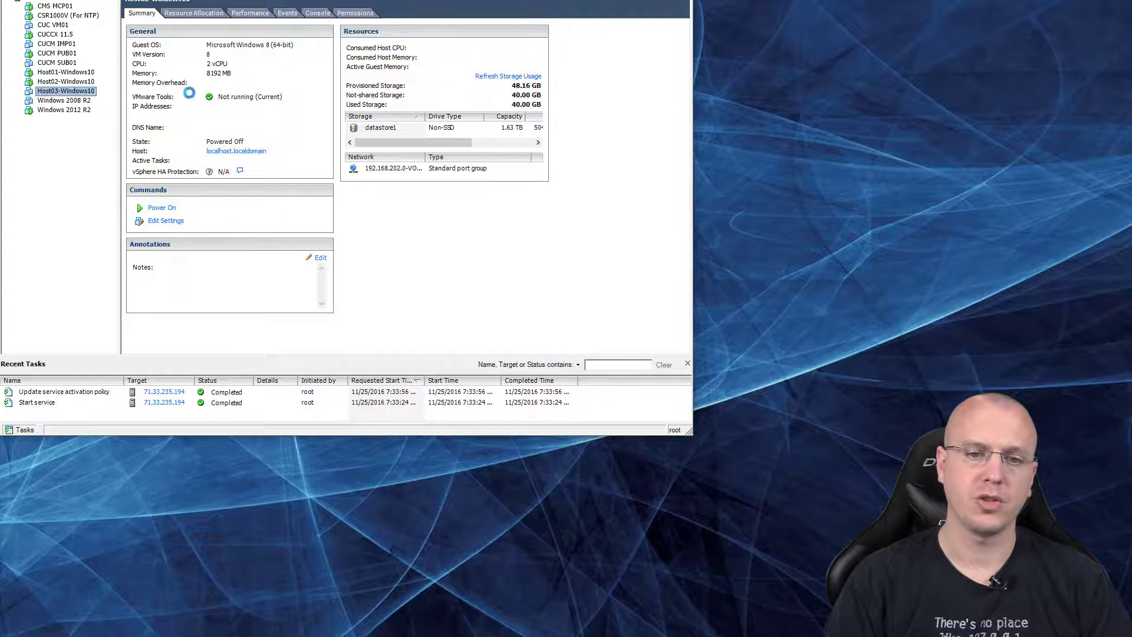
- Review Host03-Windows10's settings, then remove the VM from inventory
left_click(165, 219)
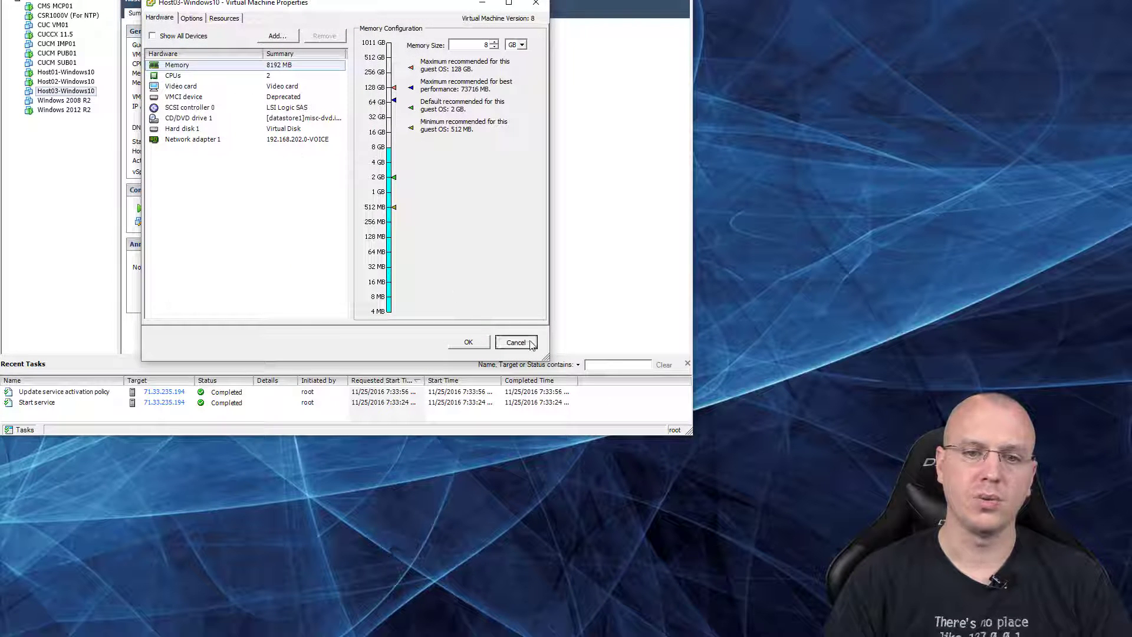
left_click(515, 341)
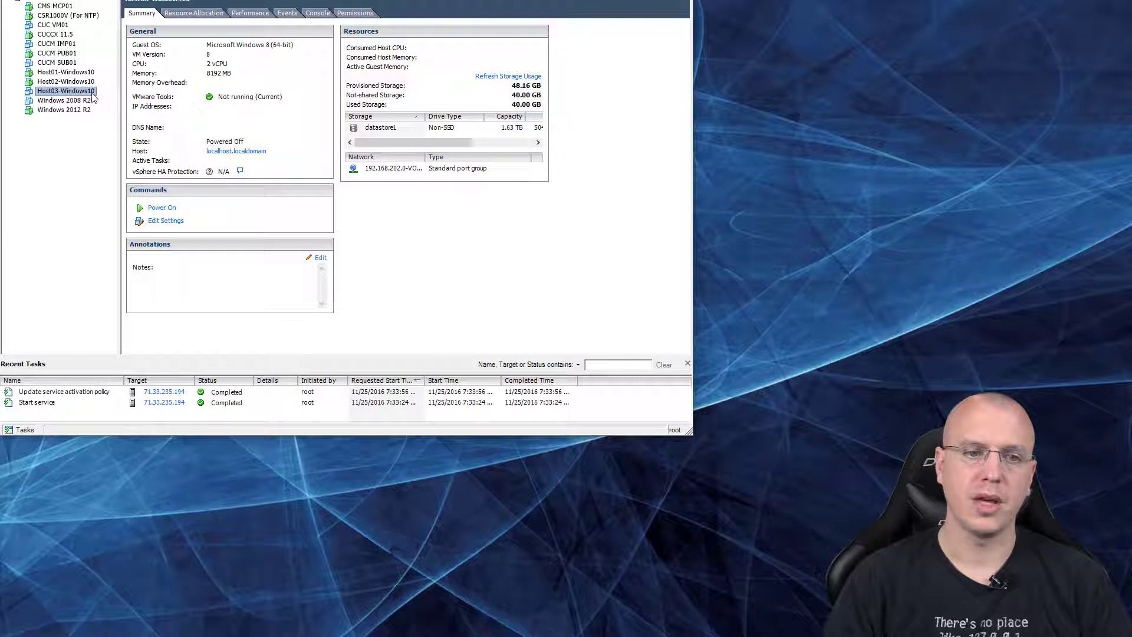
right_click(65, 91)
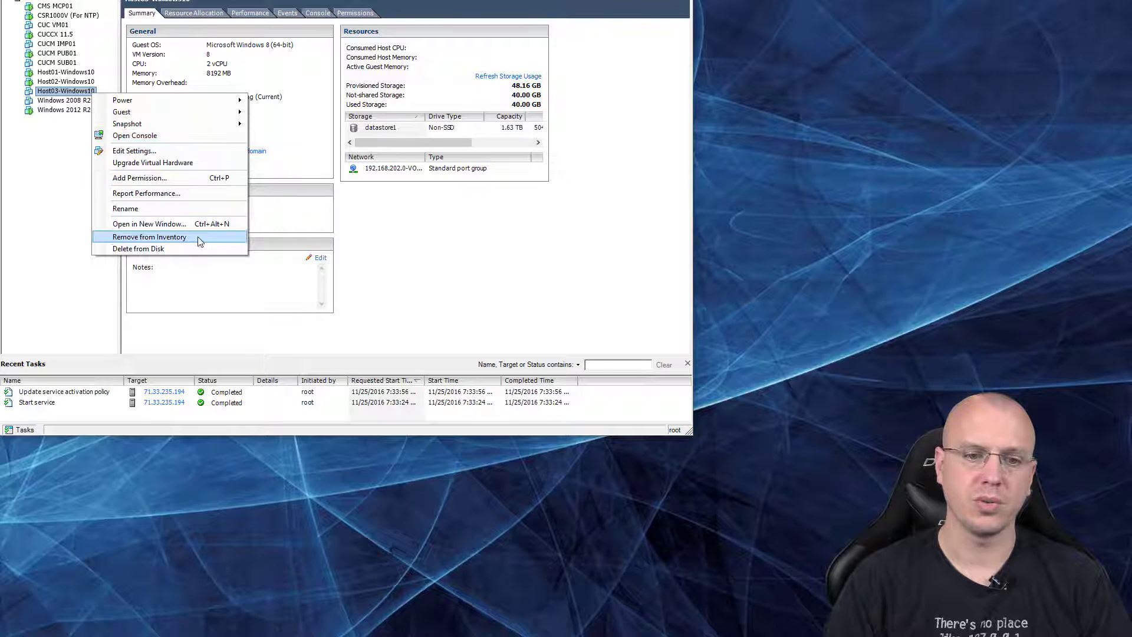
left_click(151, 237)
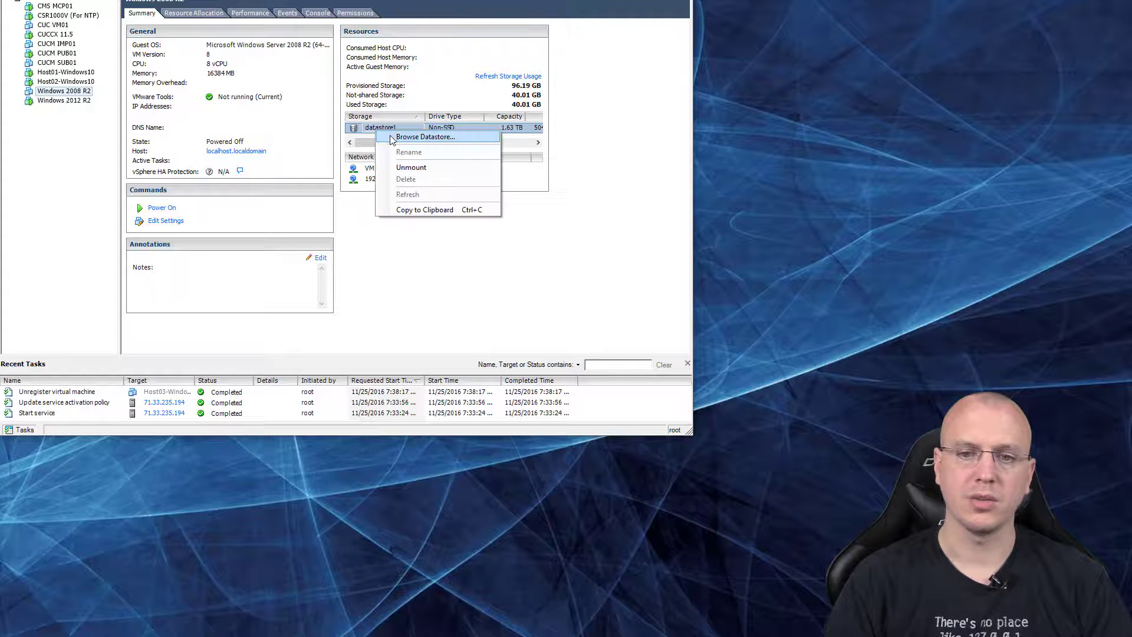
- Re-register Host03-Windows10.vmx from its datastore1 folder and close the datastore browser
left_click(425, 136)
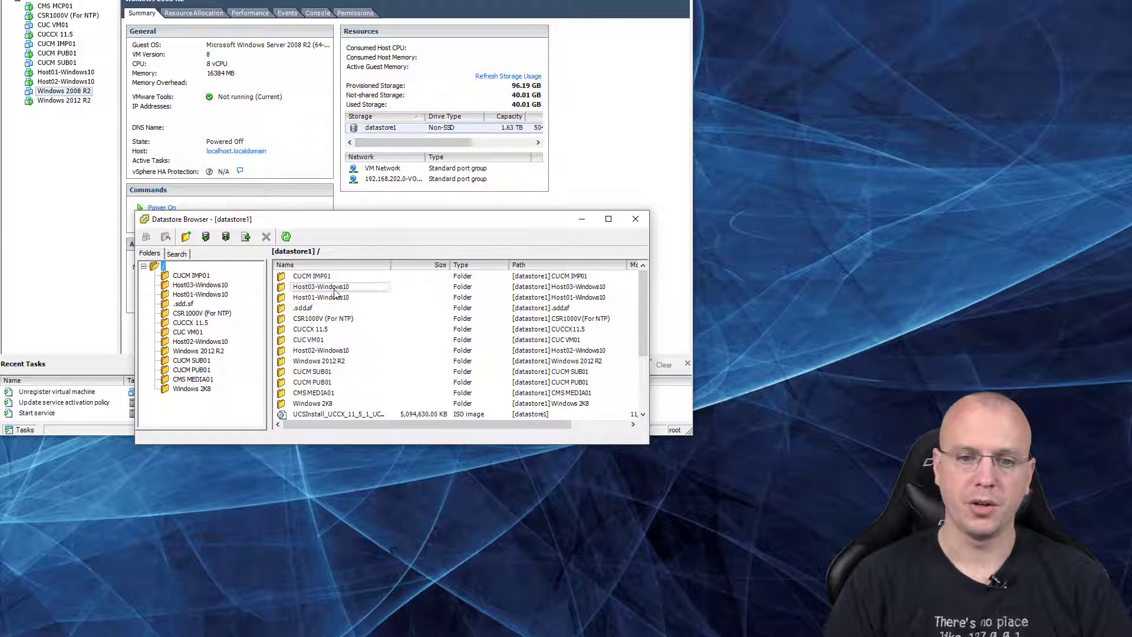
double_click(320, 285)
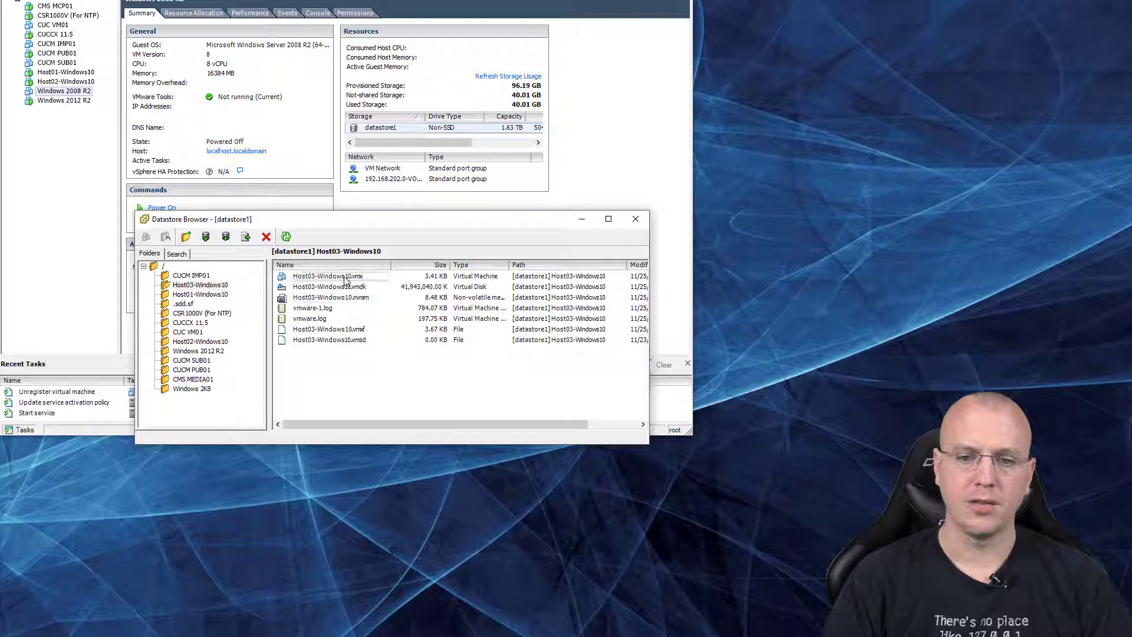
left_click(326, 276)
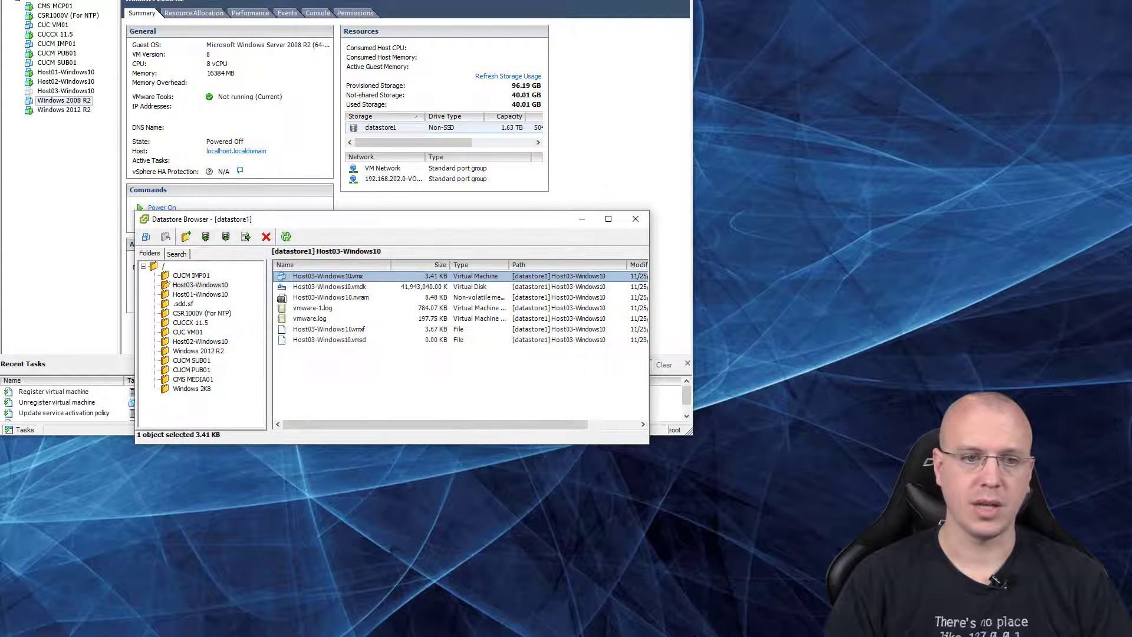
mouse_move(641, 218)
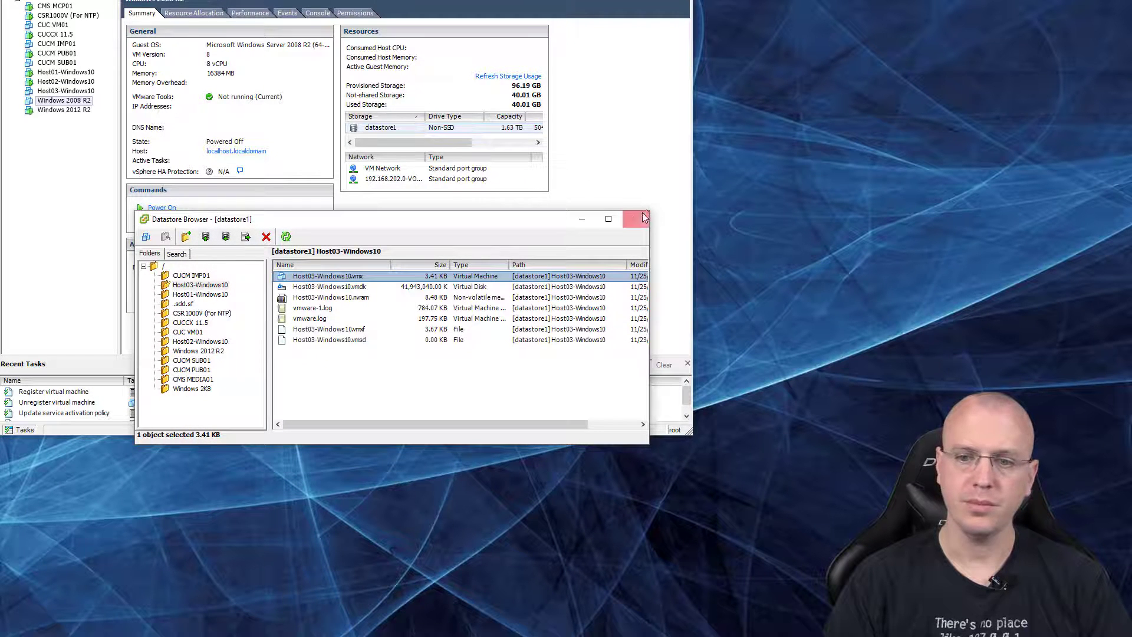
left_click(642, 219)
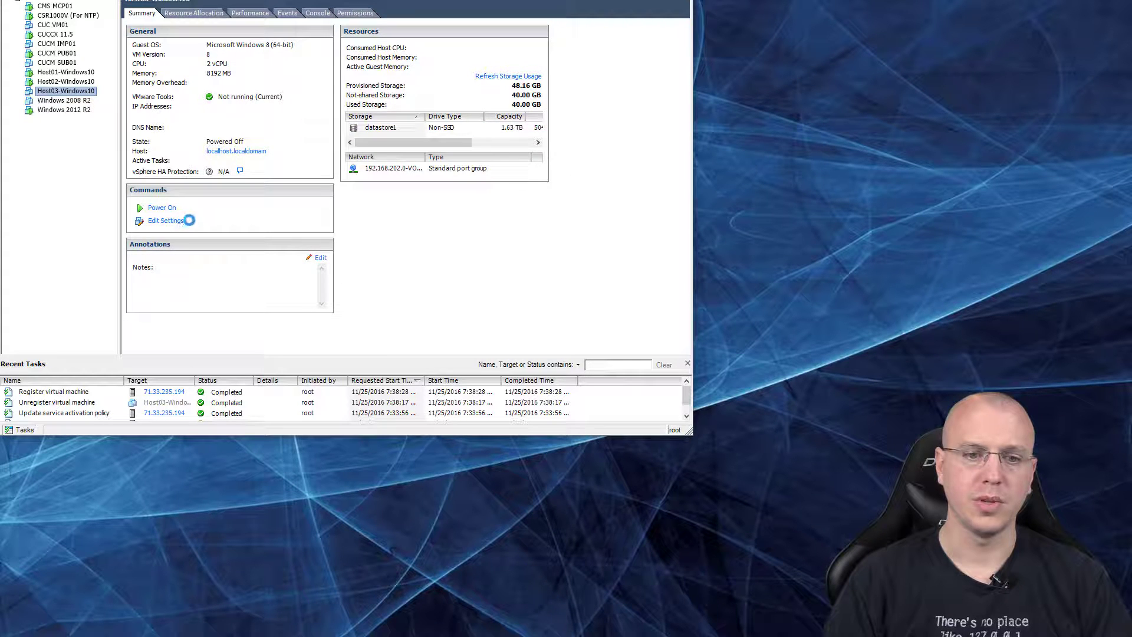
- Confirm the HD audio device in Host03-Windows10's settings and power the VM on
left_click(165, 220)
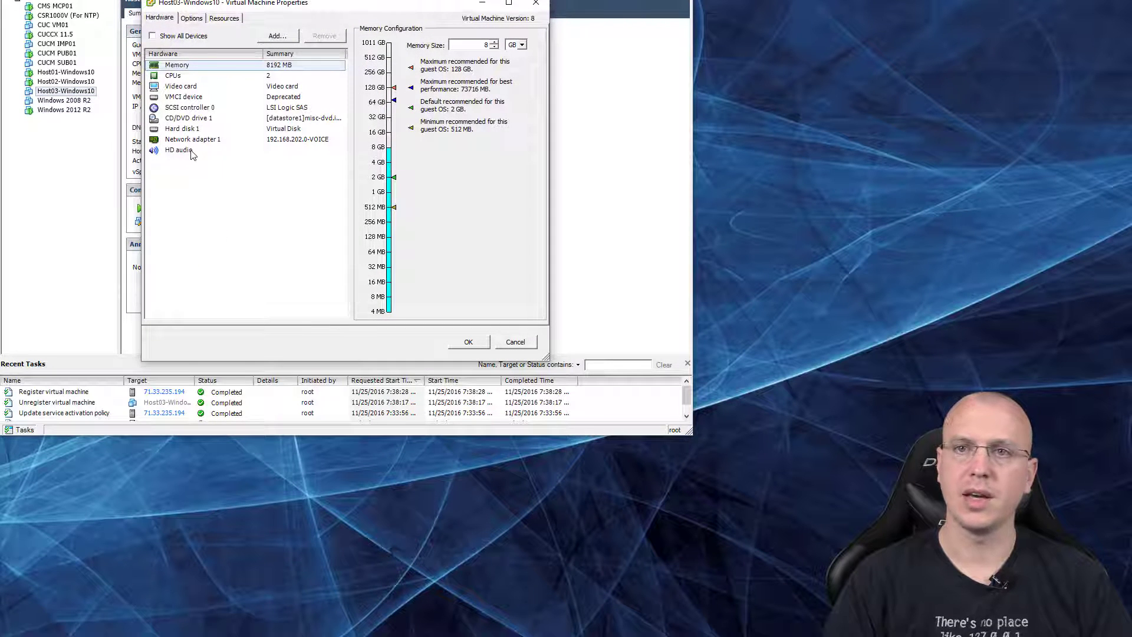
left_click(468, 342)
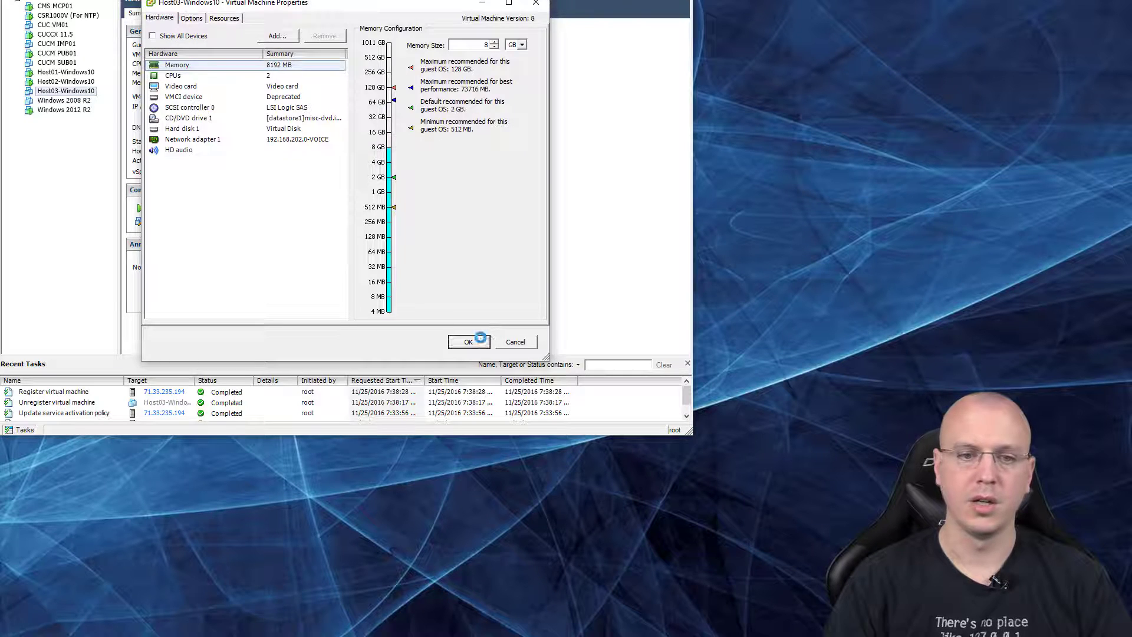
left_click(467, 341)
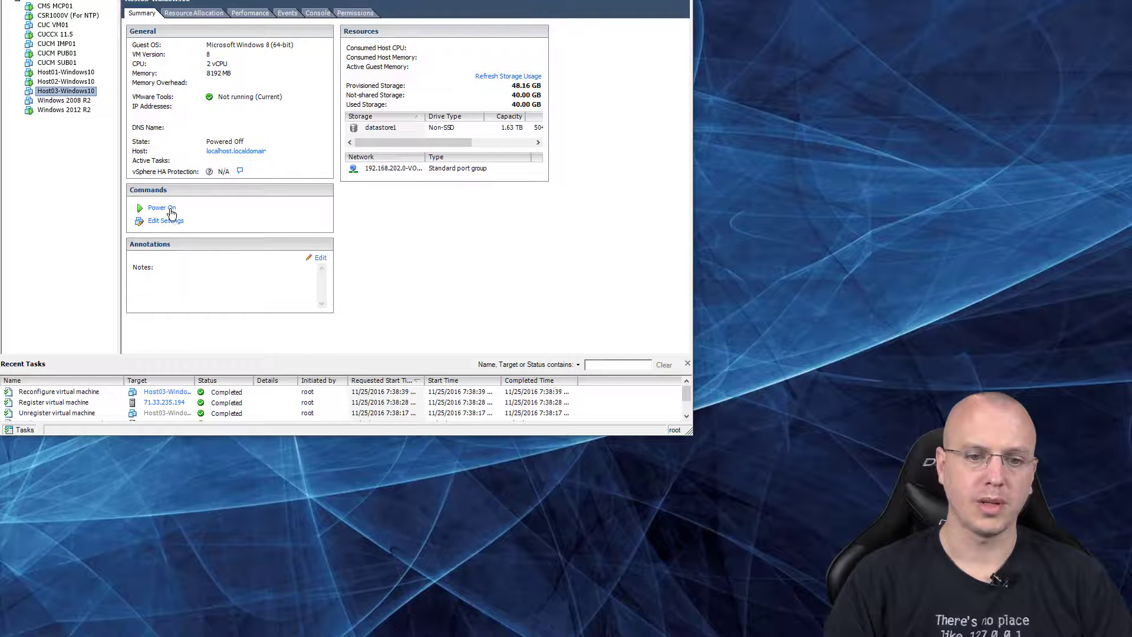
- Open the Host03-Windows10 console showing the Windows desktop
right_click(67, 90)
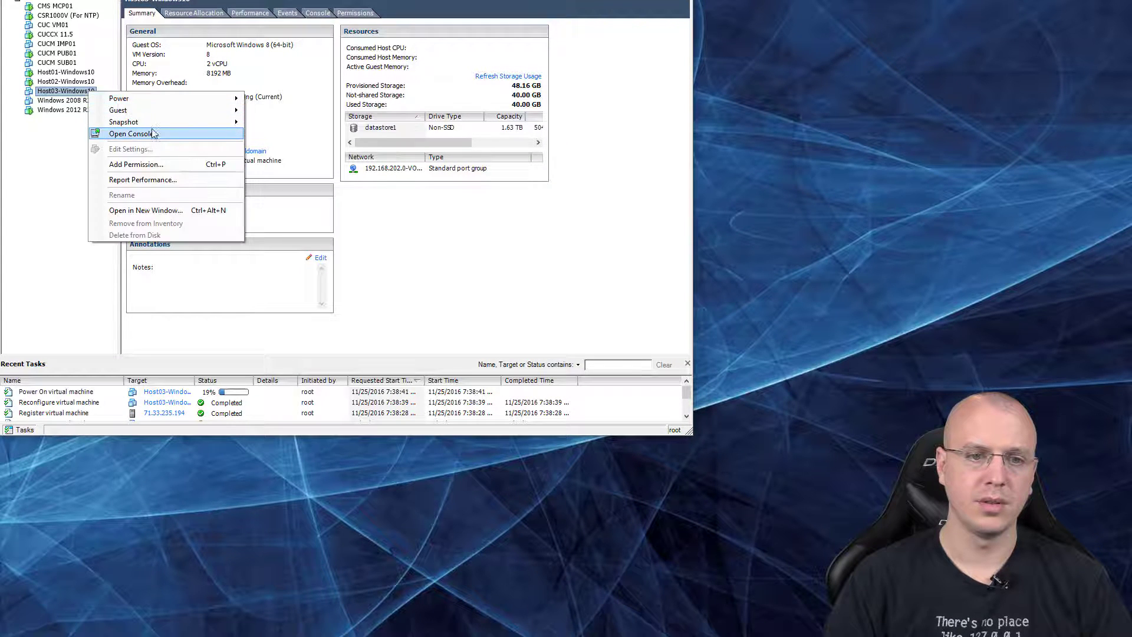
left_click(131, 134)
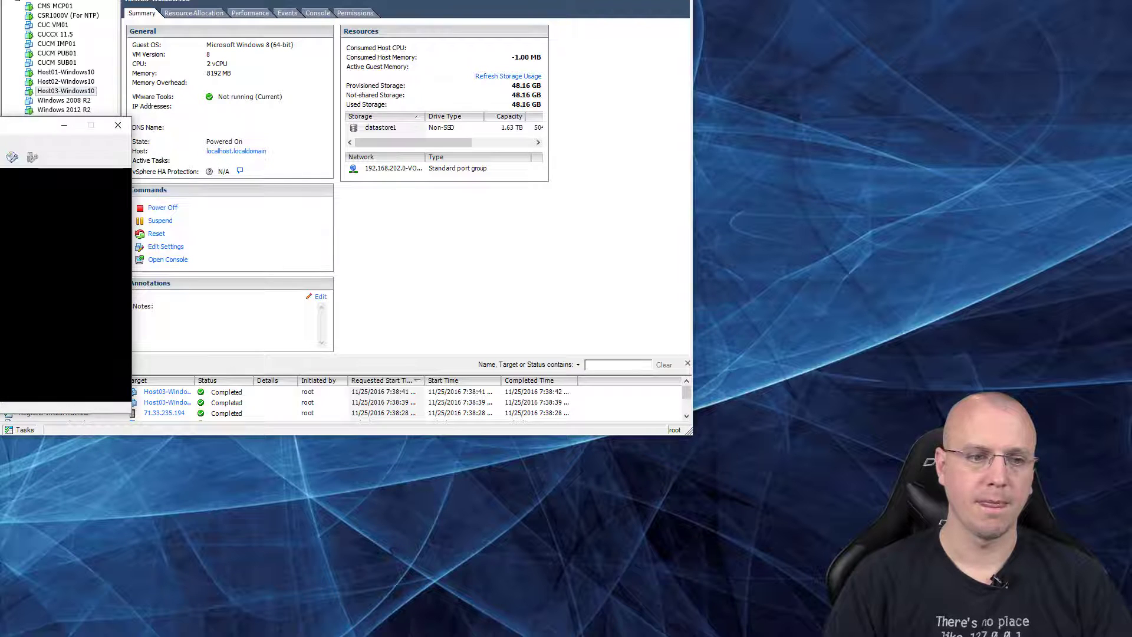
left_click(167, 259)
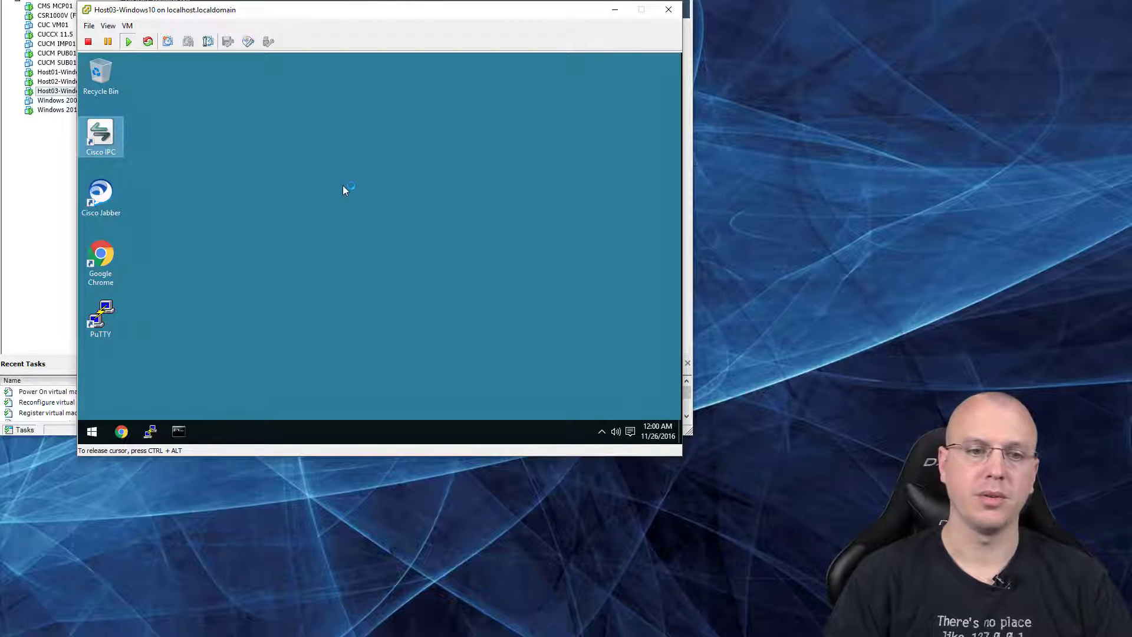
mouse_move(354, 201)
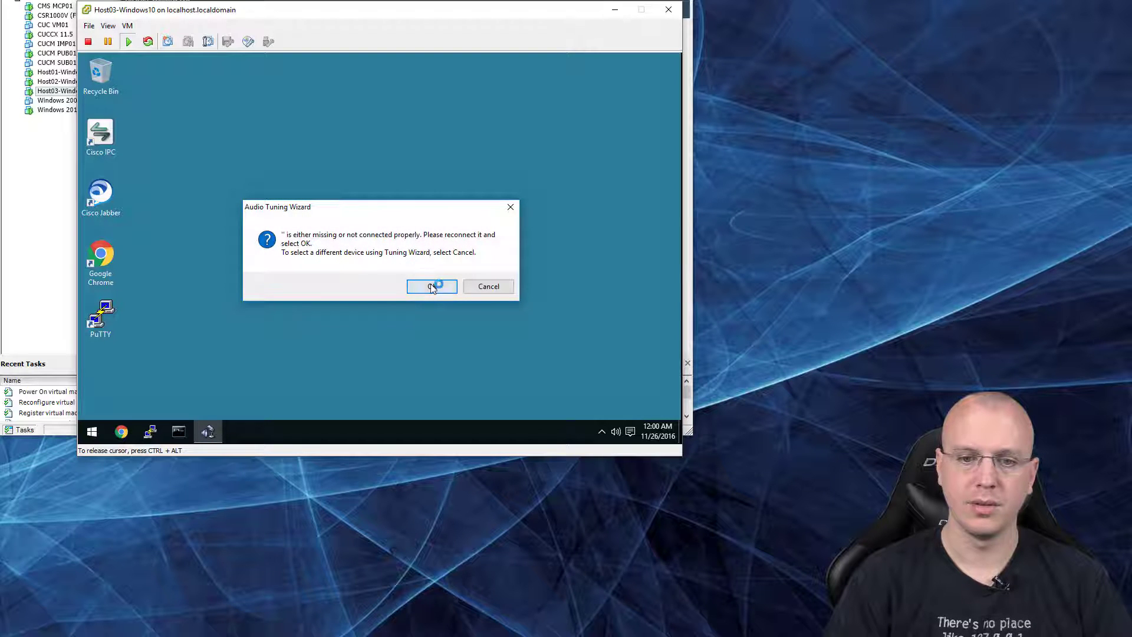
- Select High Definition Audio Device for all modes, play the speaker sample, and allow public-network firewall access
left_click(431, 286)
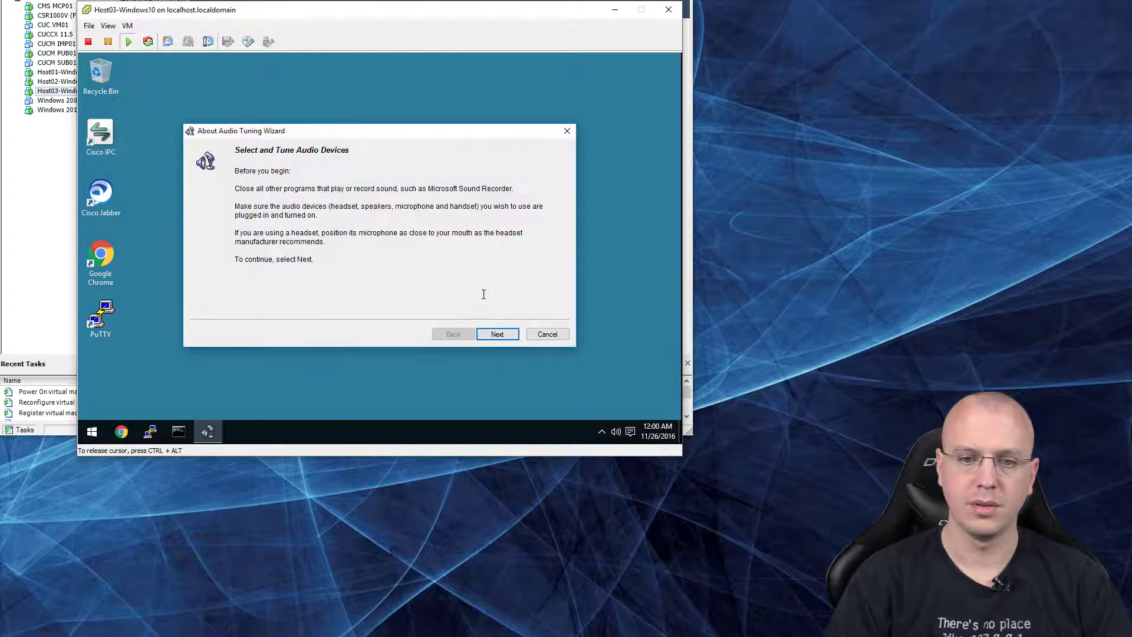
left_click(498, 334)
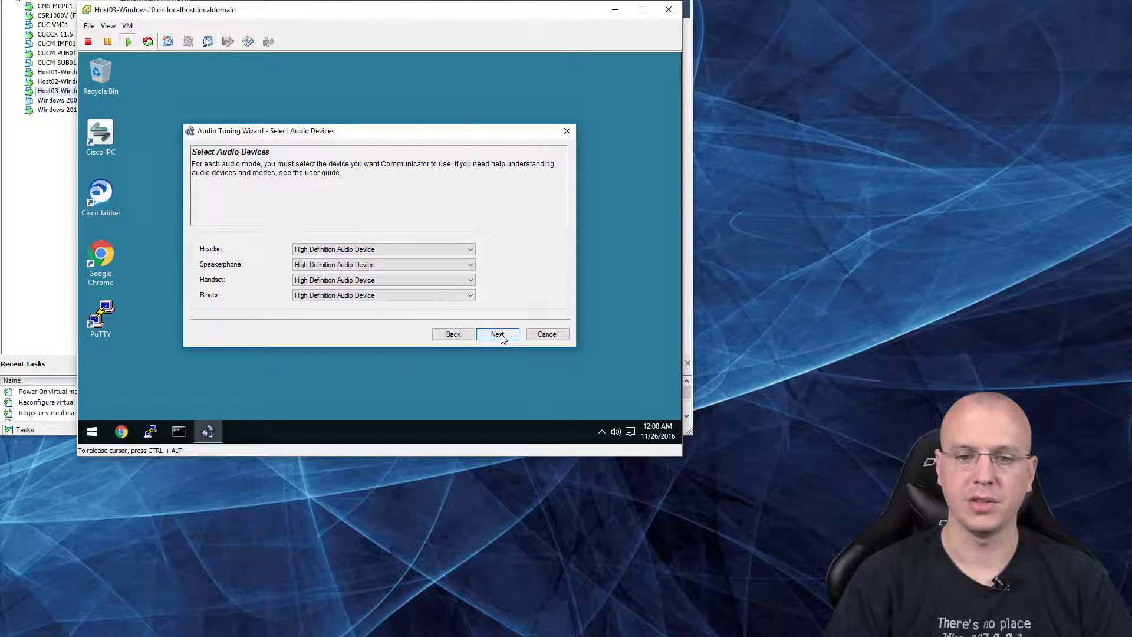
left_click(497, 333)
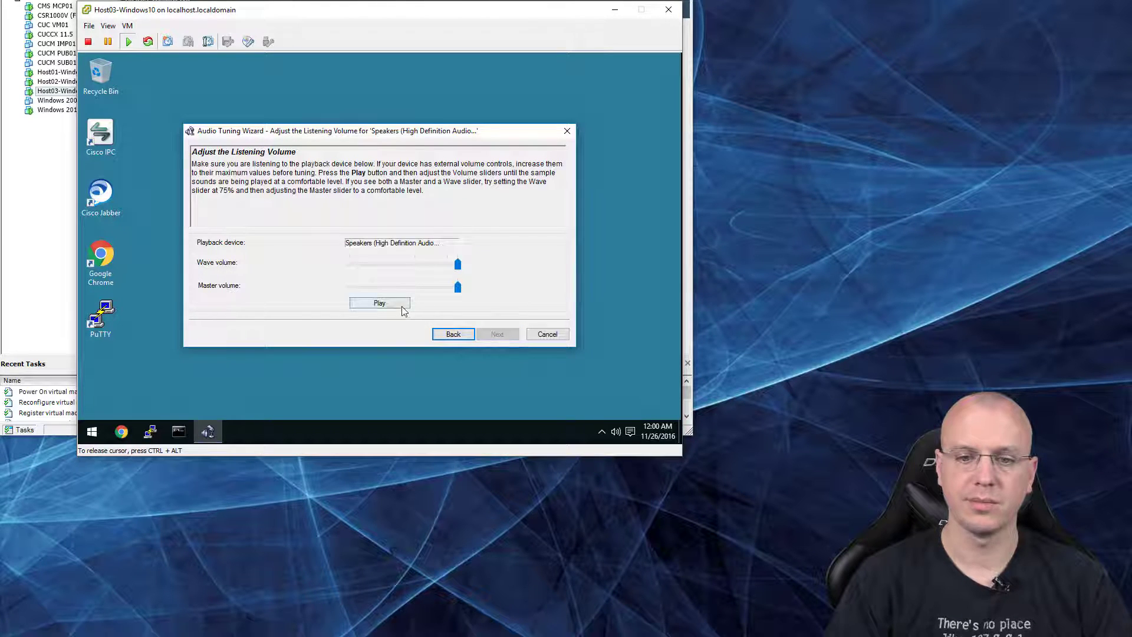
left_click(379, 303)
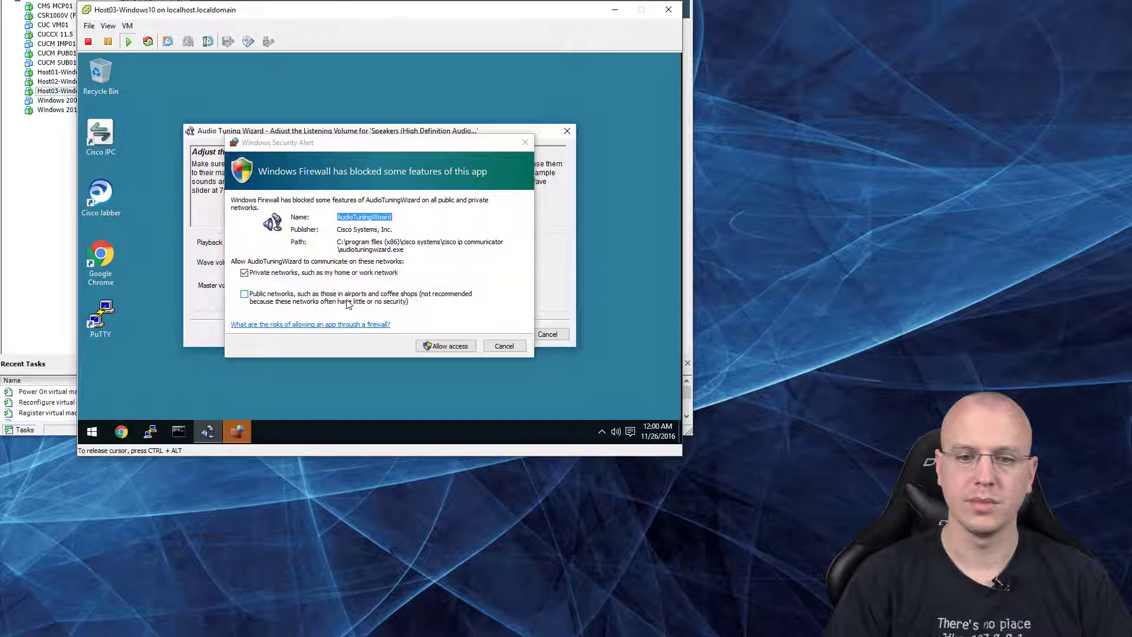
left_click(244, 293)
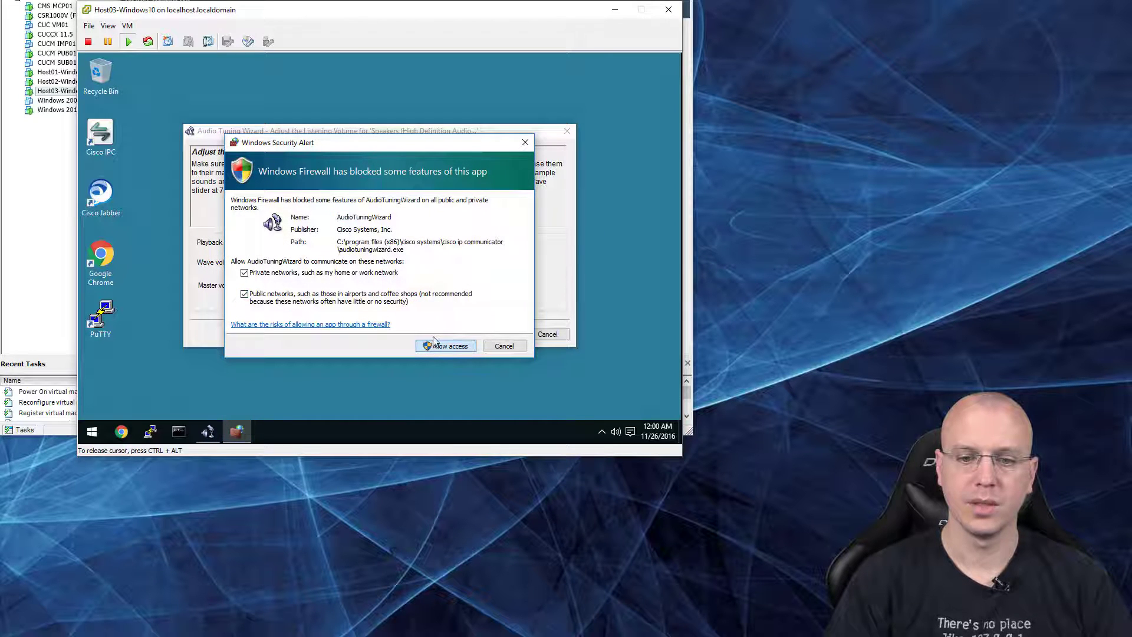
left_click(445, 345)
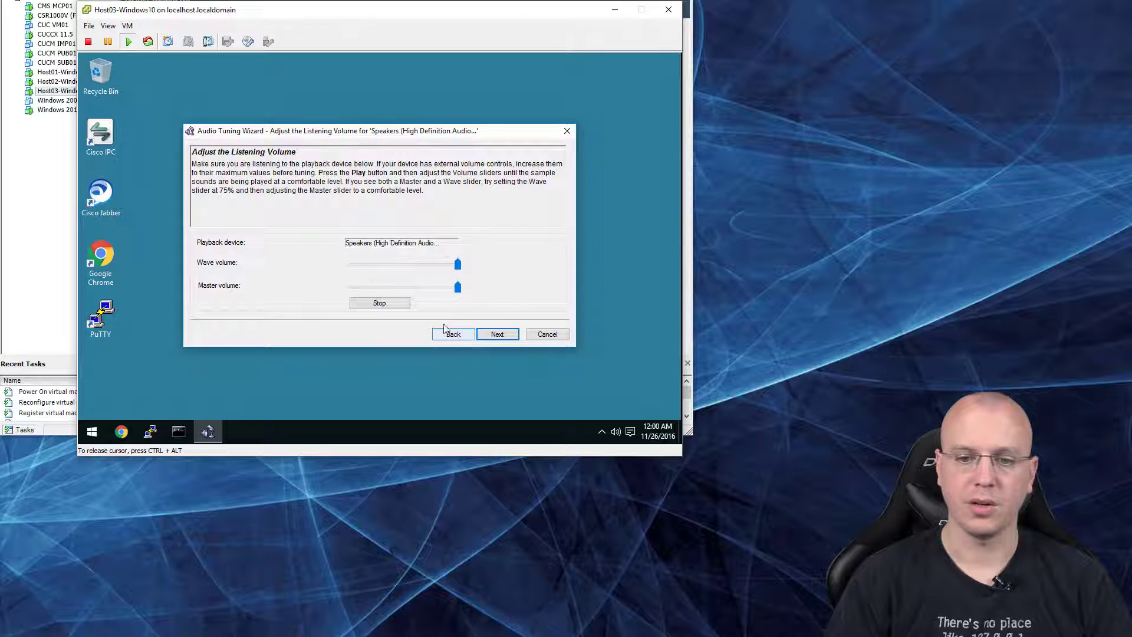
- Test the microphone level and finish the Audio Tuning Wizard
left_click(497, 333)
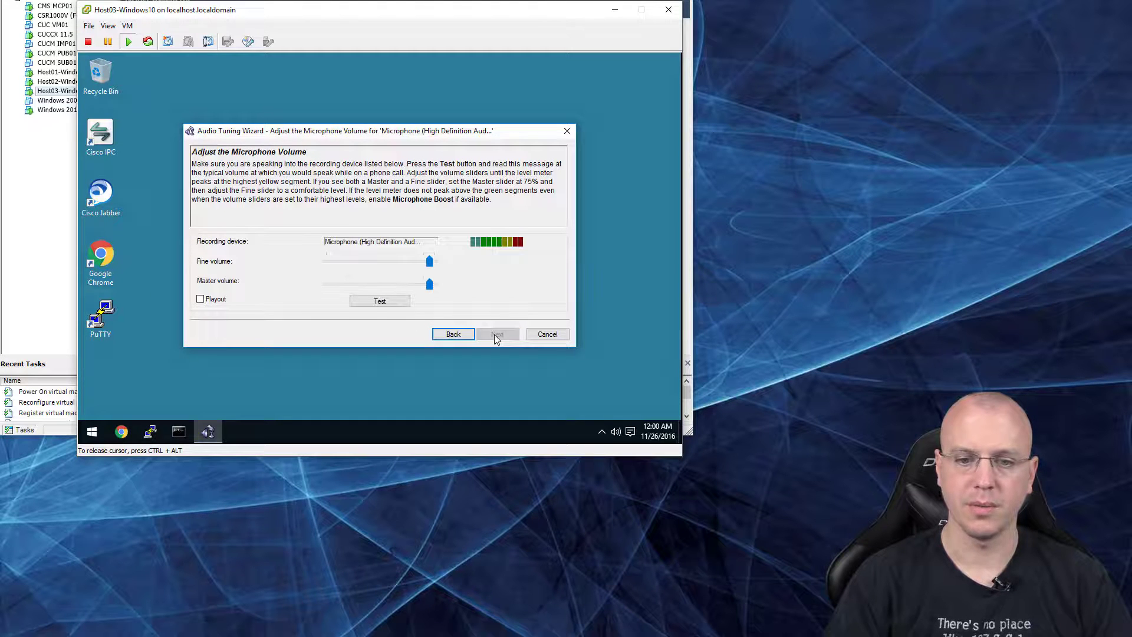
left_click(379, 302)
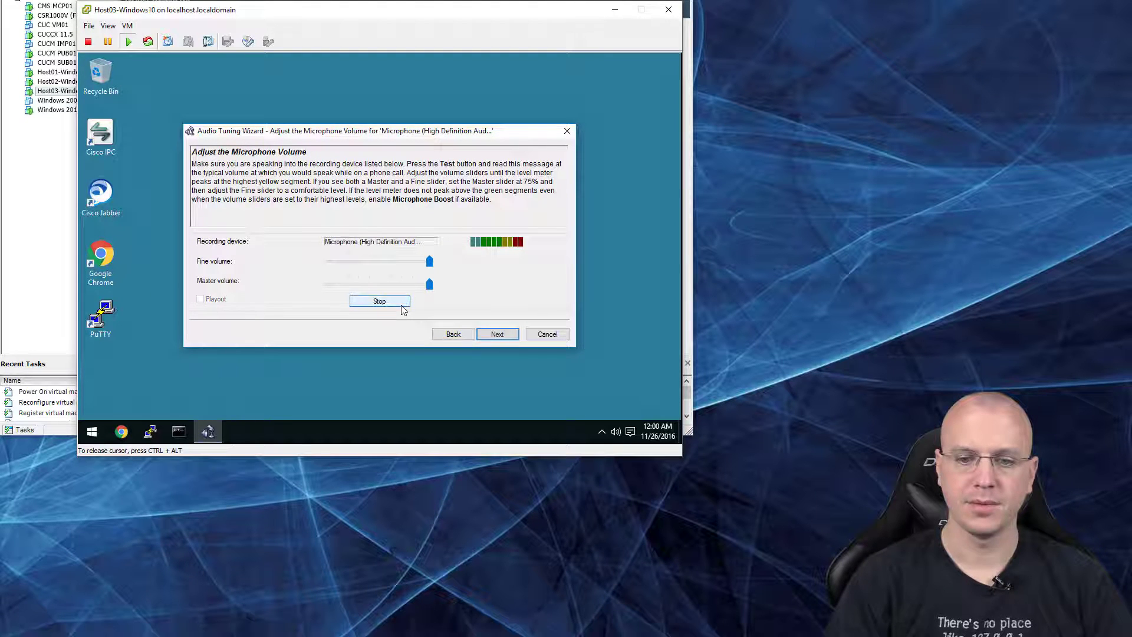
left_click(496, 334)
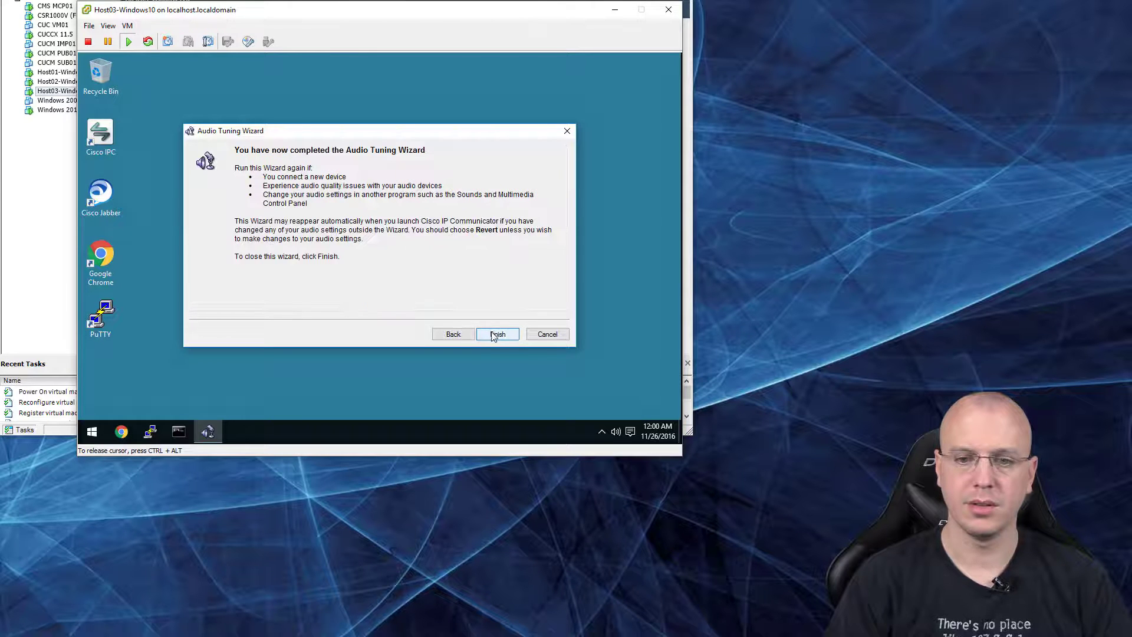
left_click(496, 334)
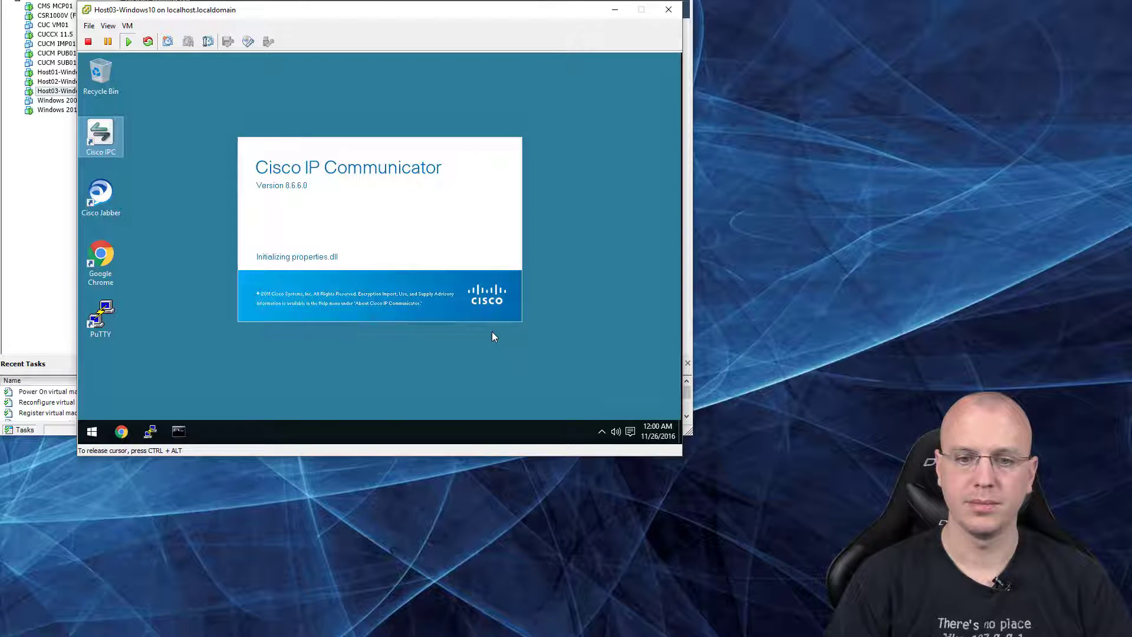